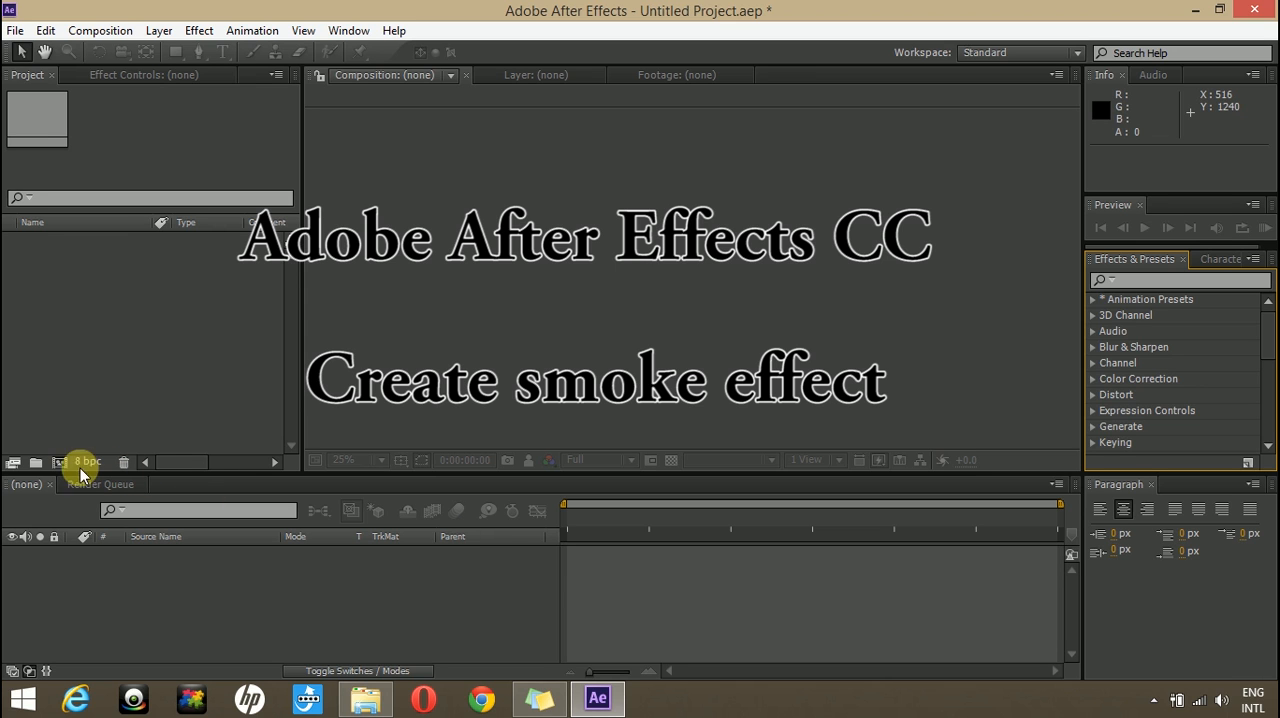
Create composition Comp 1 with default settings and add a full-frame black solid layer.
{"action": "left_click", "coordinate": [100, 30]}
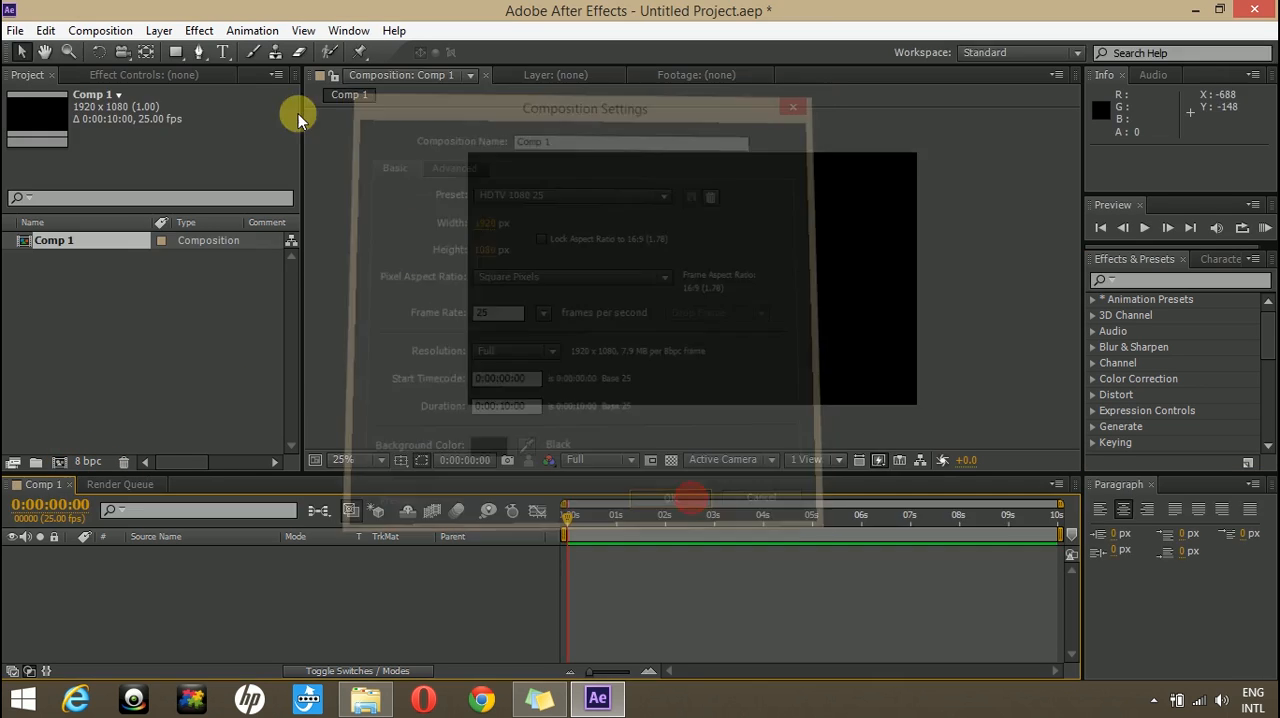
{"action": "left_click", "coordinate": [158, 30]}
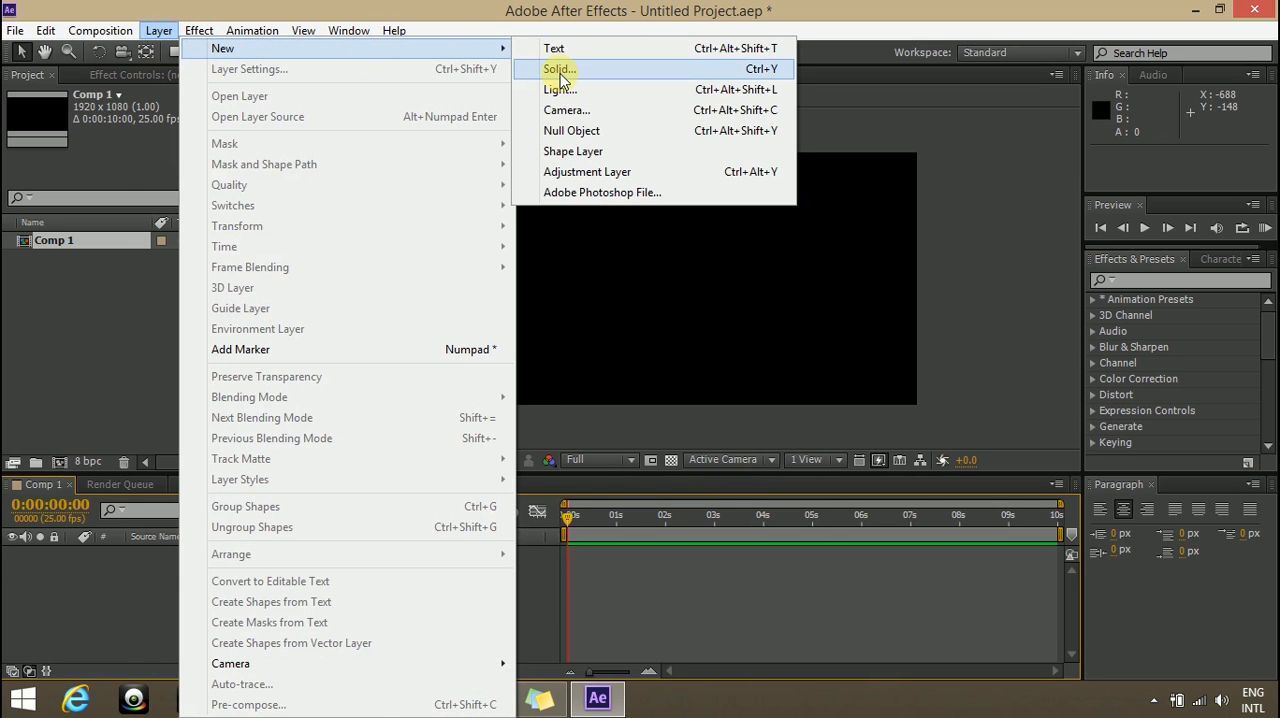
{"action": "left_click", "coordinate": [558, 68]}
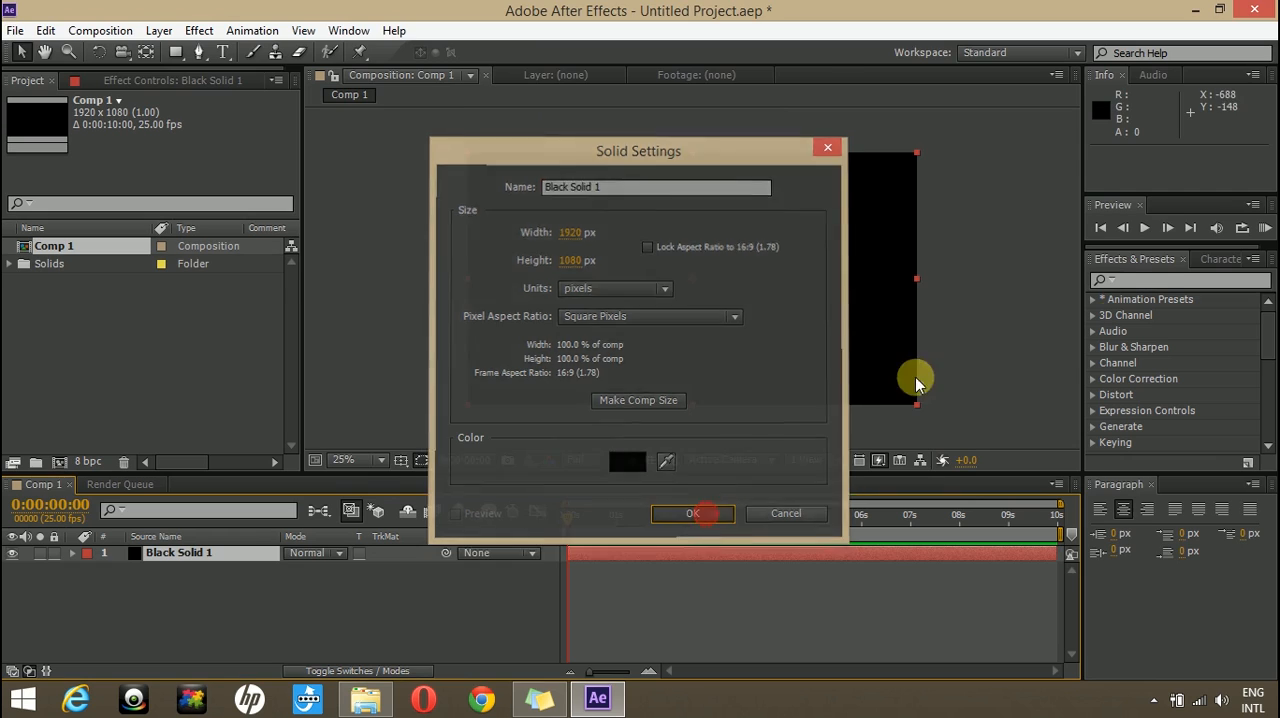
{"action": "left_click", "coordinate": [692, 512]}
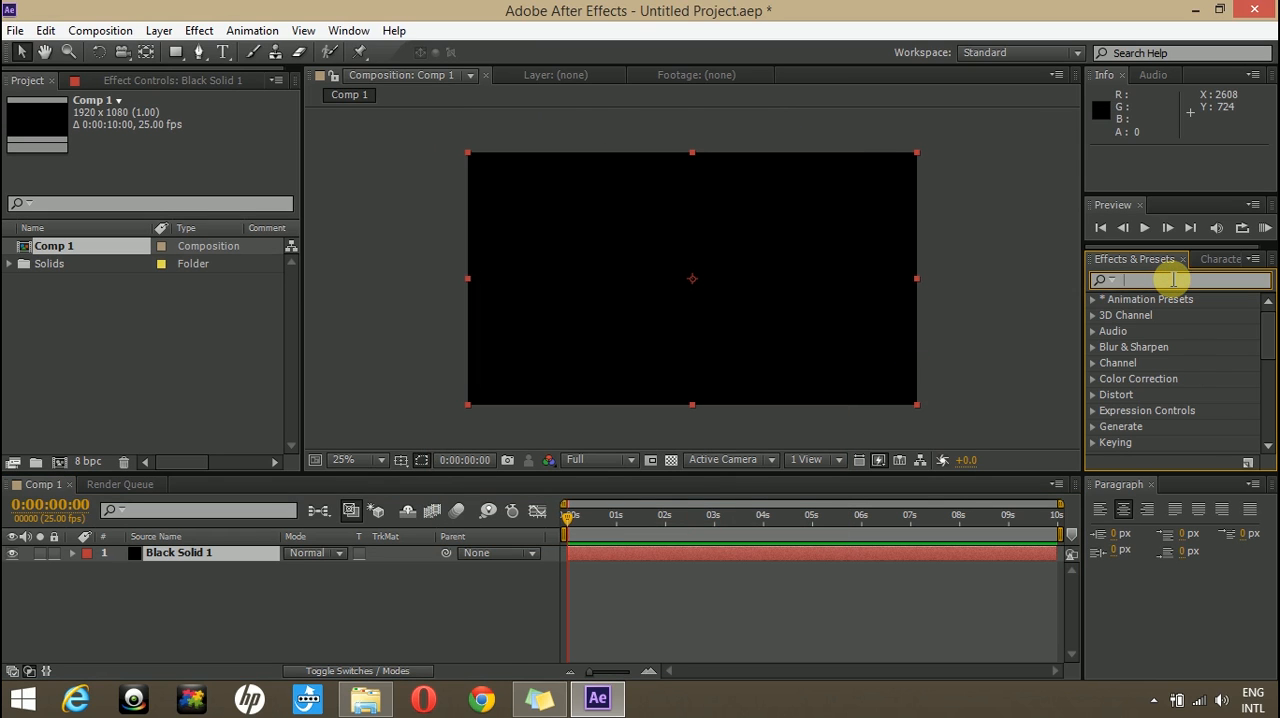
Find Particle Playground via the 'particle' search and apply it to the black solid.
{"action": "type", "text": "particle"}
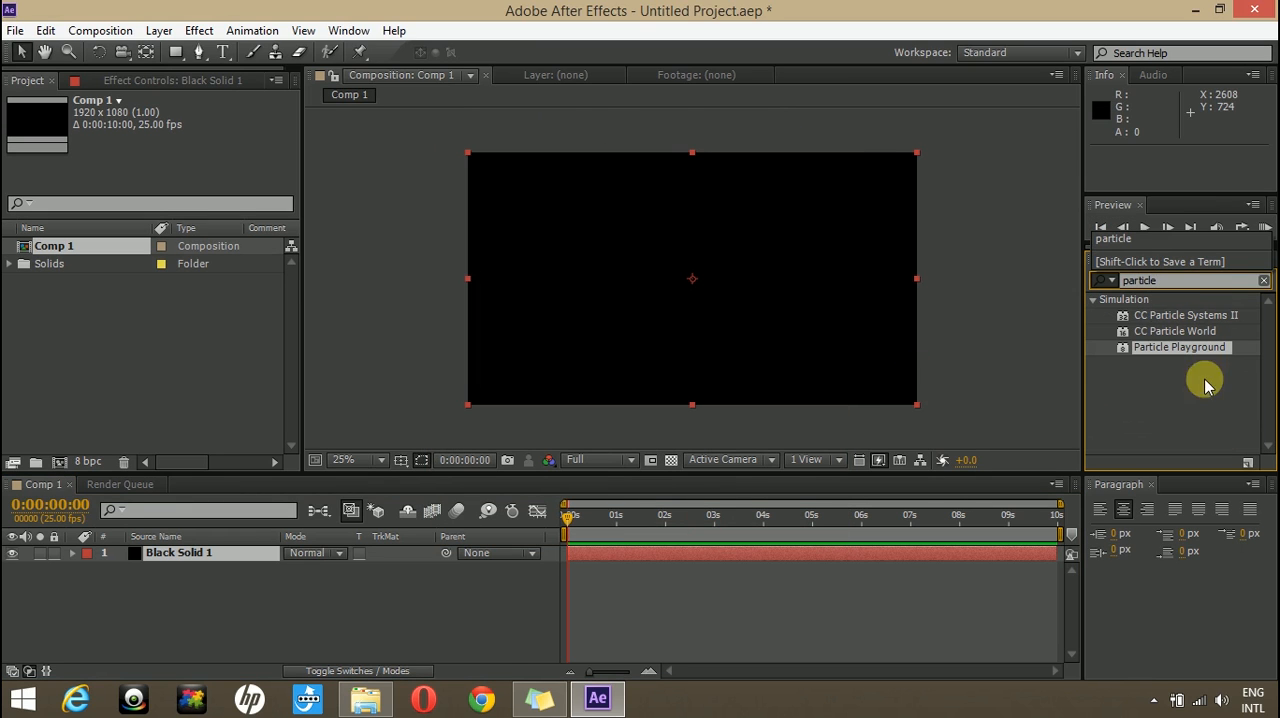
{"action": "double_click", "coordinate": [1180, 348]}
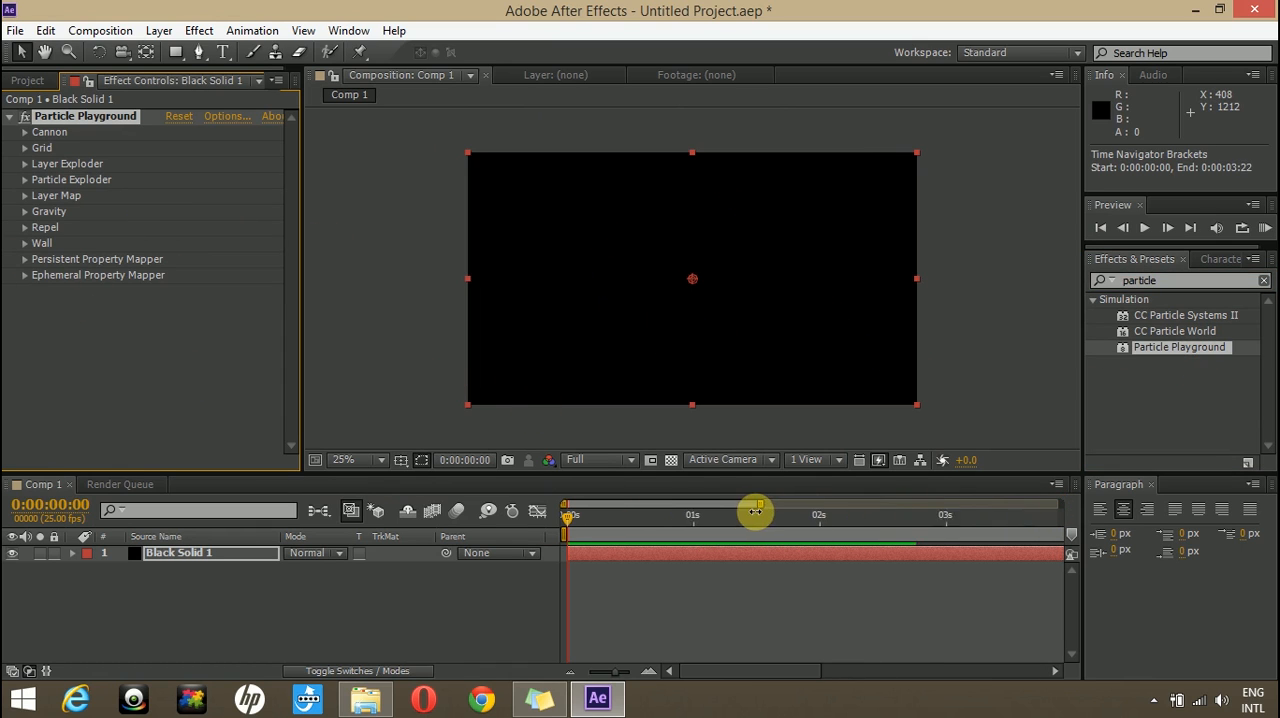
Preview the default red particle spray through three seconds and return to frame 0.
{"action": "left_click_drag", "start_coordinate": [756, 512], "coordinate": [572, 512]}
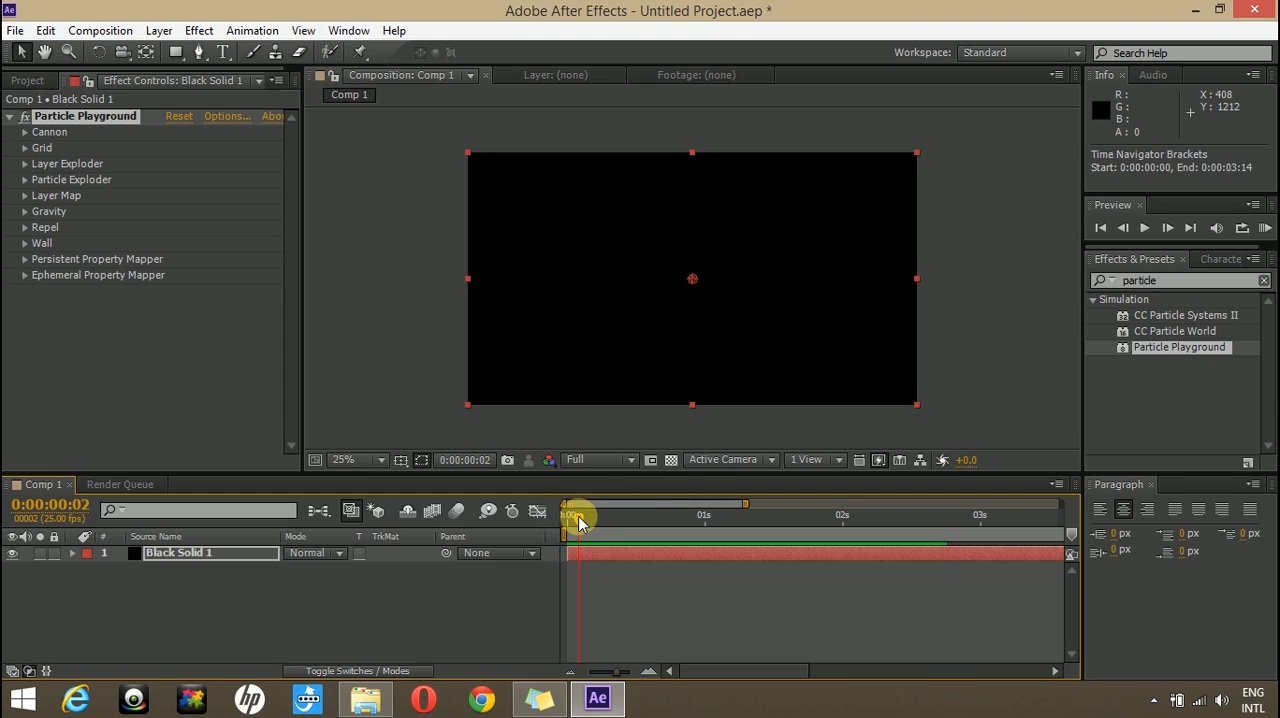
{"action": "left_click_drag", "start_coordinate": [576, 516], "coordinate": [716, 516]}
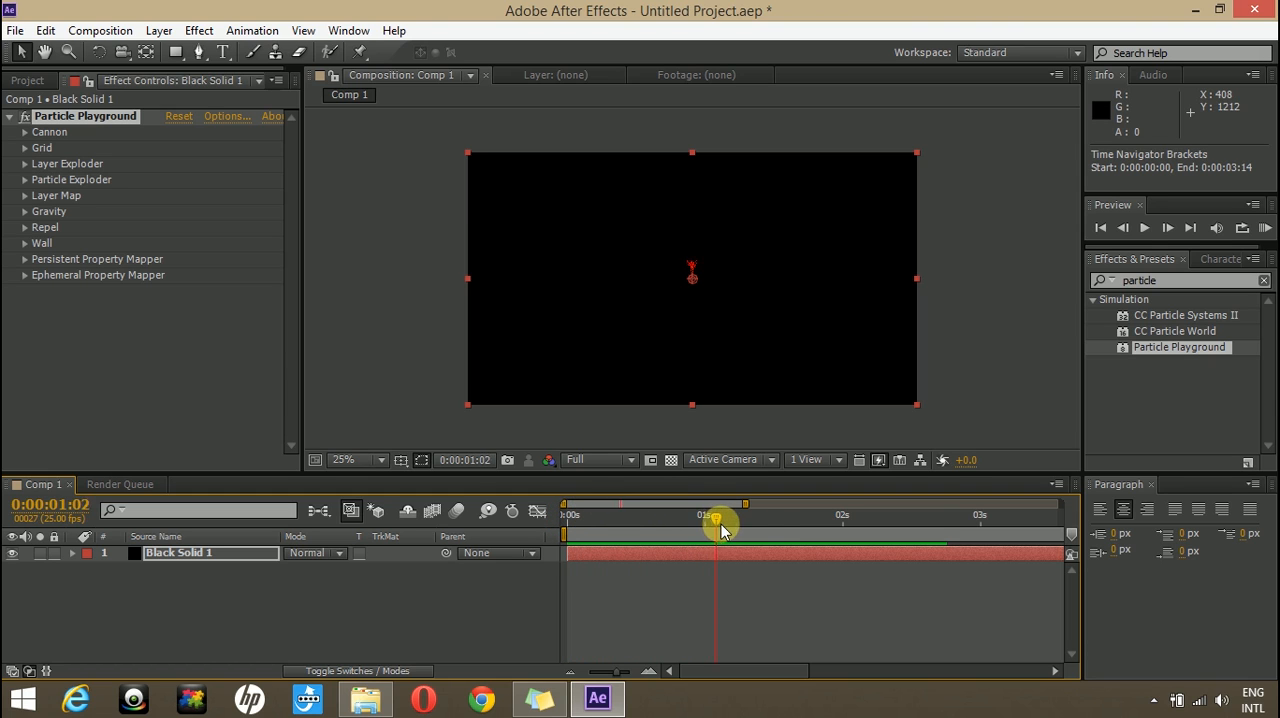
{"action": "left_click_drag", "start_coordinate": [716, 528], "coordinate": [930, 528]}
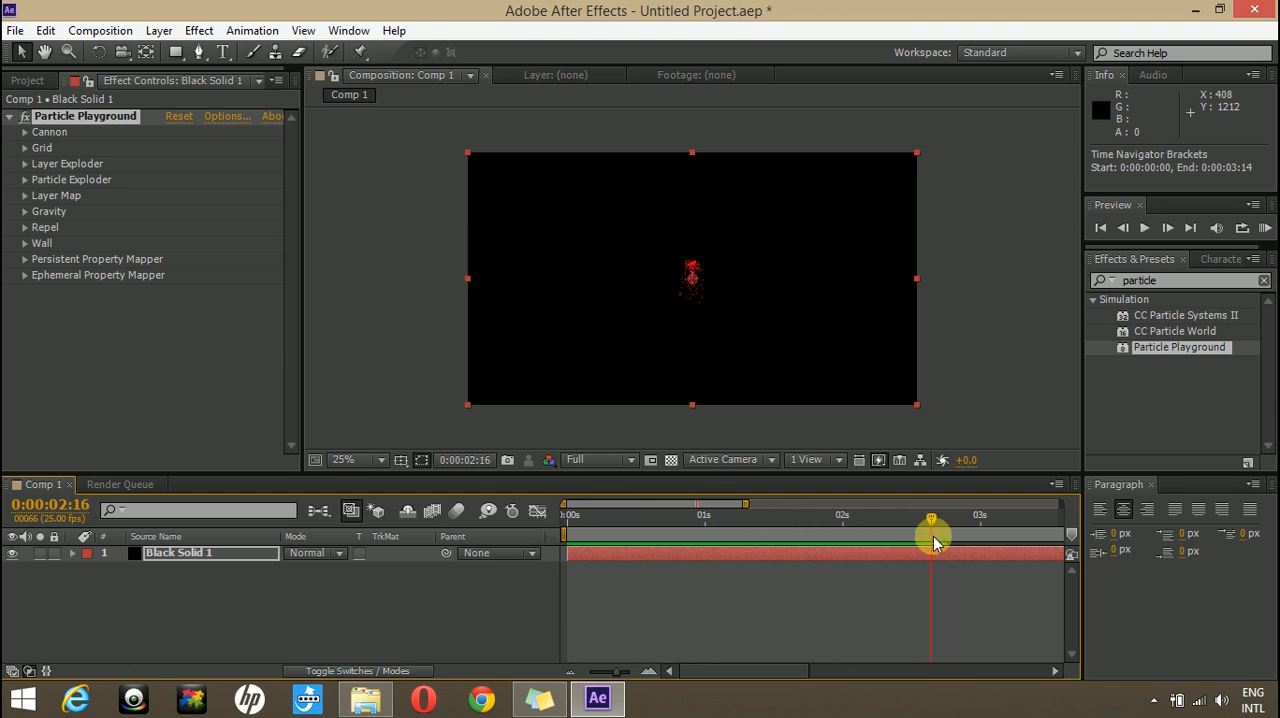
{"action": "left_click_drag", "start_coordinate": [930, 520], "coordinate": [982, 520]}
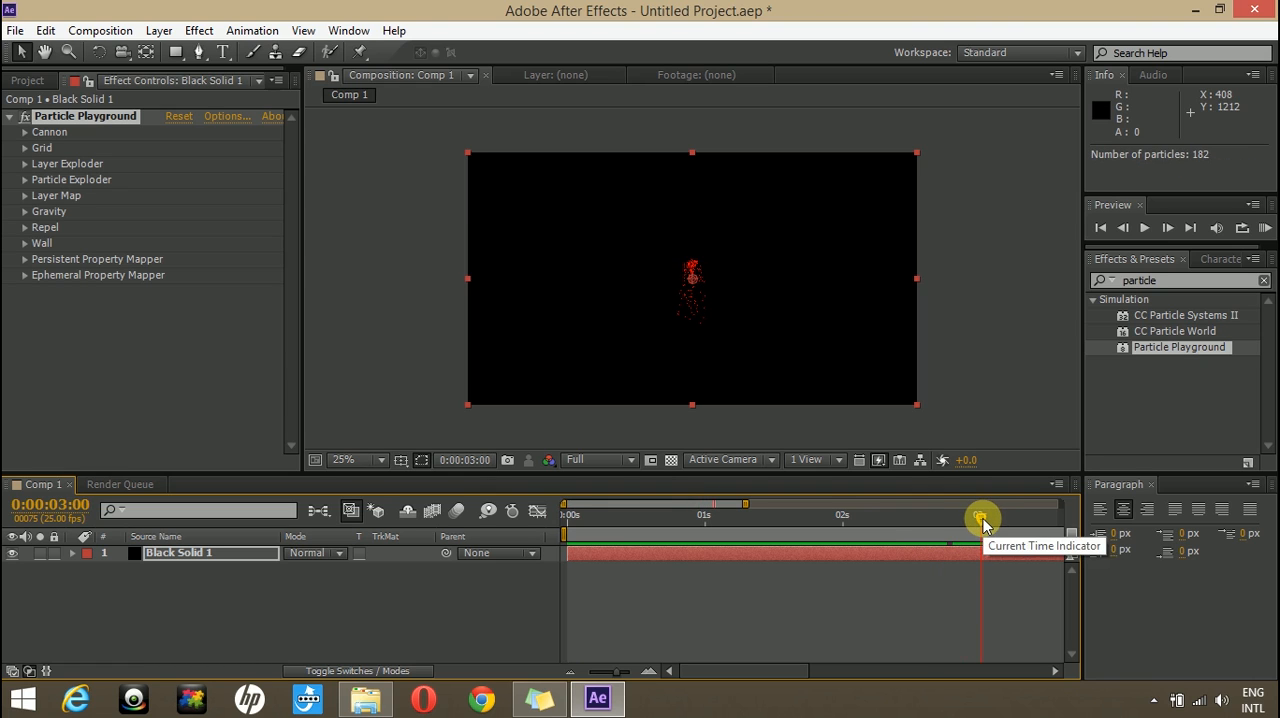
{"action": "left_click_drag", "start_coordinate": [980, 518], "coordinate": [596, 518]}
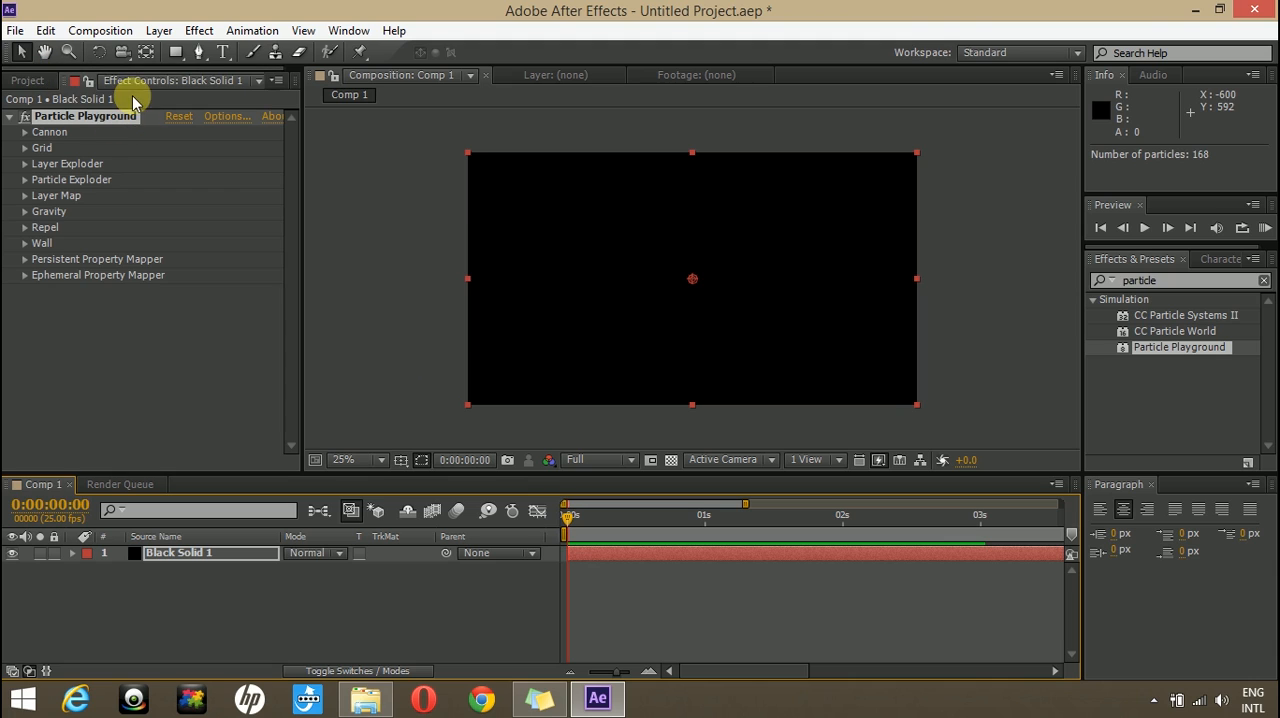
{"action": "mouse_move", "coordinate": [36, 138]}
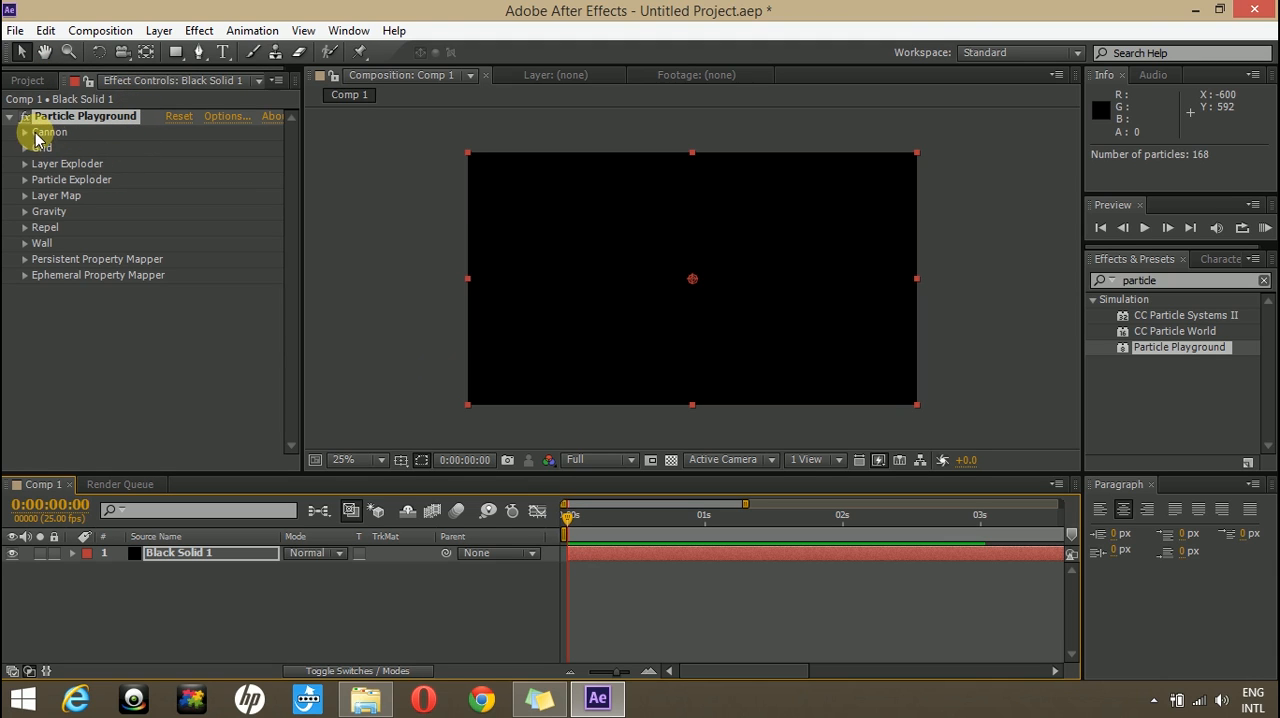
{"action": "mouse_move", "coordinate": [60, 142]}
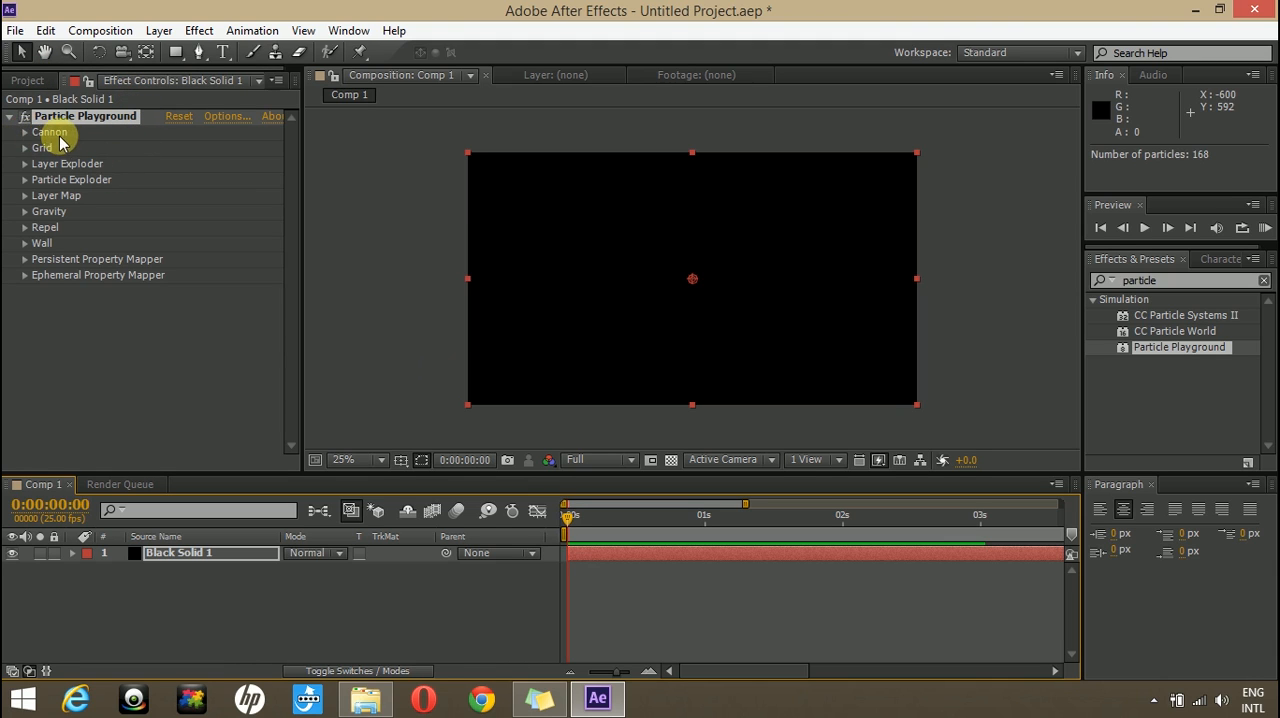
{"action": "mouse_move", "coordinate": [128, 180]}
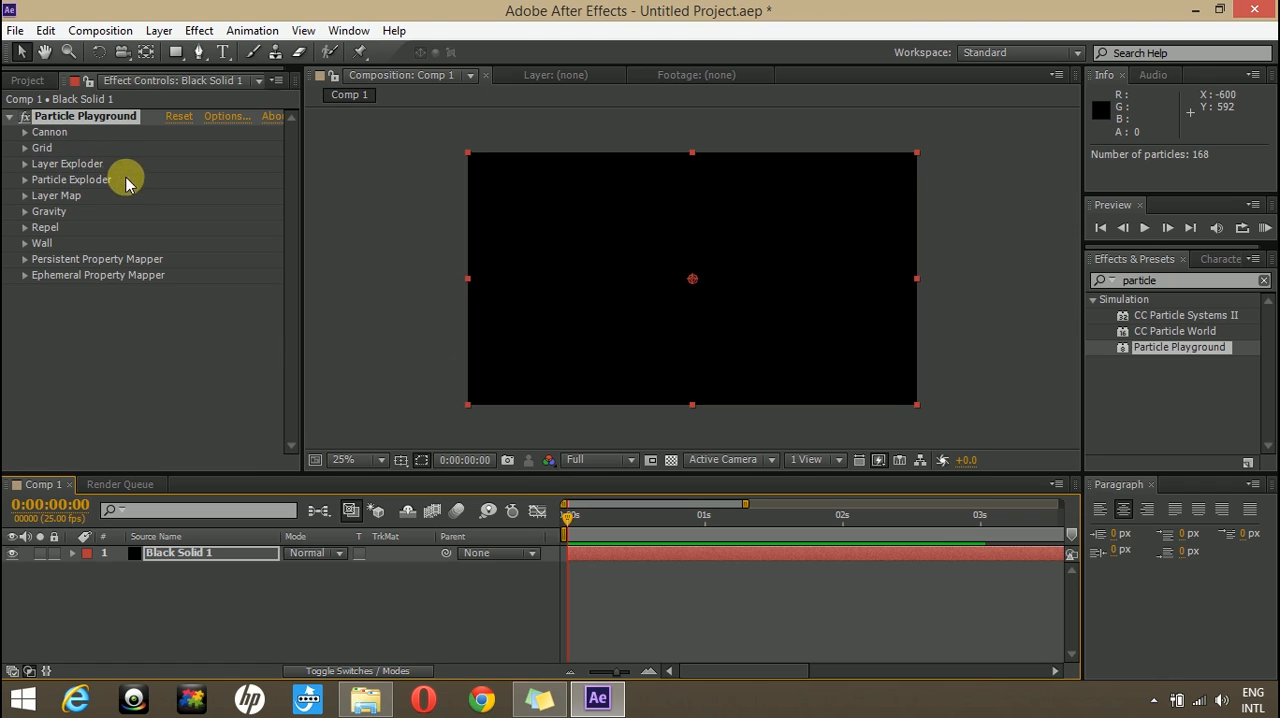
{"action": "mouse_move", "coordinate": [56, 150]}
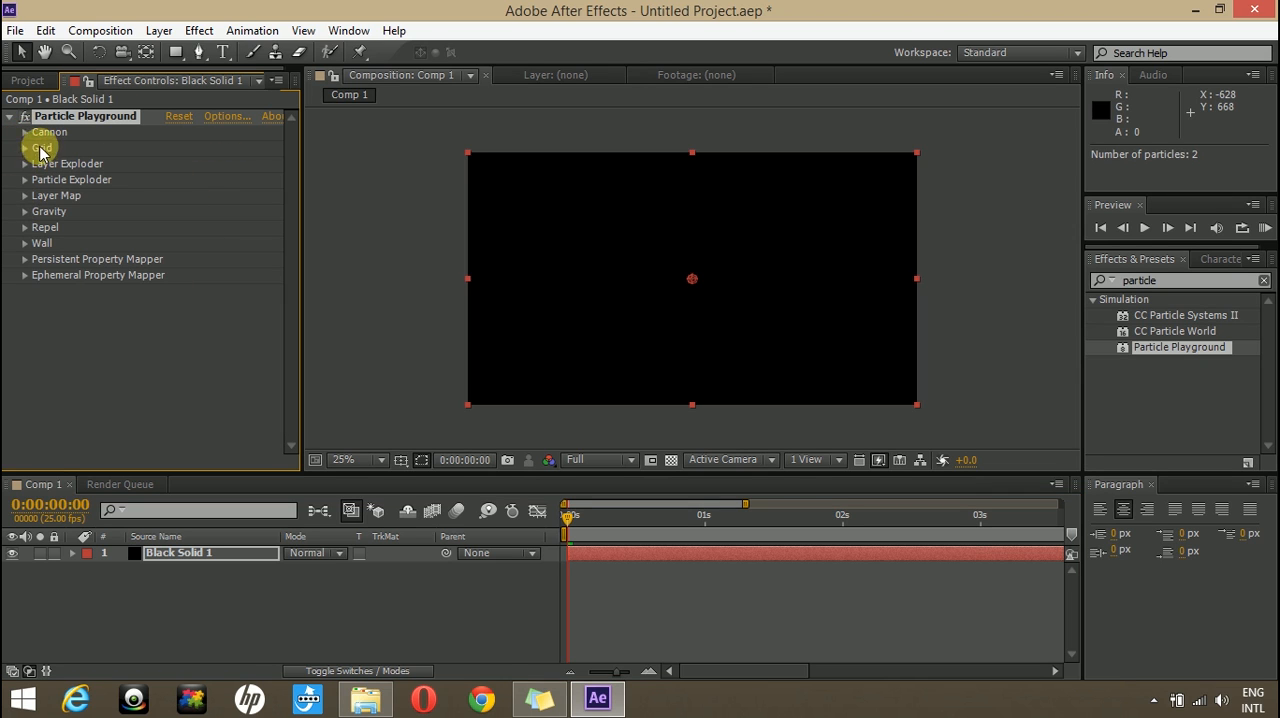
Move the Cannon emitter to the bottom centre of the frame and preview the spray.
{"action": "left_click", "coordinate": [24, 132]}
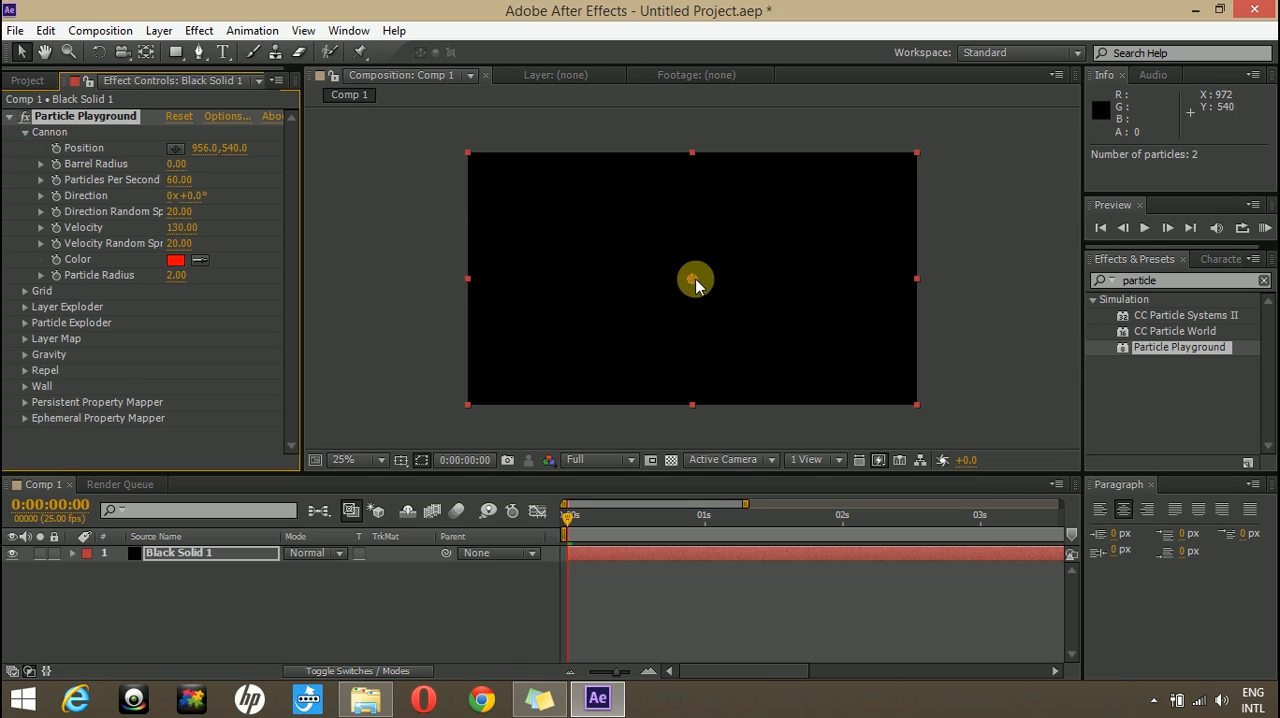
{"action": "left_click_drag", "start_coordinate": [696, 280], "coordinate": [692, 372]}
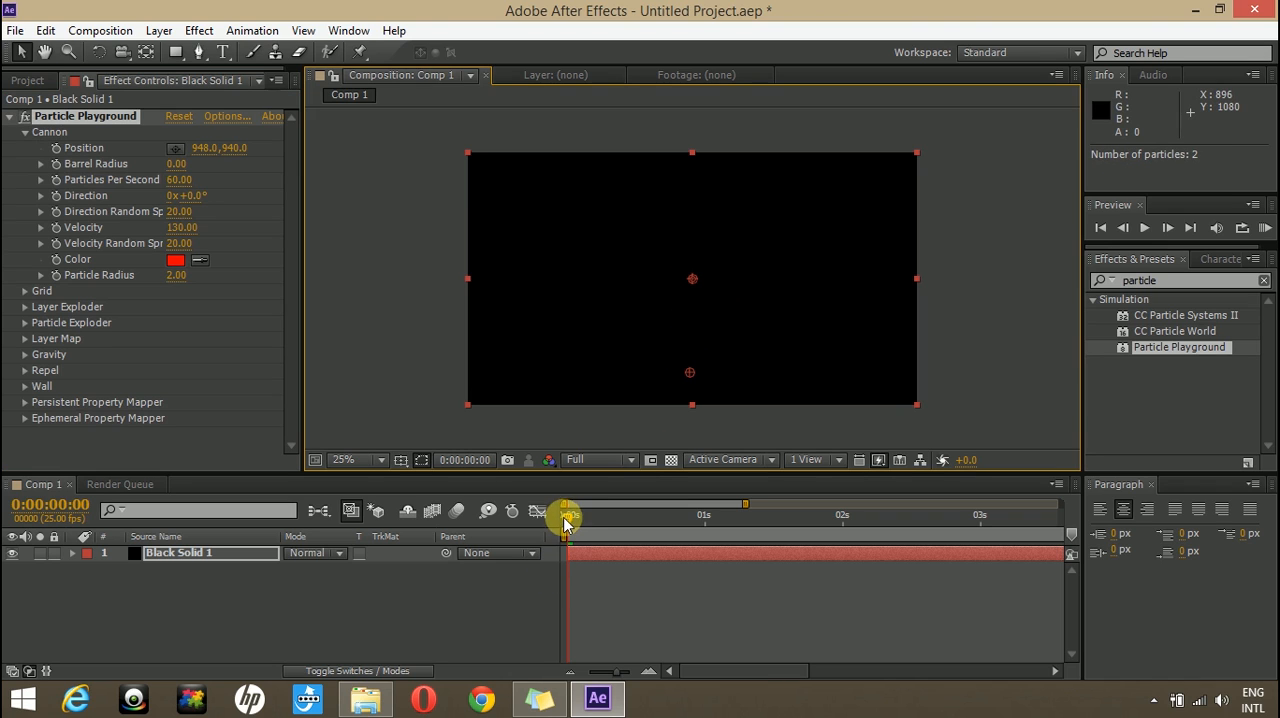
{"action": "left_click_drag", "start_coordinate": [564, 516], "coordinate": [584, 516]}
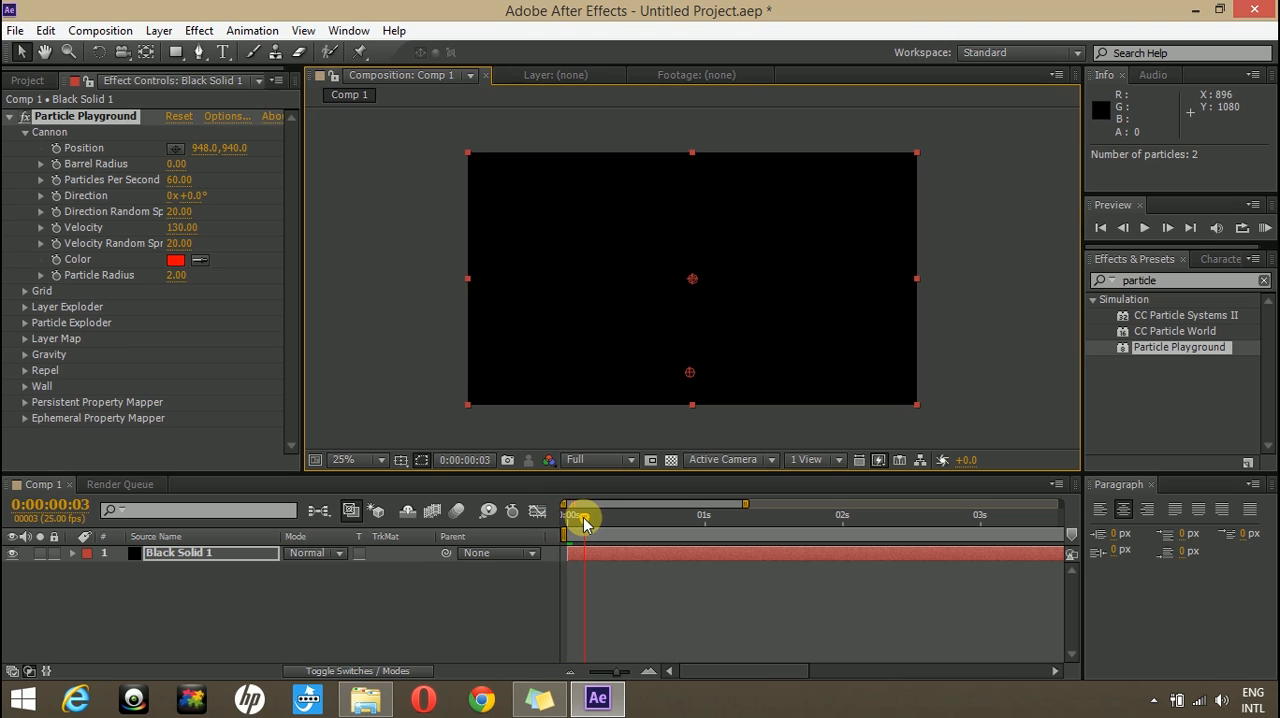
{"action": "left_click_drag", "start_coordinate": [584, 520], "coordinate": [632, 520]}
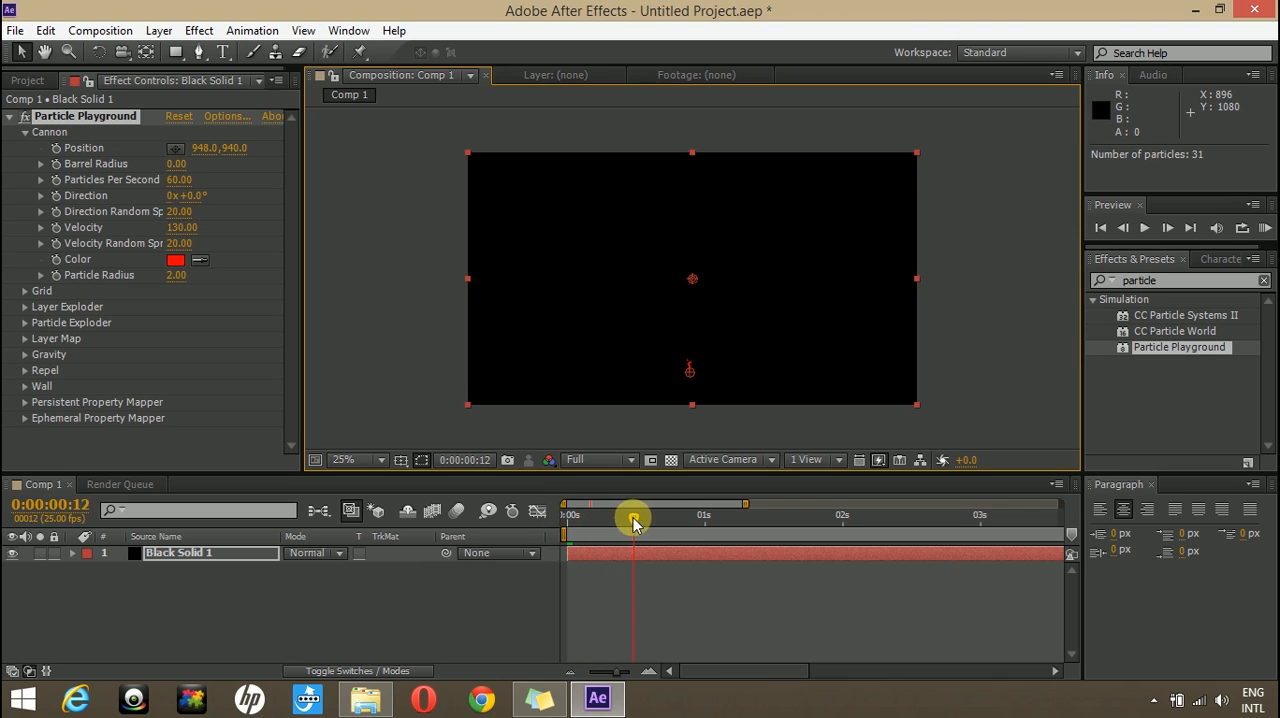
{"action": "left_click_drag", "start_coordinate": [632, 516], "coordinate": [768, 516]}
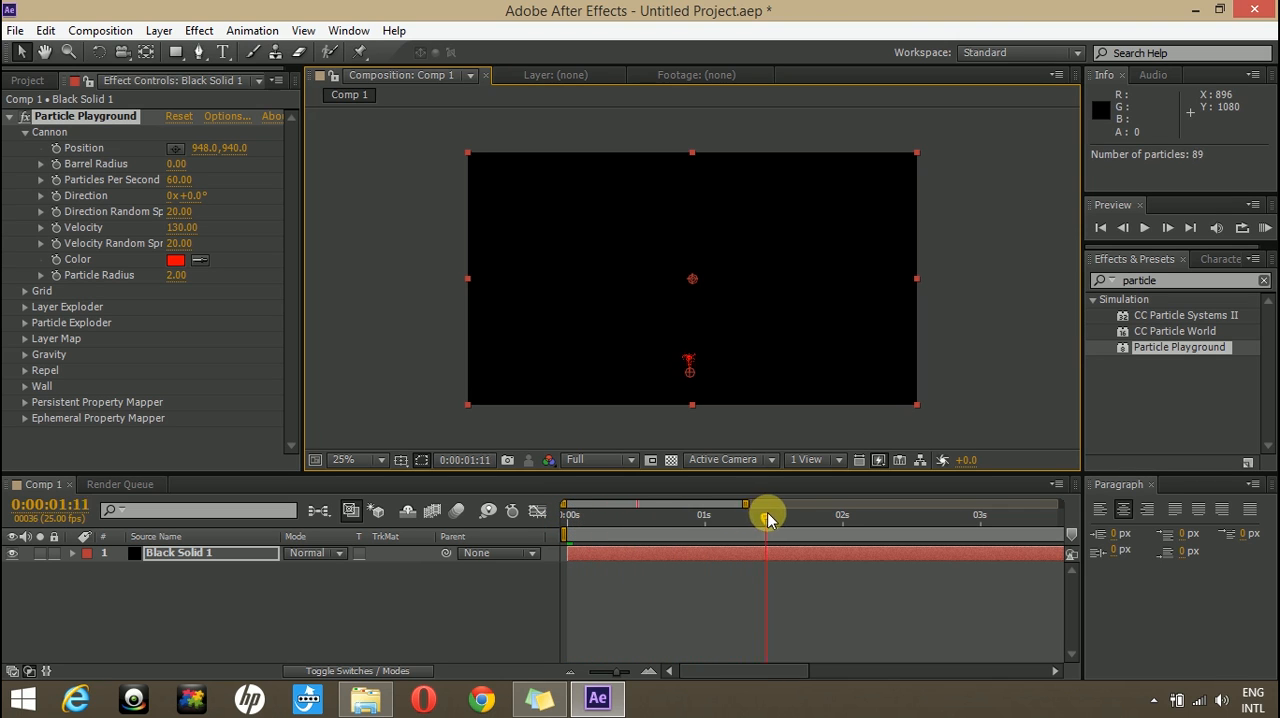
{"action": "left_click_drag", "start_coordinate": [768, 516], "coordinate": [988, 516]}
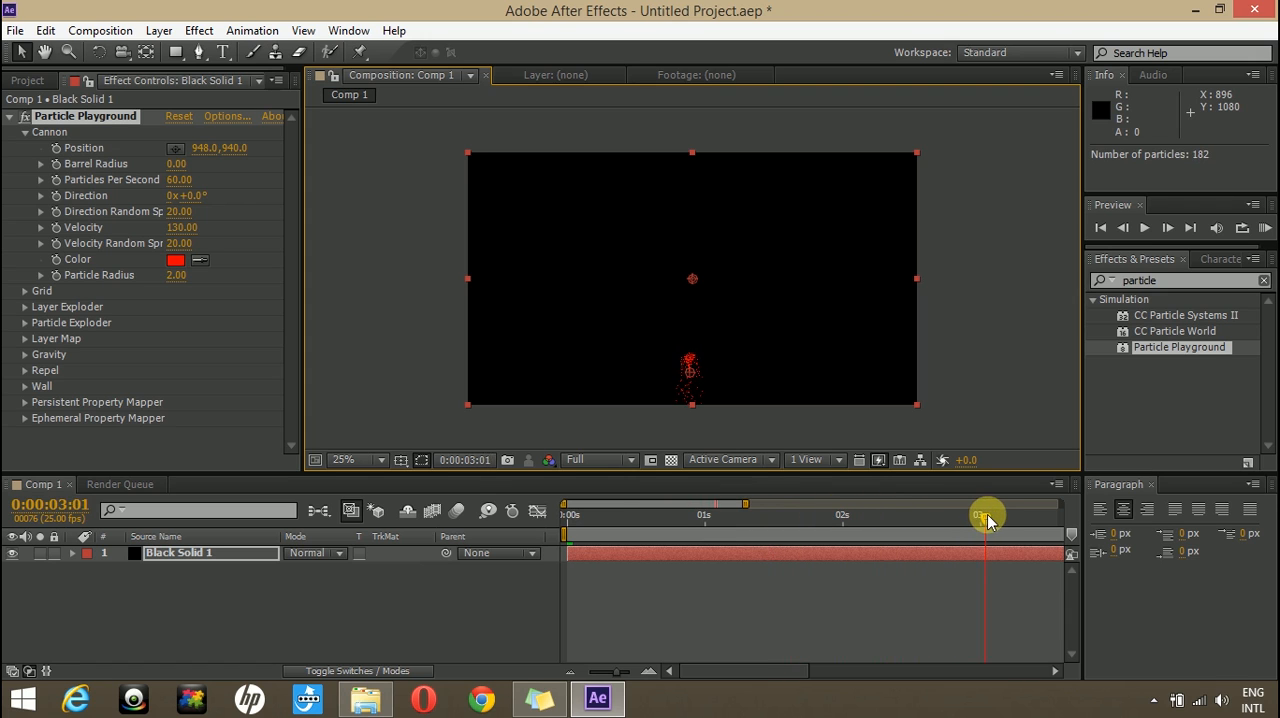
{"action": "left_click_drag", "start_coordinate": [984, 516], "coordinate": [724, 516]}
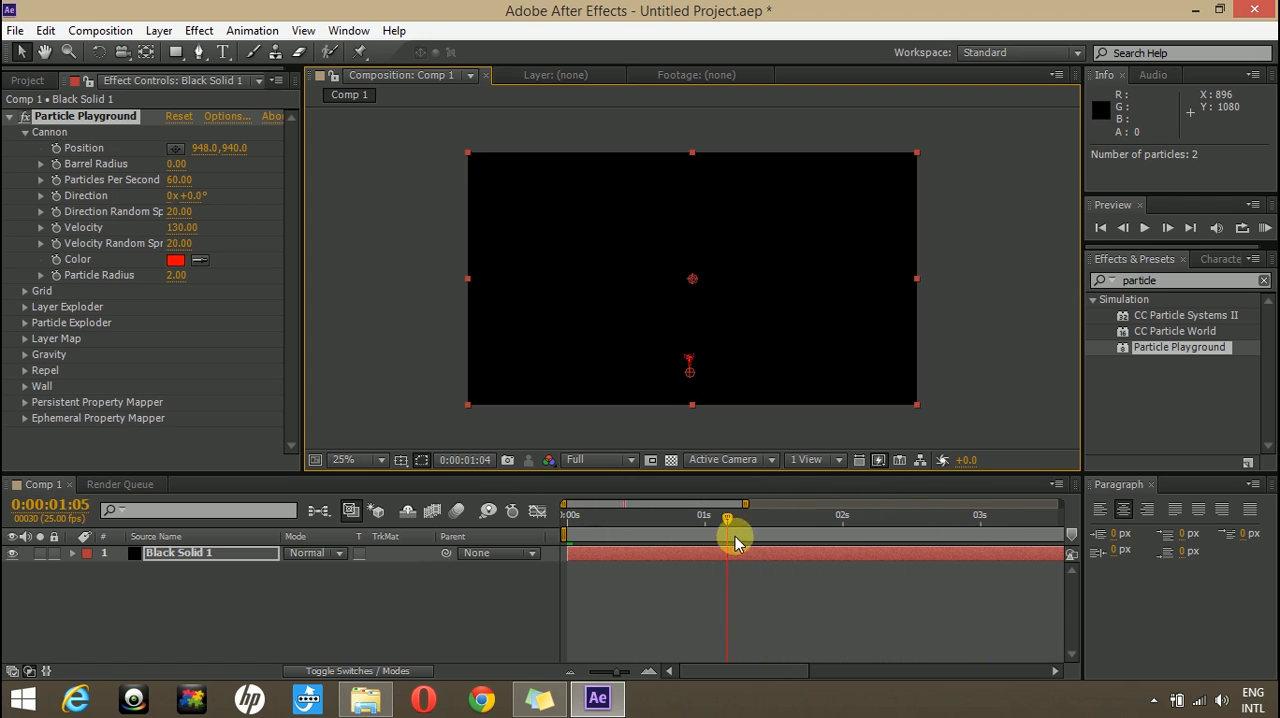
{"action": "left_click_drag", "start_coordinate": [724, 518], "coordinate": [798, 518]}
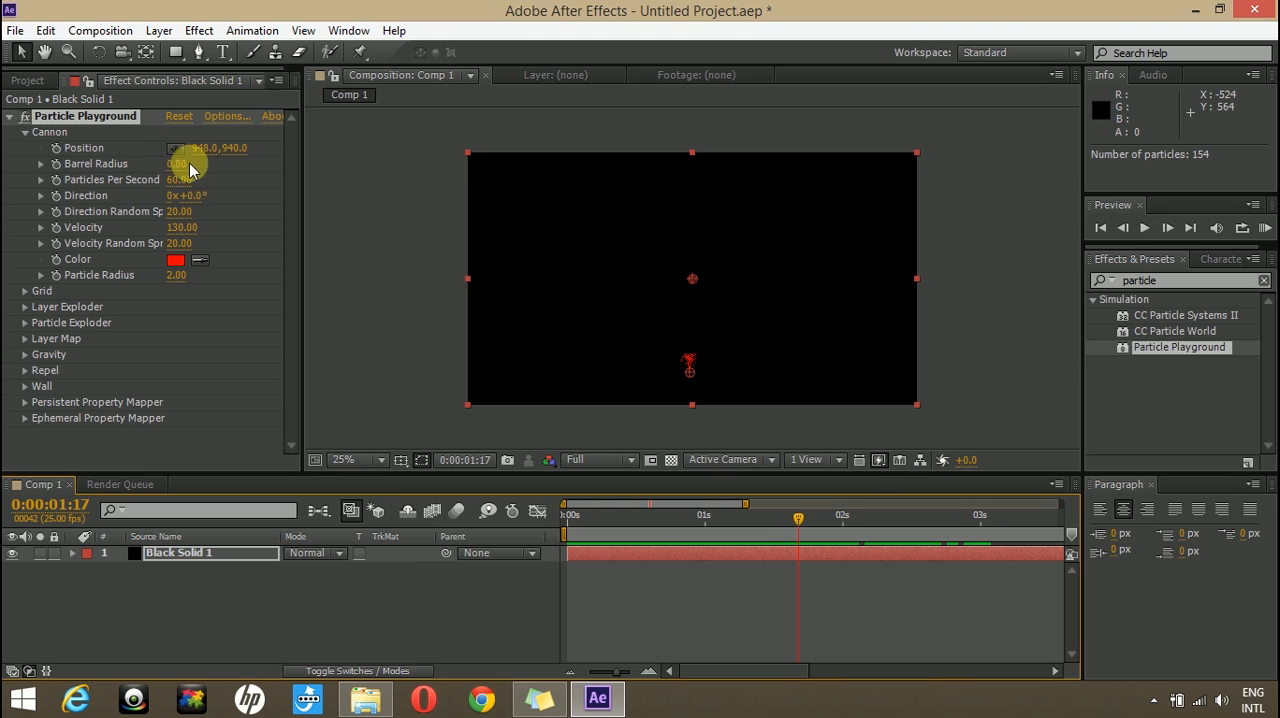
Widen the Barrel Radius to about 129 and preview the spread-out spray.
{"action": "left_click_drag", "start_coordinate": [180, 164], "coordinate": [248, 164]}
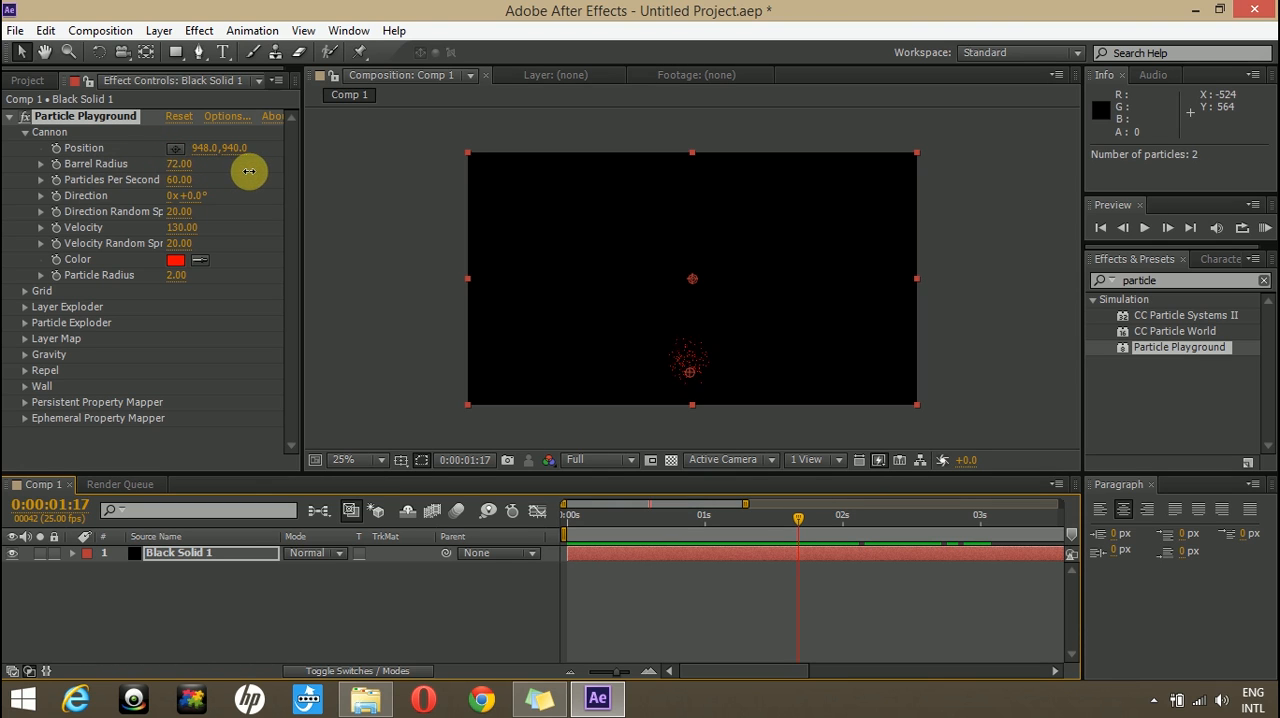
{"action": "left_click_drag", "start_coordinate": [248, 170], "coordinate": [358, 168]}
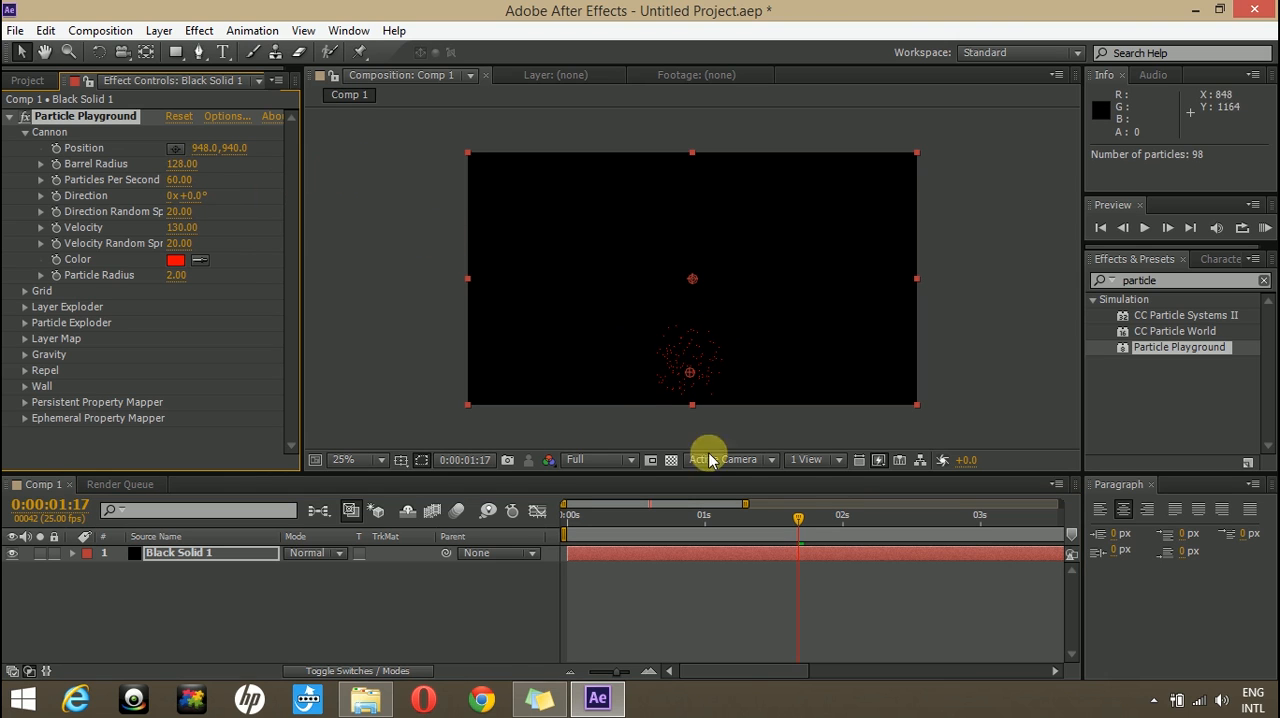
{"action": "left_click_drag", "start_coordinate": [798, 520], "coordinate": [716, 520]}
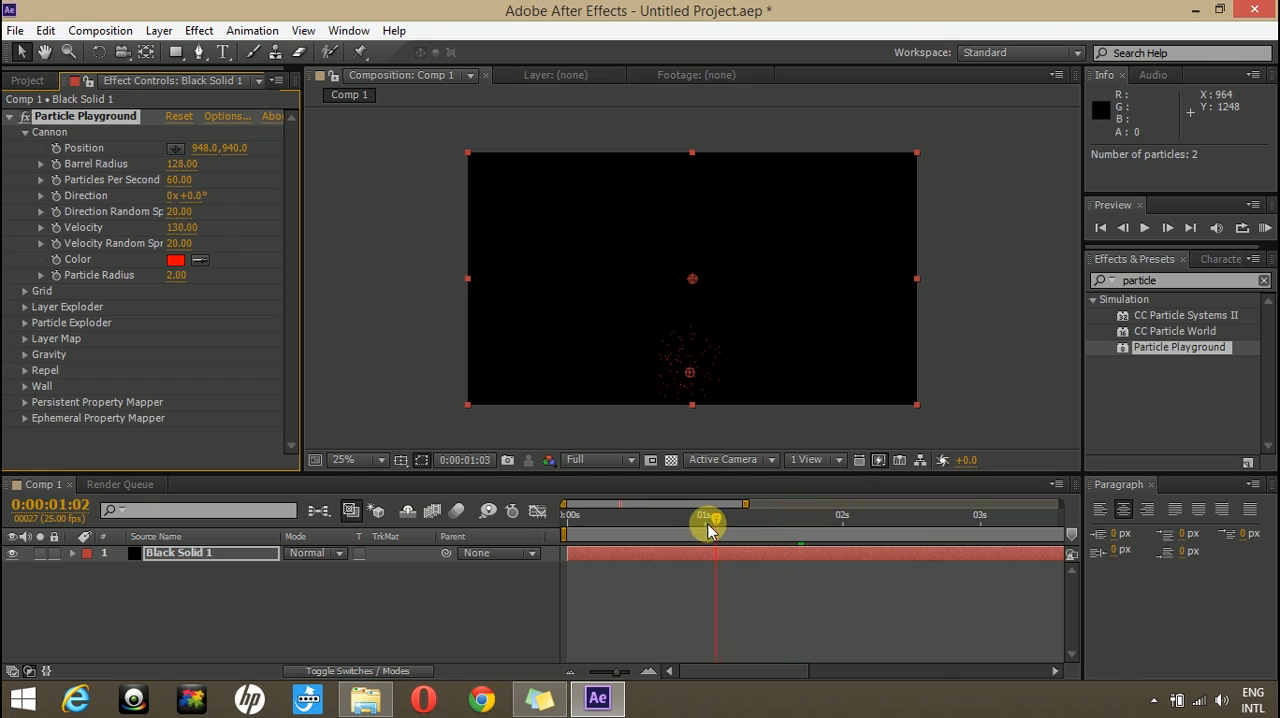
{"action": "left_click_drag", "start_coordinate": [710, 528], "coordinate": [996, 540]}
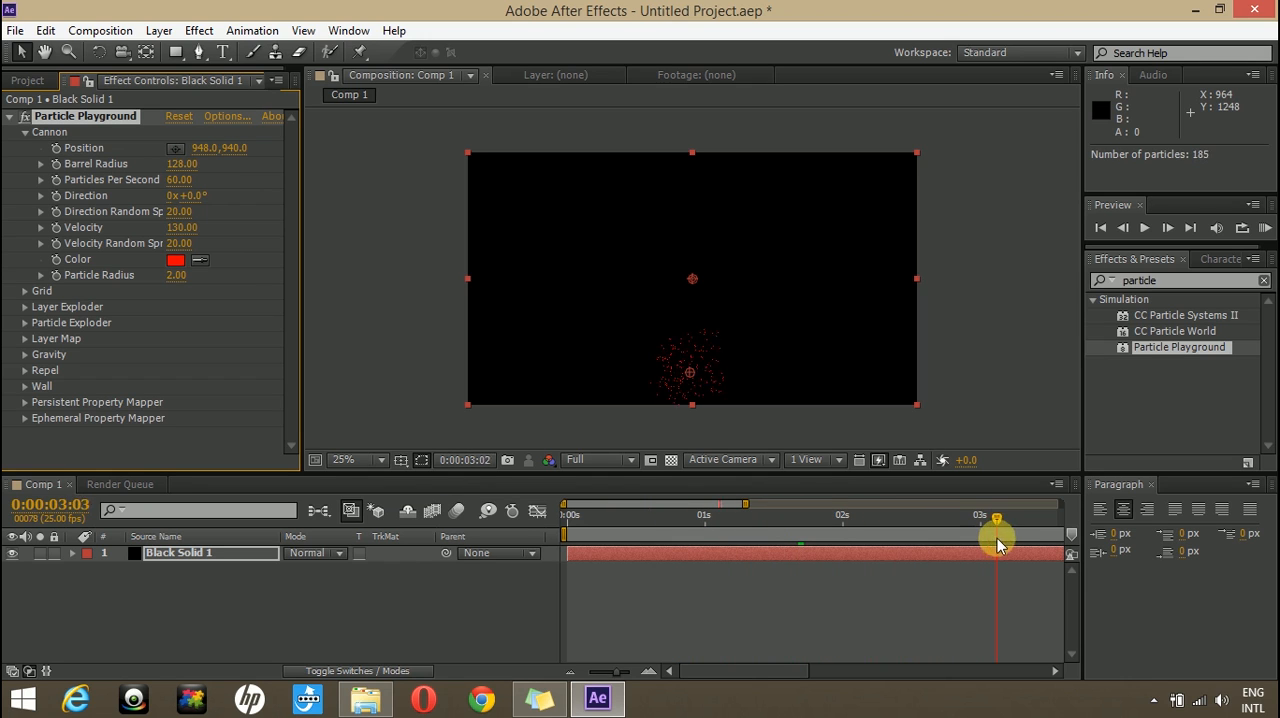
{"action": "left_click_drag", "start_coordinate": [996, 520], "coordinate": [692, 520]}
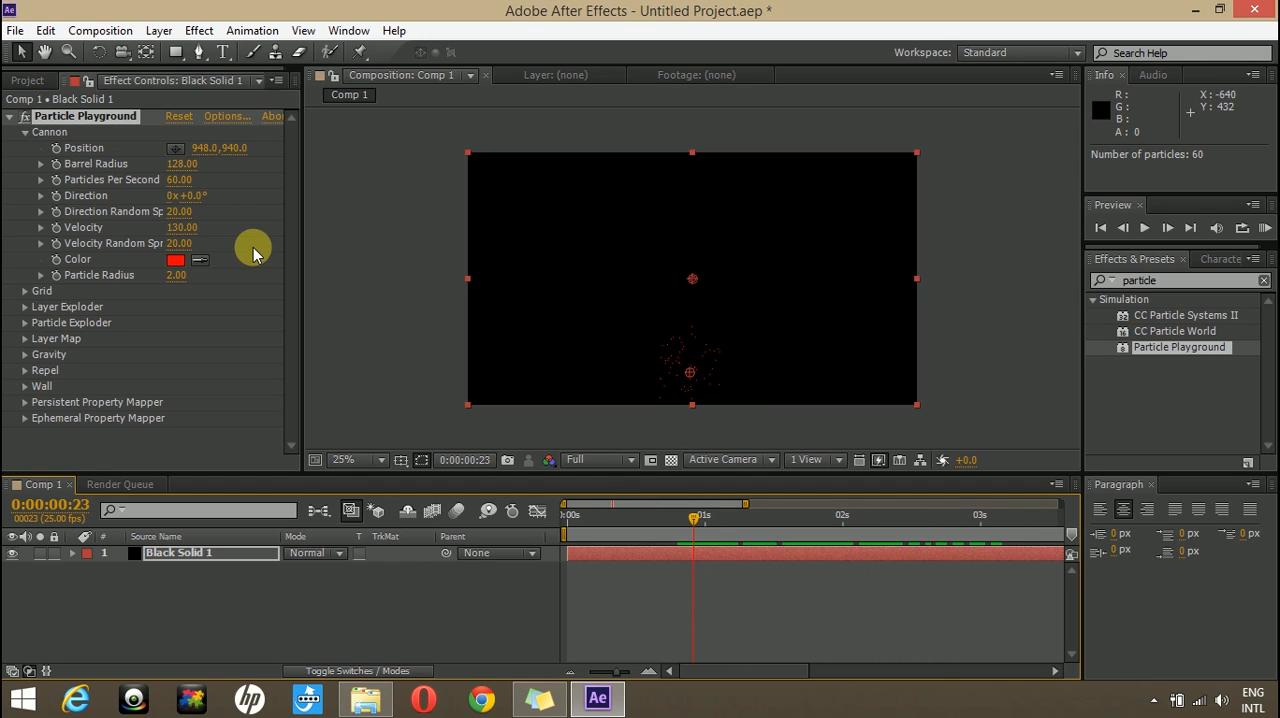
{"action": "mouse_move", "coordinate": [292, 288]}
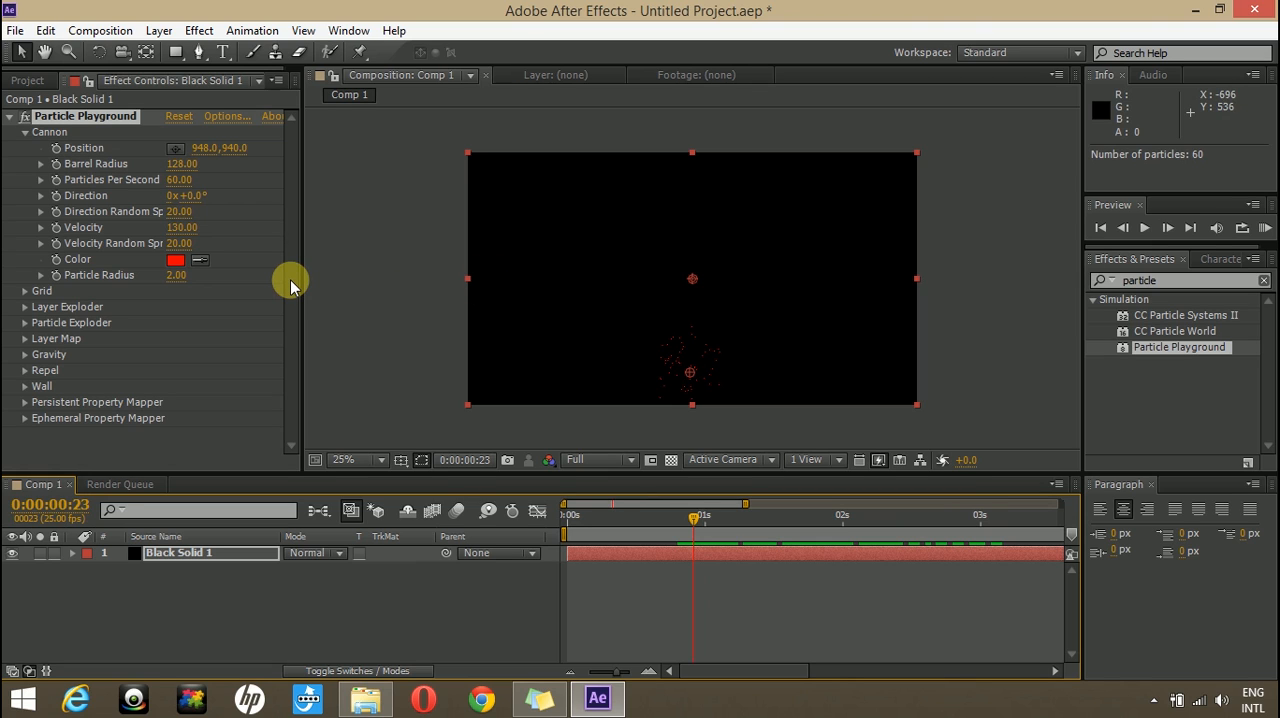
{"action": "mouse_move", "coordinate": [258, 248]}
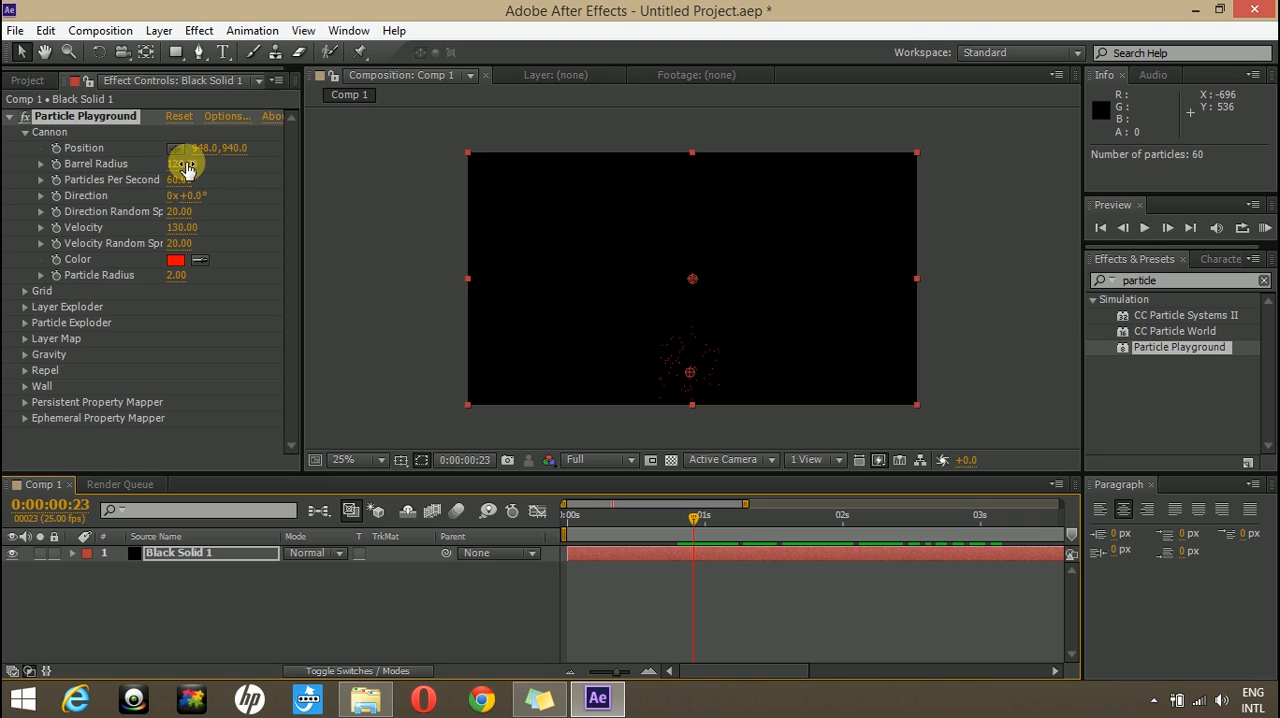
Shrink the Barrel Radius to about 8 so particles leave as a thin column.
{"action": "left_click_drag", "start_coordinate": [178, 164], "coordinate": [130, 164]}
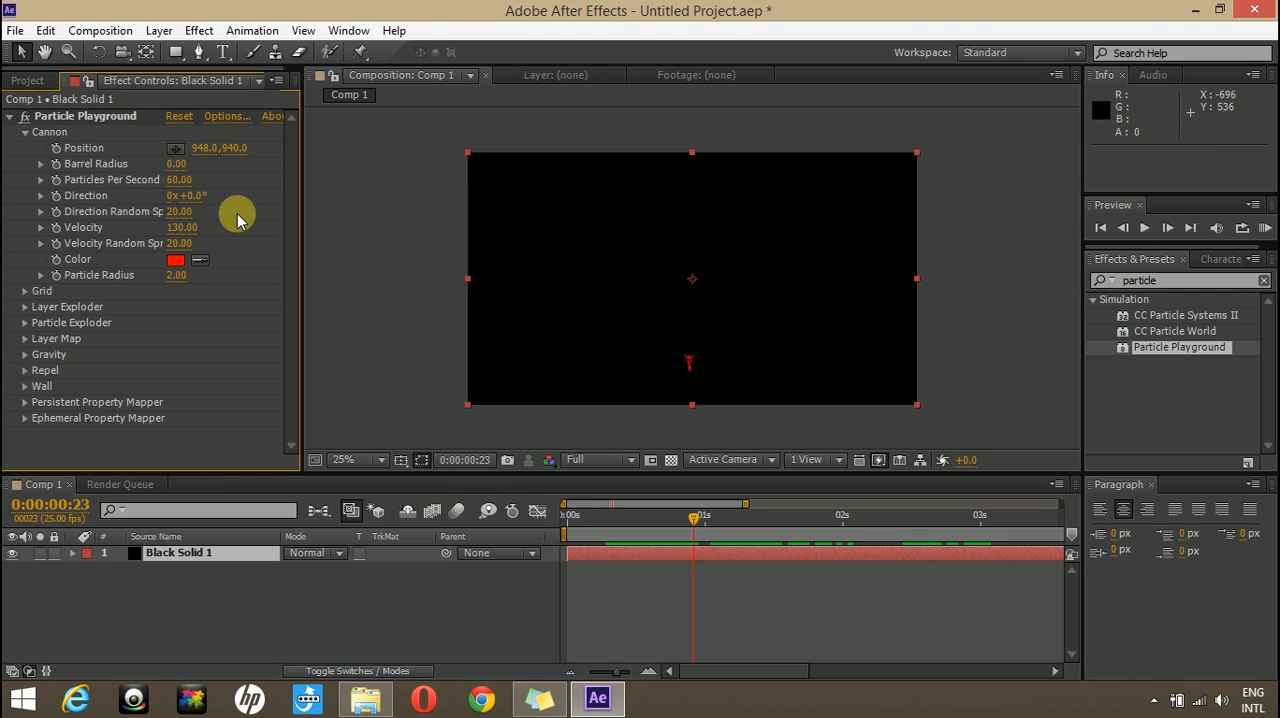
{"action": "mouse_move", "coordinate": [184, 228]}
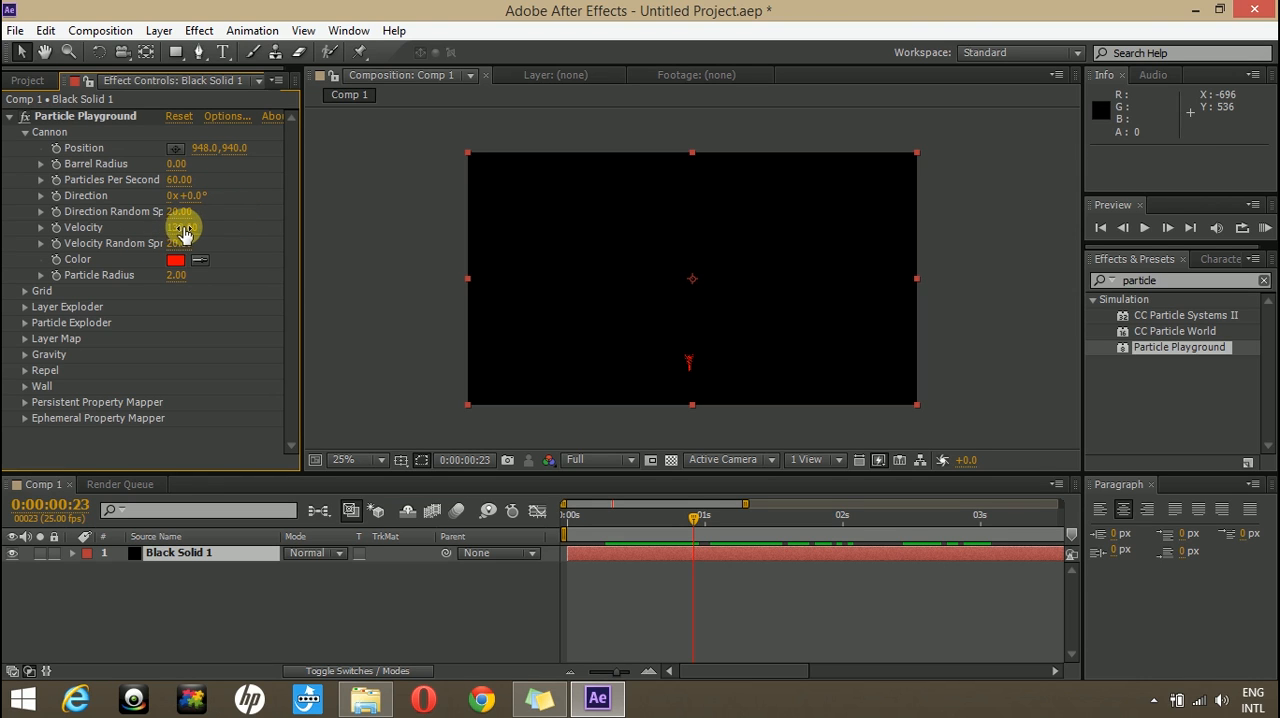
{"action": "left_click_drag", "start_coordinate": [184, 228], "coordinate": [190, 228]}
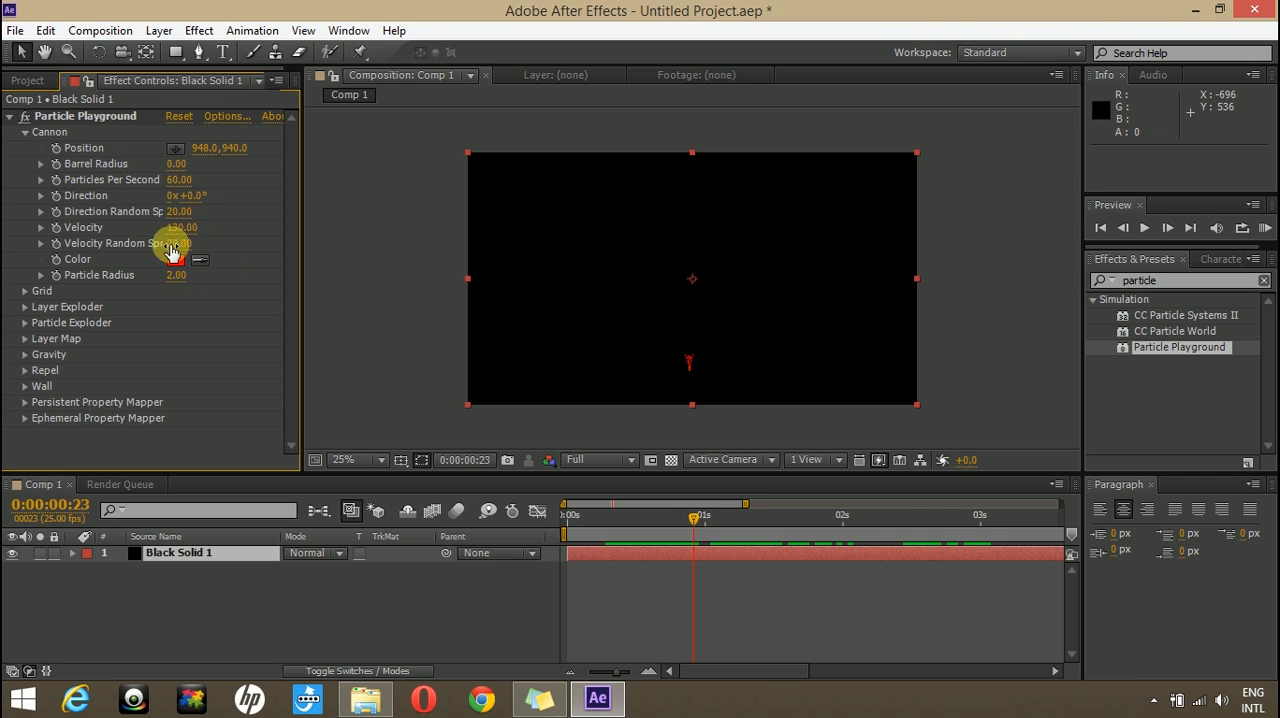
Set the Cannon particle colour to white and preview the white column.
{"action": "left_click", "coordinate": [176, 260]}
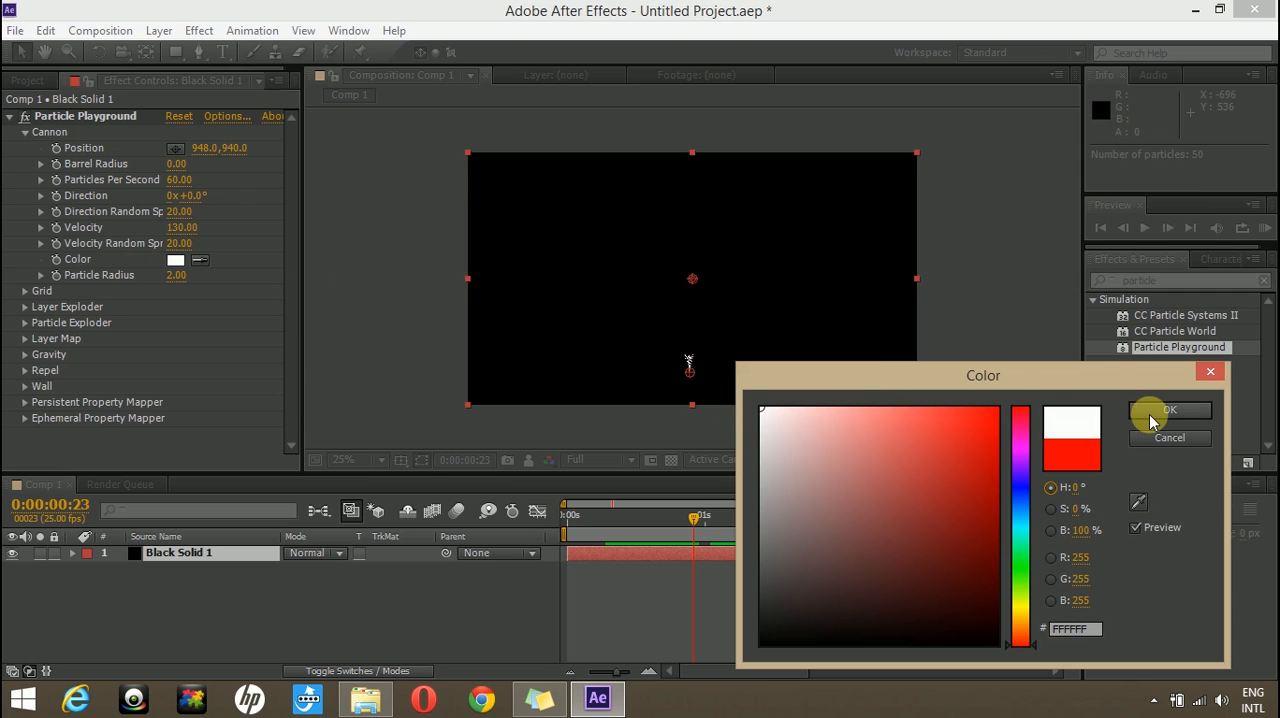
{"action": "left_click", "coordinate": [1170, 410]}
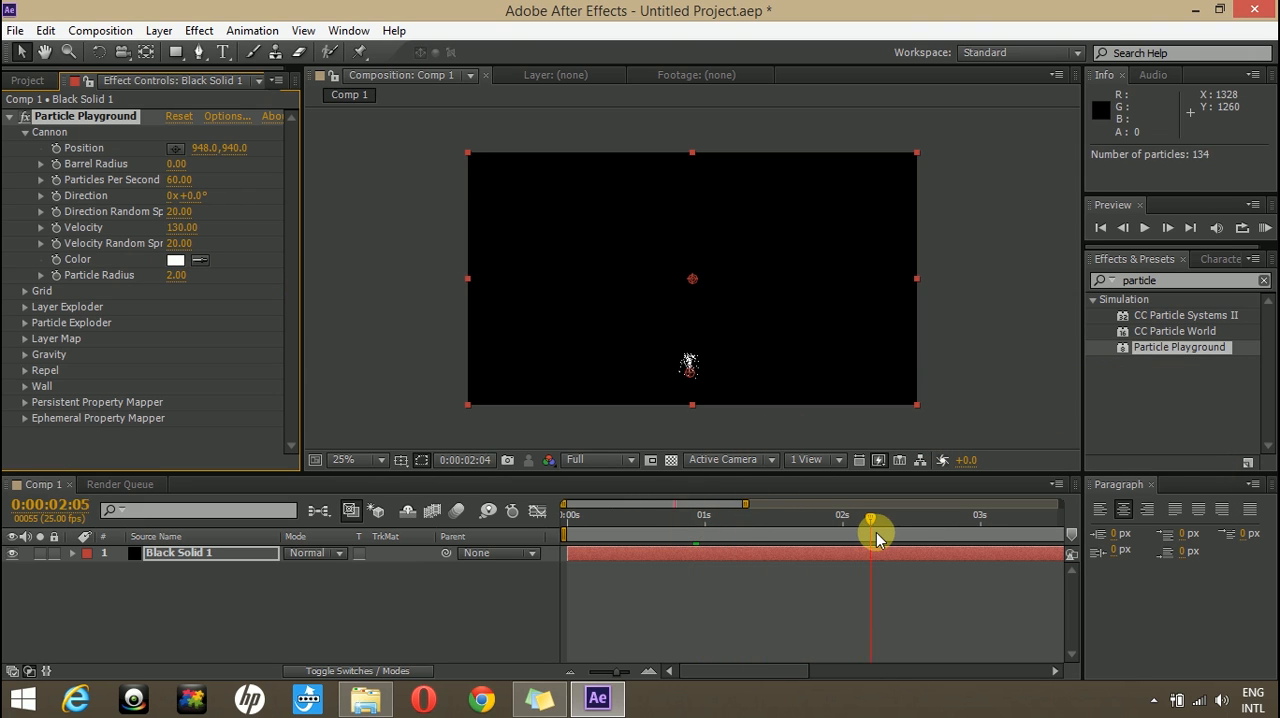
{"action": "left_click_drag", "start_coordinate": [876, 524], "coordinate": [818, 524]}
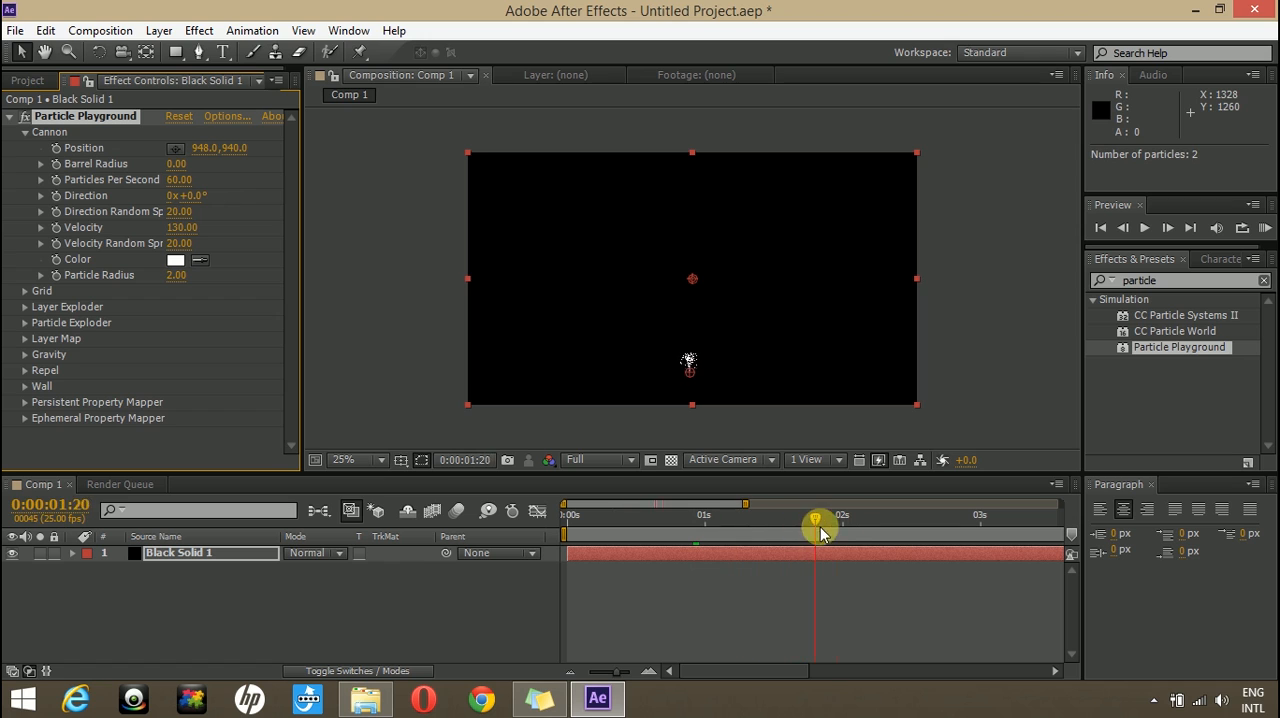
{"action": "left_click_drag", "start_coordinate": [818, 524], "coordinate": [784, 520]}
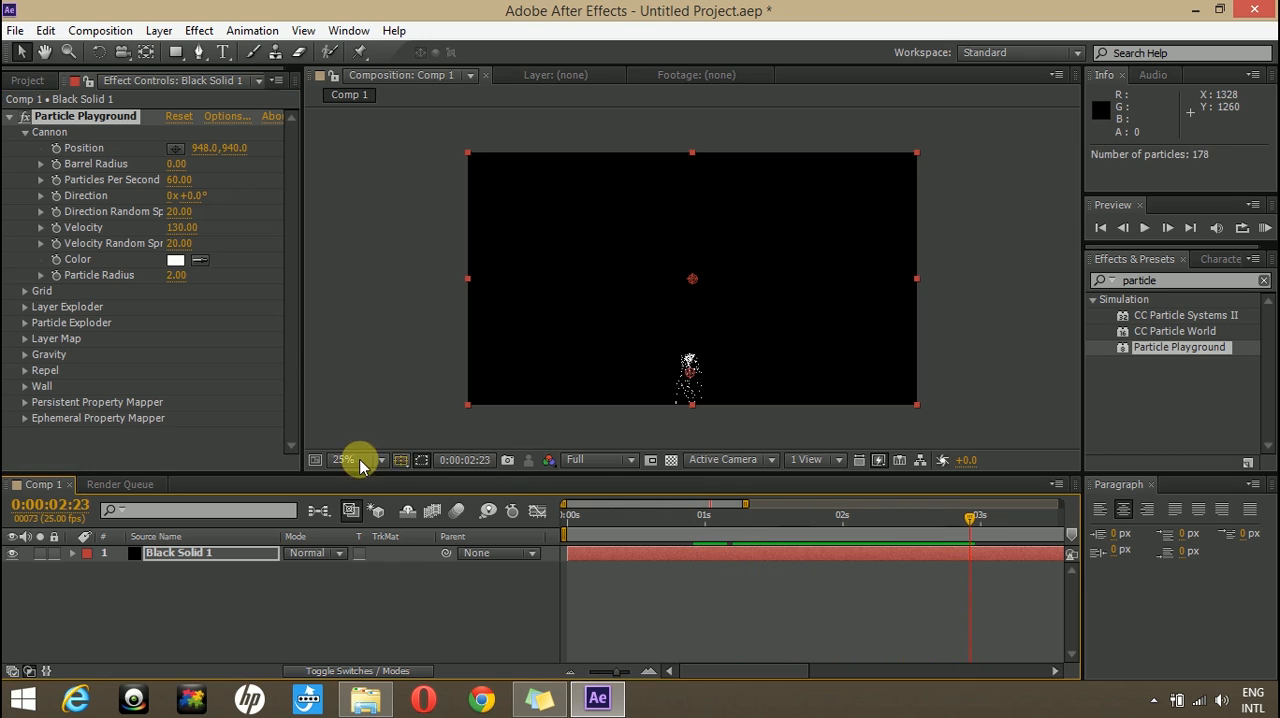
Set Gravity Force to -45 so the particles rise upward from the emitter.
{"action": "left_click", "coordinate": [24, 354]}
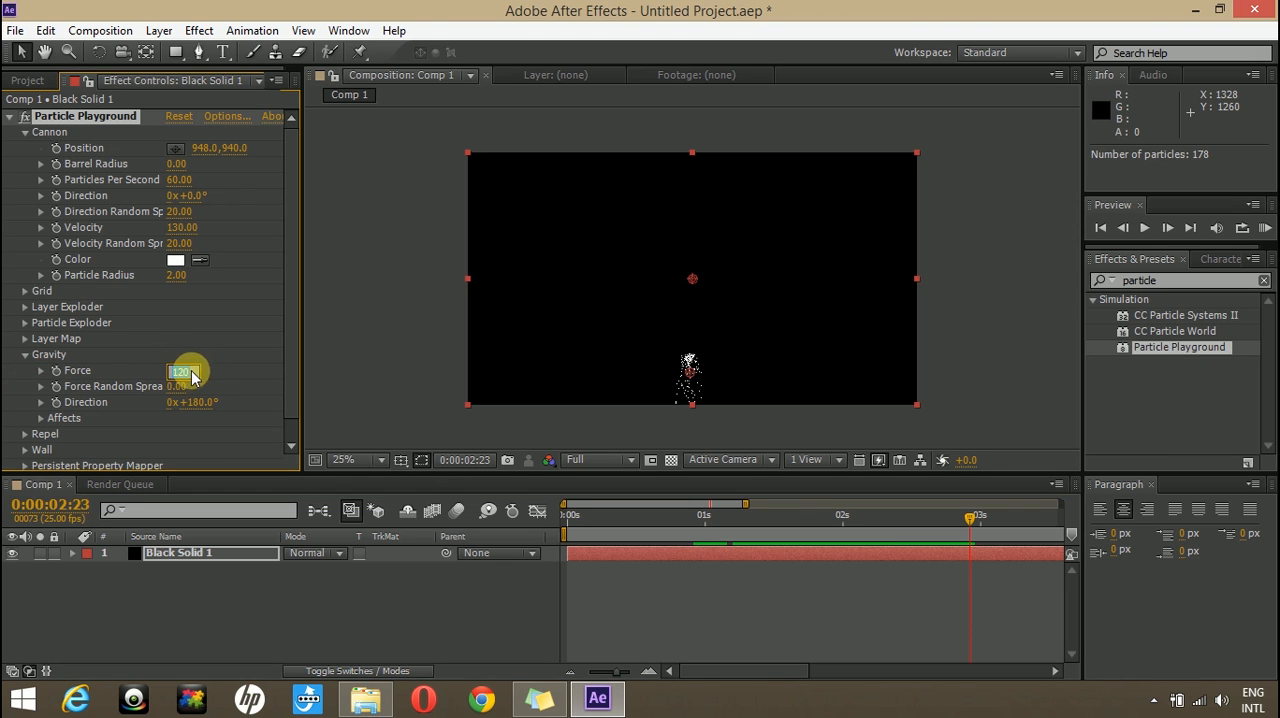
{"action": "left_click_drag", "start_coordinate": [184, 372], "coordinate": [188, 372]}
{"action": "type", "text": "Fast"}
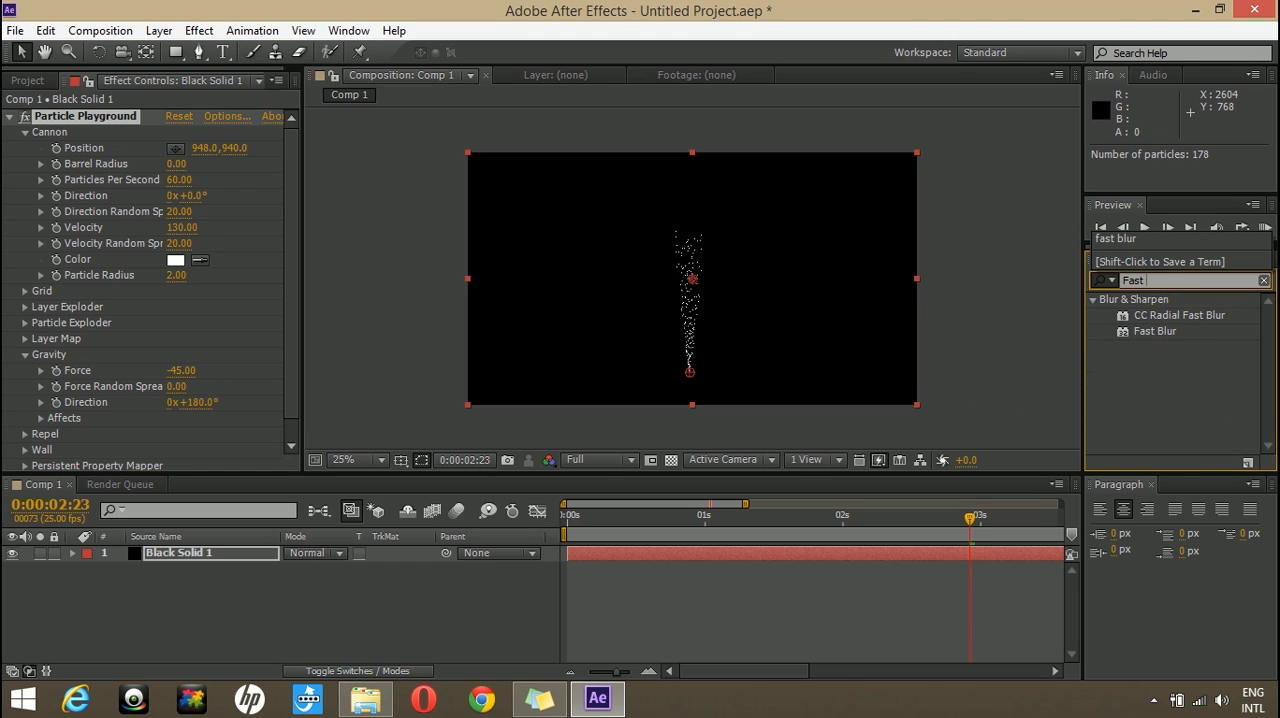
Apply Fast Blur with Blurriness about 10 and preview the wispy smoke plume.
{"action": "type", "text": "bl"}
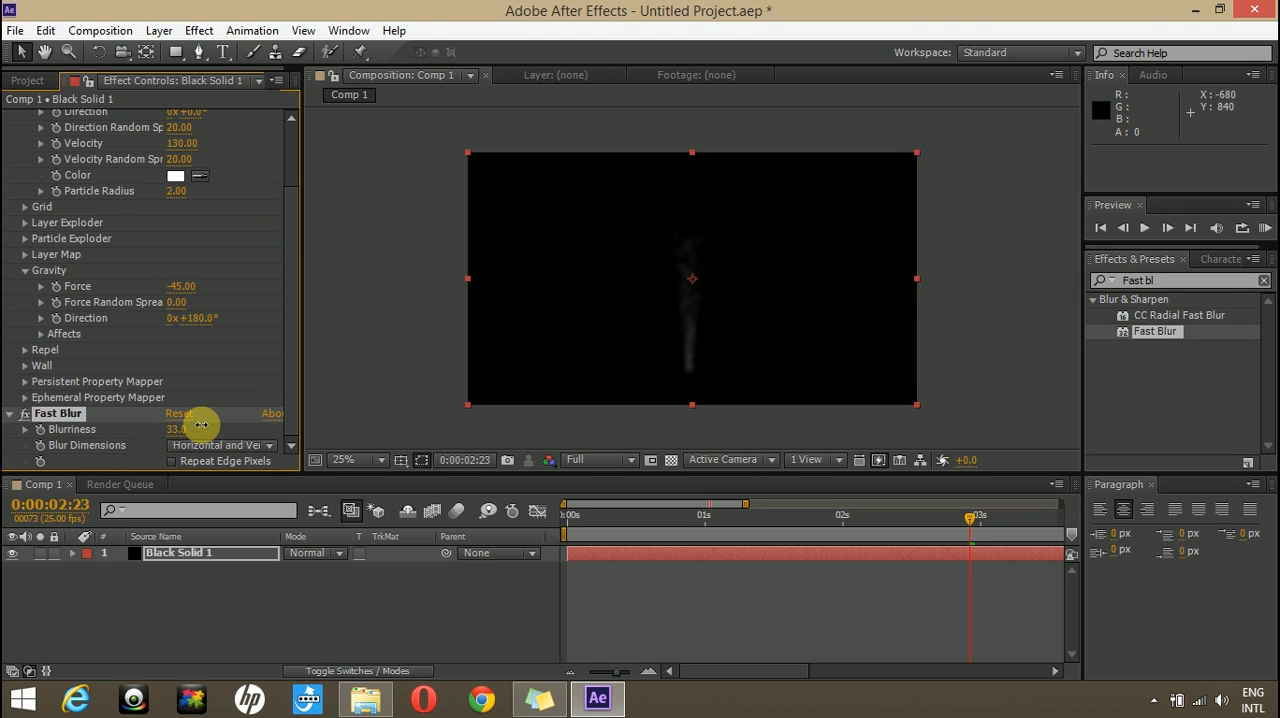
{"action": "left_click_drag", "start_coordinate": [180, 428], "coordinate": [176, 428]}
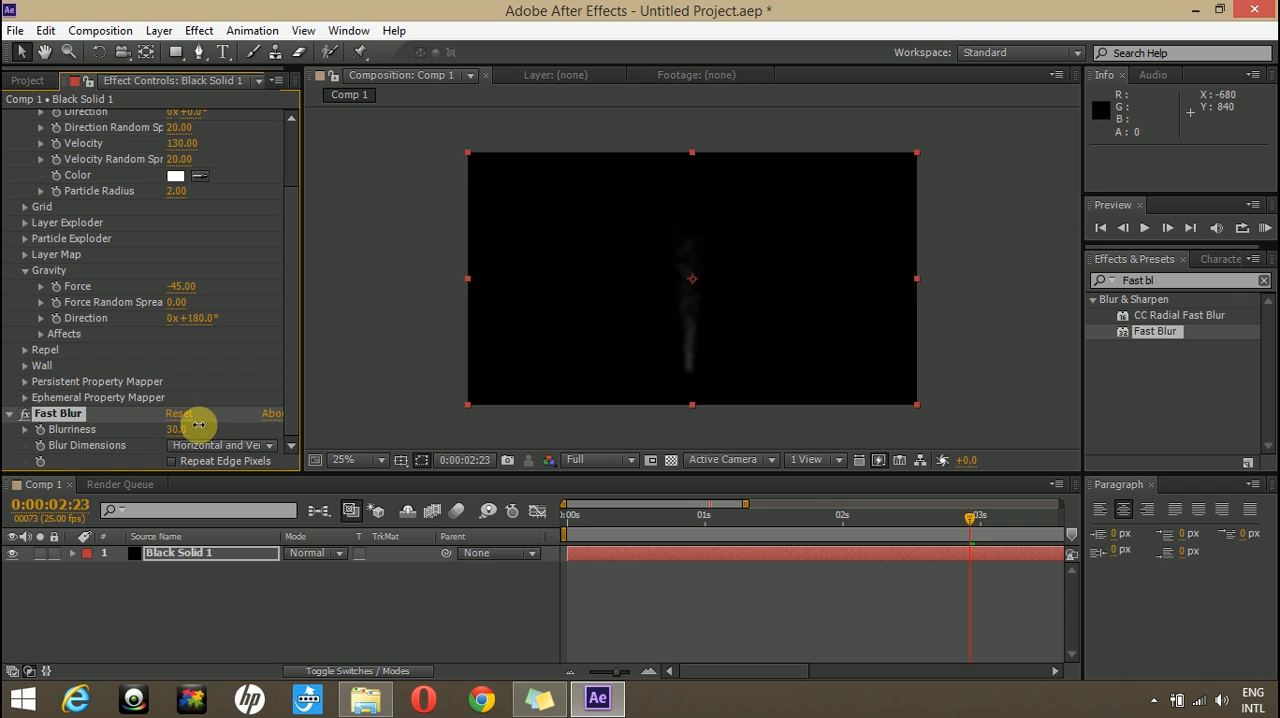
{"action": "left_click_drag", "start_coordinate": [970, 536], "coordinate": [864, 536]}
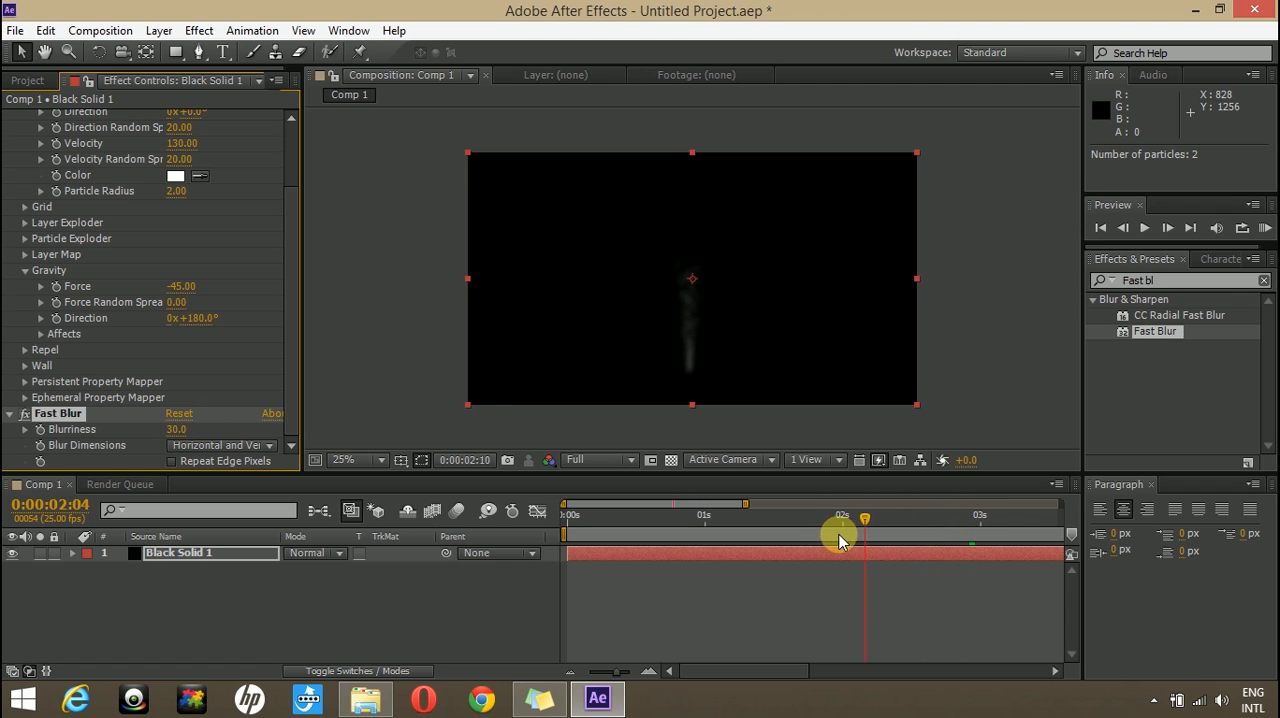
{"action": "left_click_drag", "start_coordinate": [864, 536], "coordinate": [564, 536]}
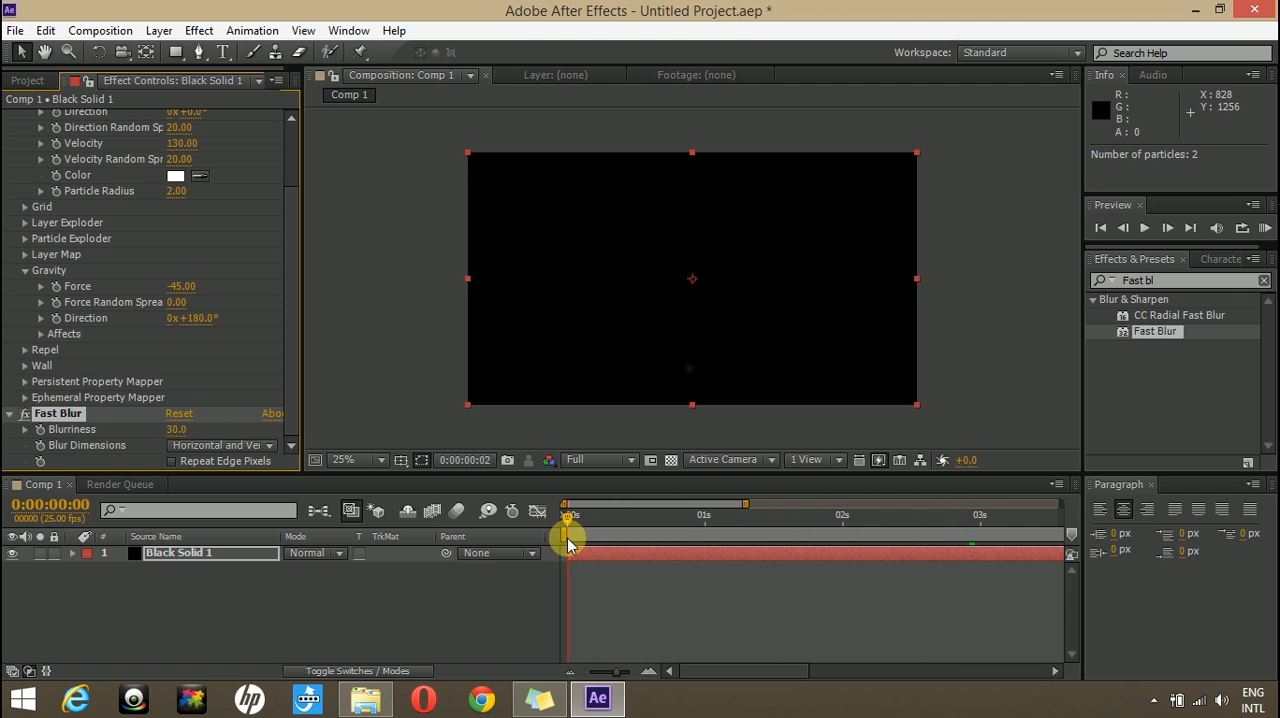
{"action": "left_click_drag", "start_coordinate": [568, 520], "coordinate": [772, 520]}
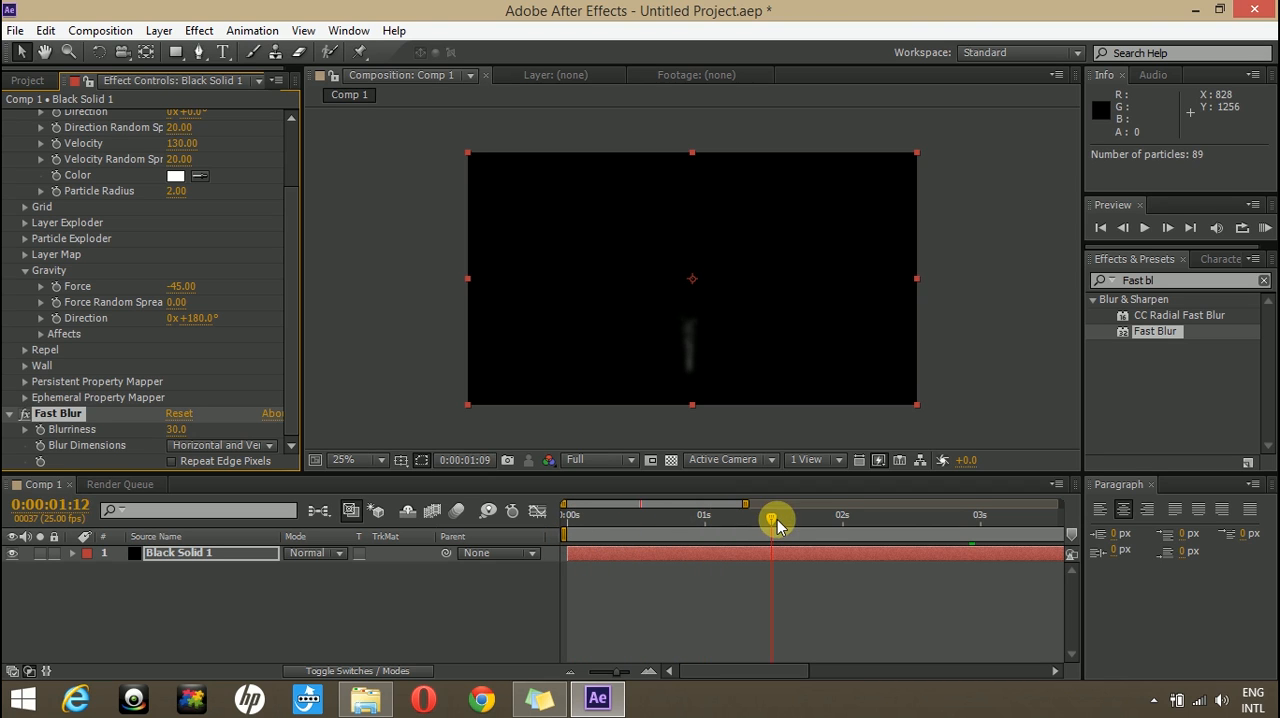
{"action": "left_click_drag", "start_coordinate": [776, 520], "coordinate": [920, 520]}
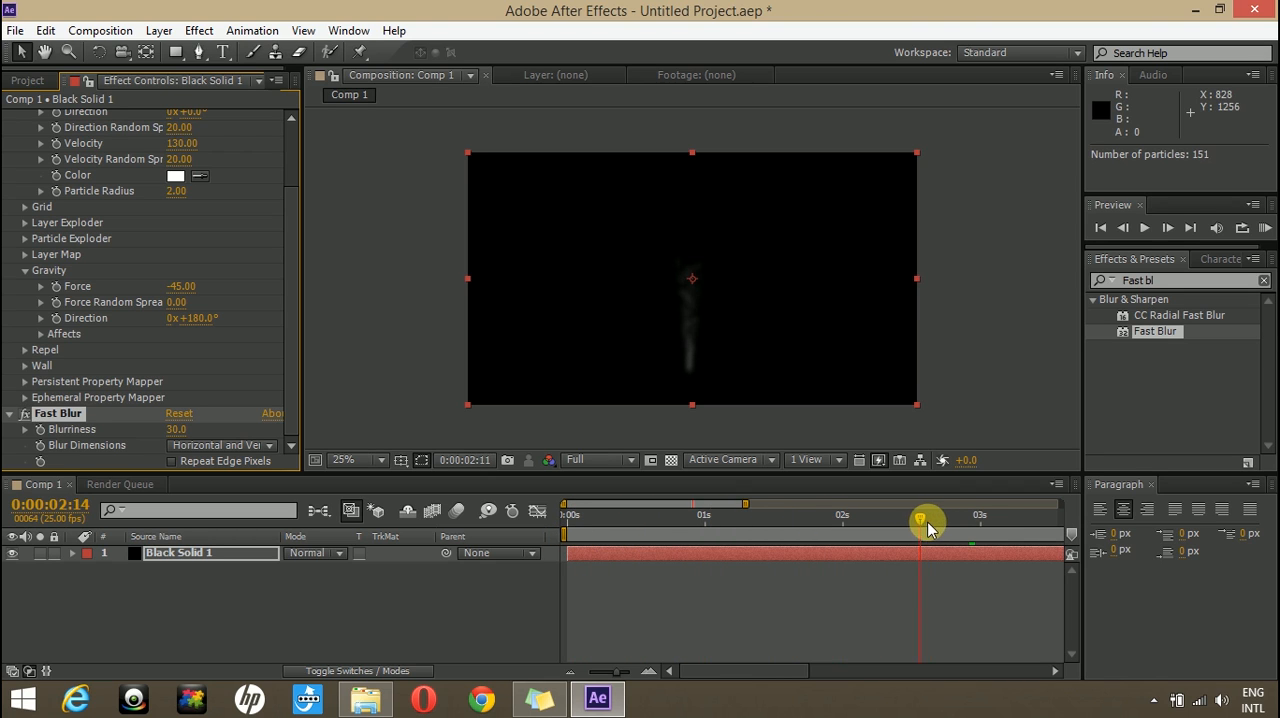
{"action": "left_click_drag", "start_coordinate": [920, 522], "coordinate": [964, 522]}
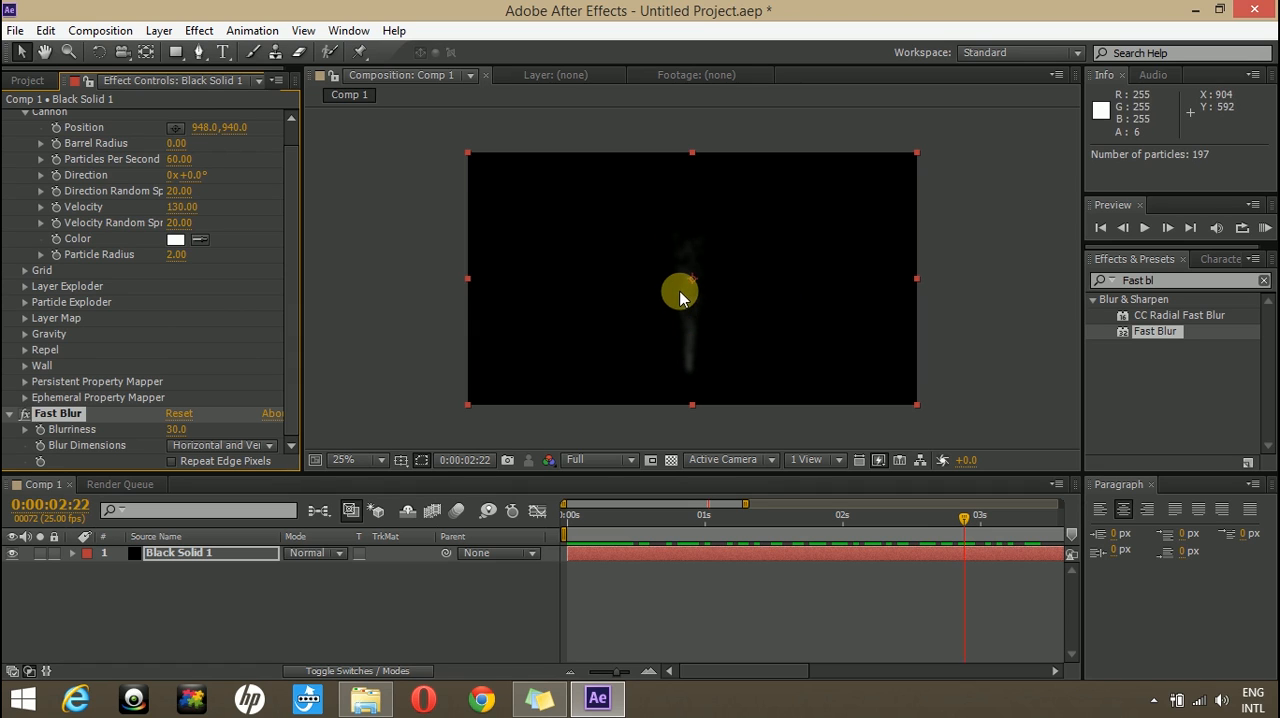
{"action": "mouse_move", "coordinate": [716, 358]}
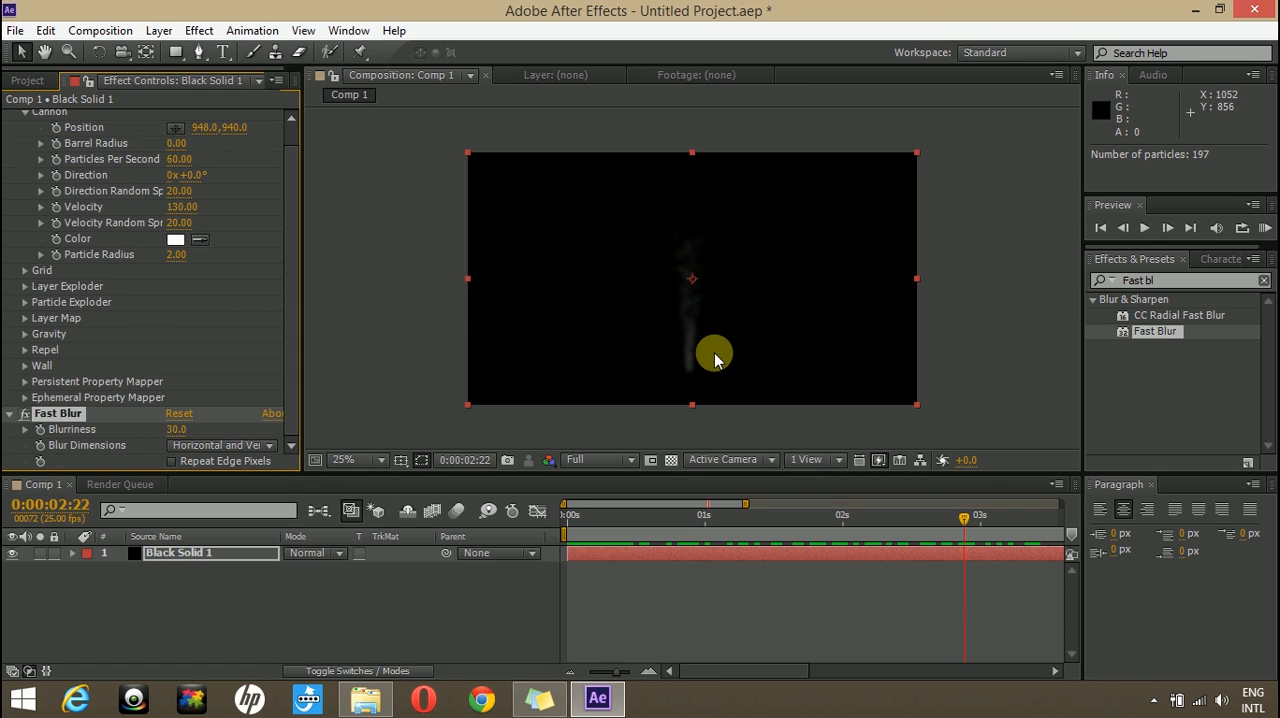
{"action": "mouse_move", "coordinate": [212, 252]}
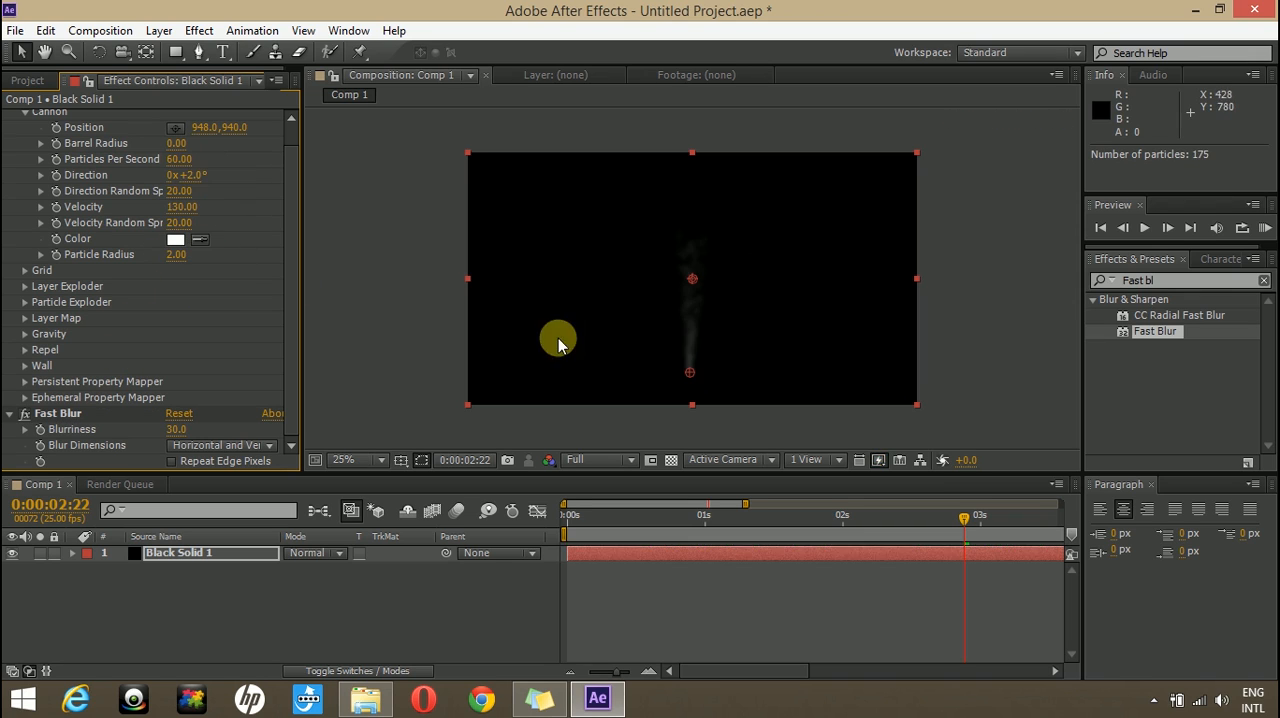
{"action": "mouse_move", "coordinate": [680, 316]}
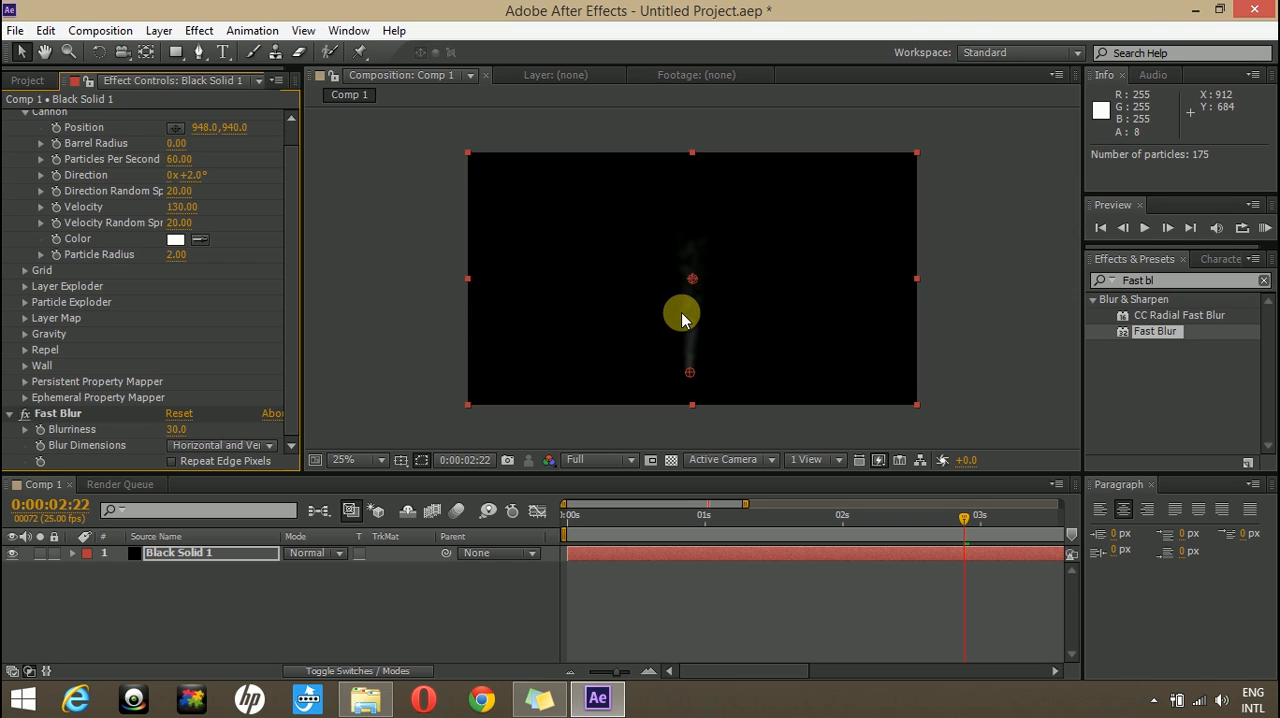
{"action": "mouse_move", "coordinate": [378, 236]}
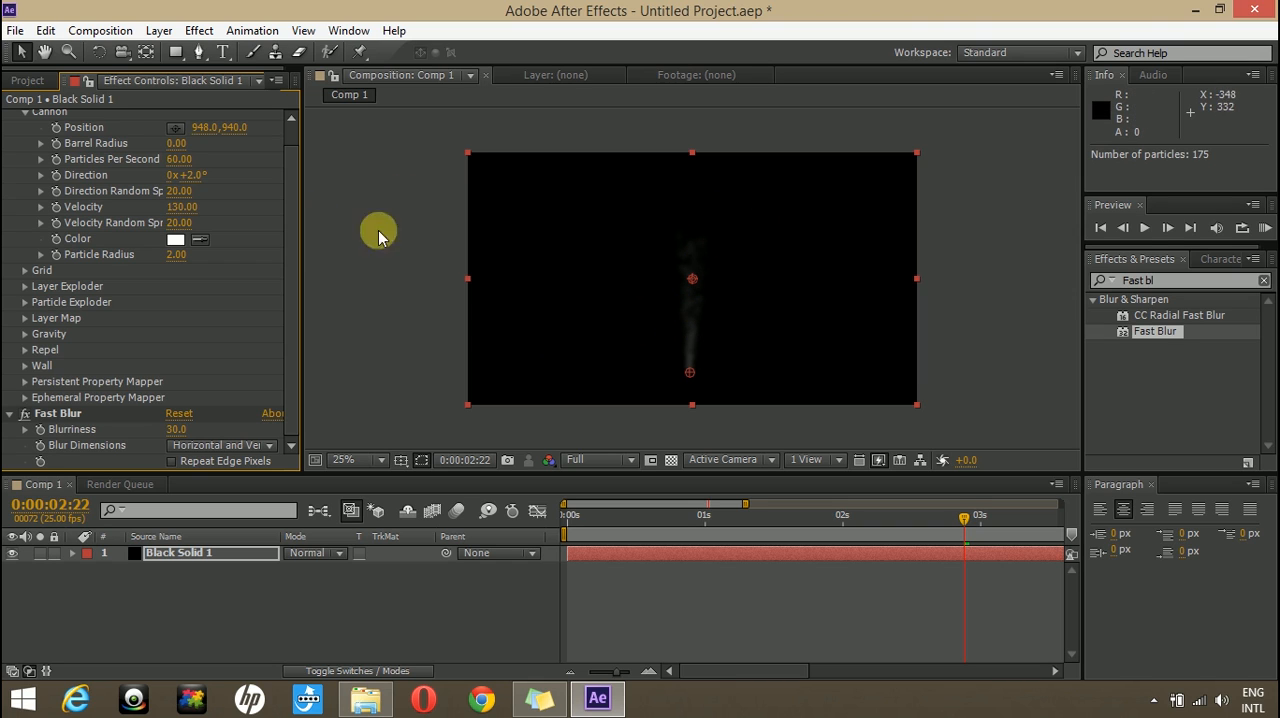
{"action": "mouse_move", "coordinate": [238, 162]}
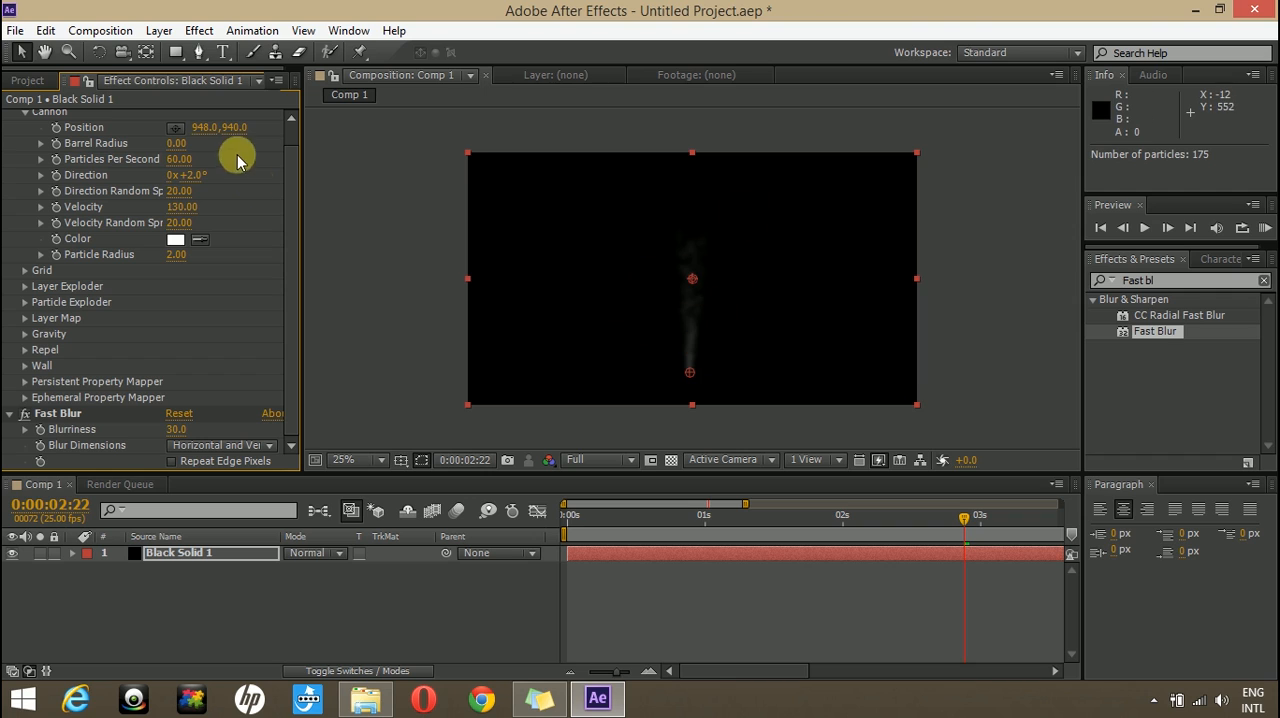
Draw a pen mask curve sweeping from the plume up toward the upper right.
{"action": "left_click", "coordinate": [200, 52]}
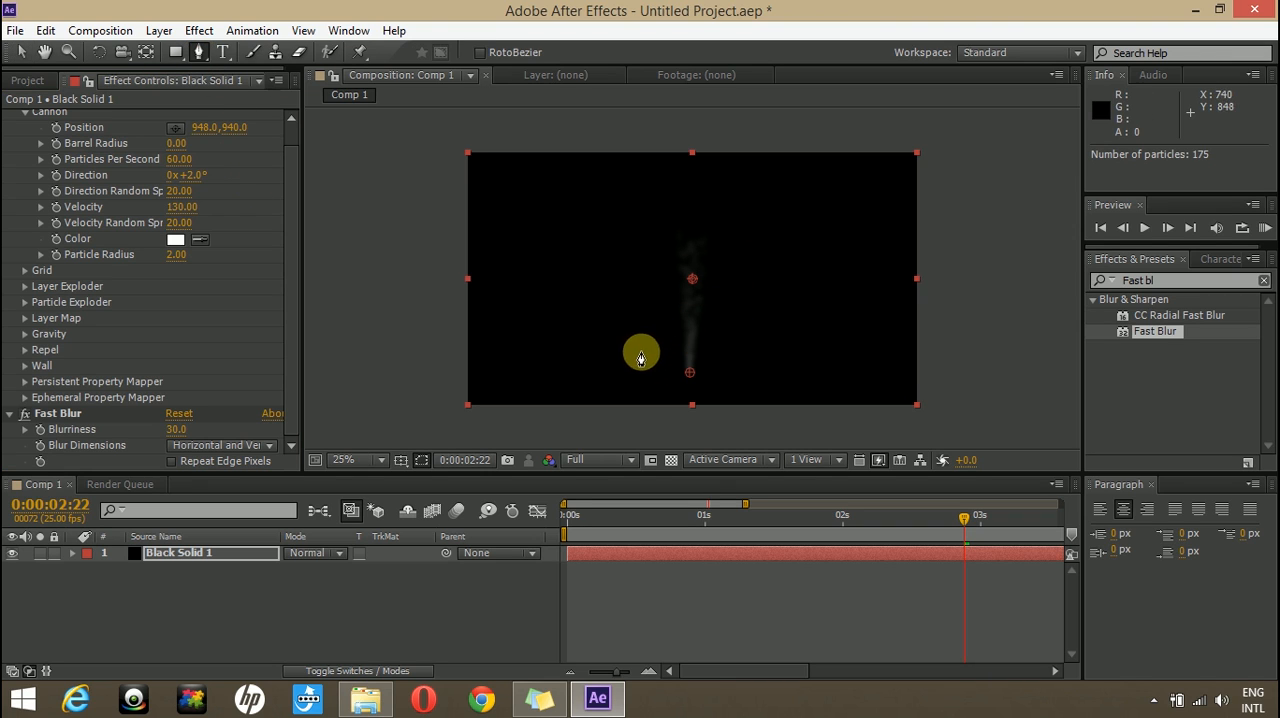
{"action": "left_click_drag", "start_coordinate": [640, 352], "coordinate": [832, 204]}
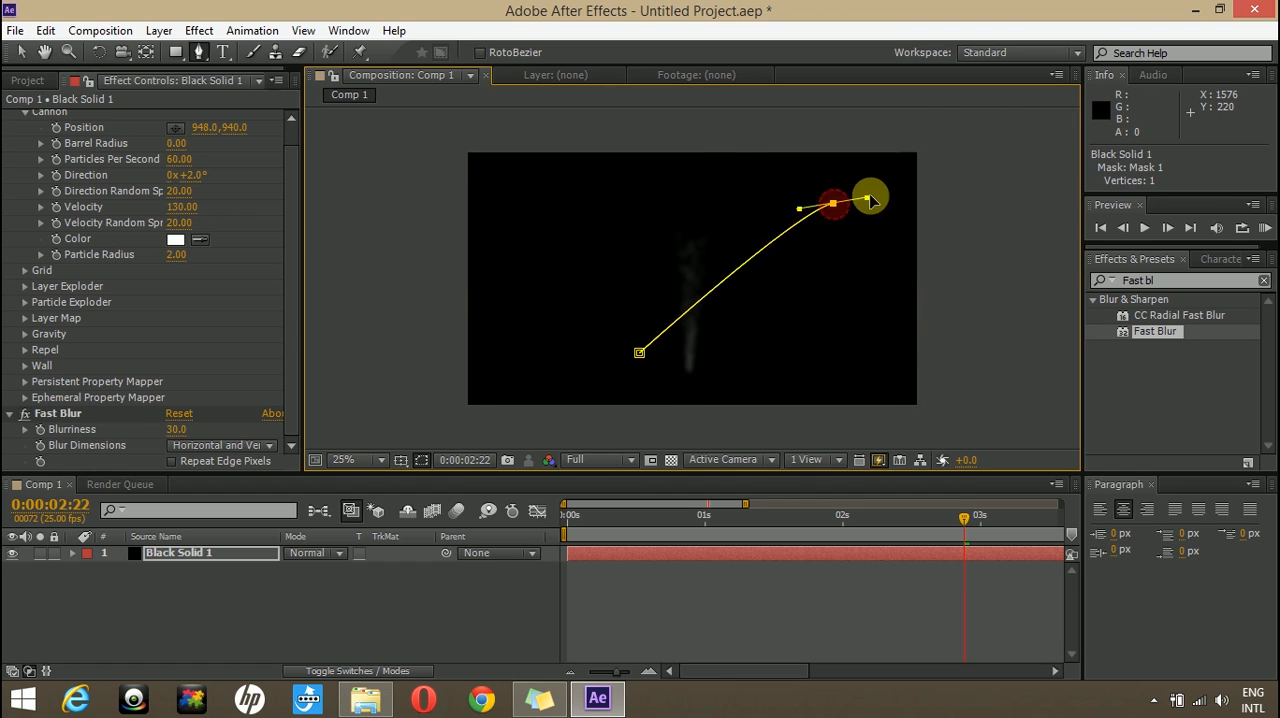
{"action": "left_click_drag", "start_coordinate": [870, 198], "coordinate": [1056, 198]}
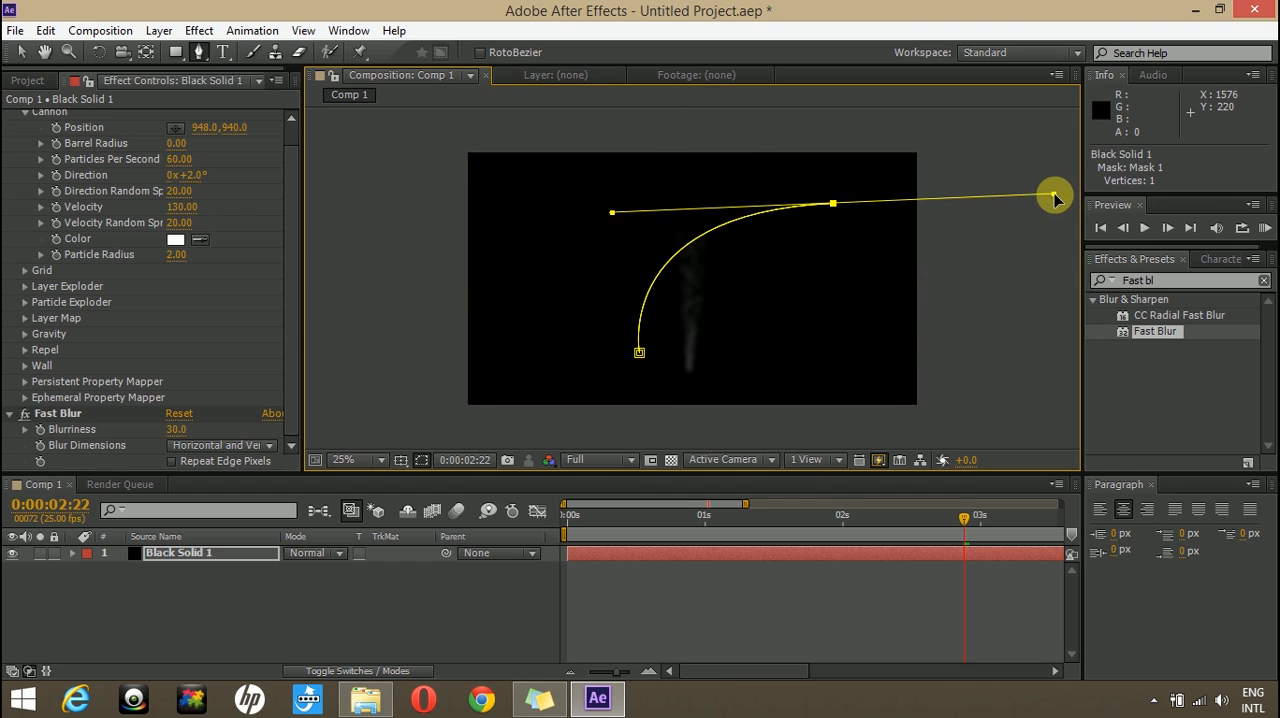
{"action": "left_click_drag", "start_coordinate": [1056, 198], "coordinate": [832, 212]}
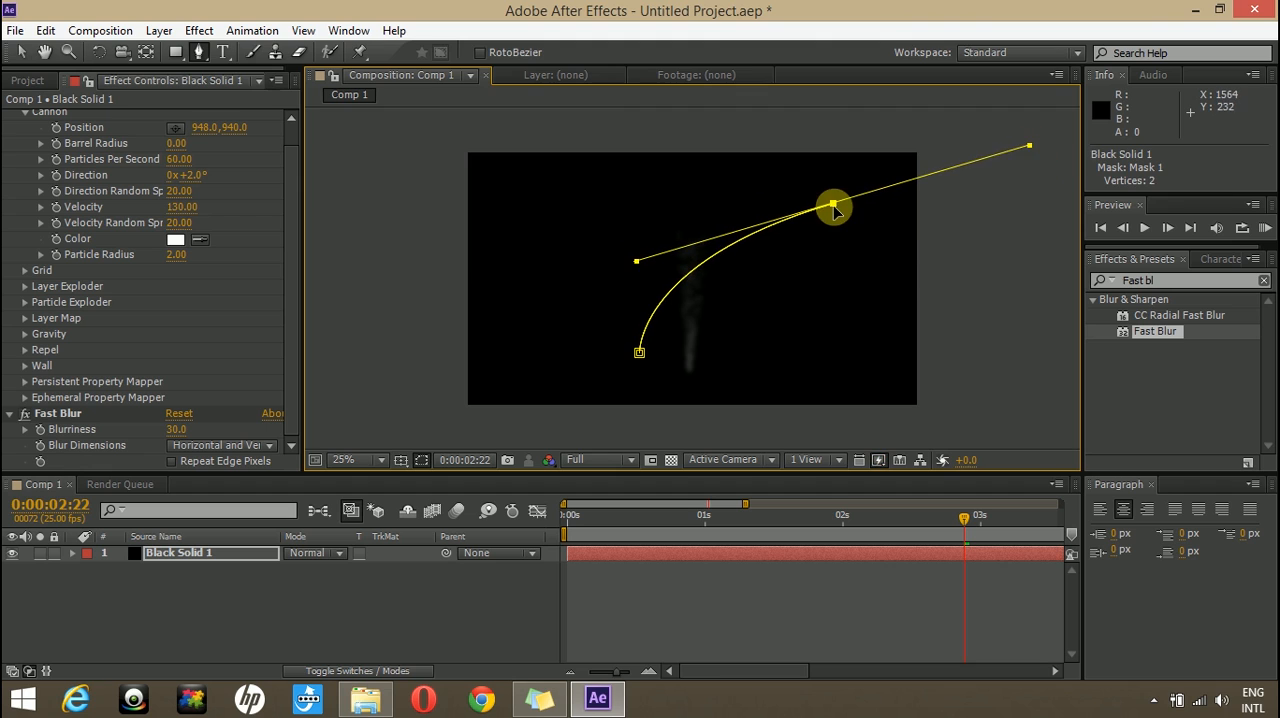
{"action": "left_click_drag", "start_coordinate": [836, 210], "coordinate": [828, 162]}
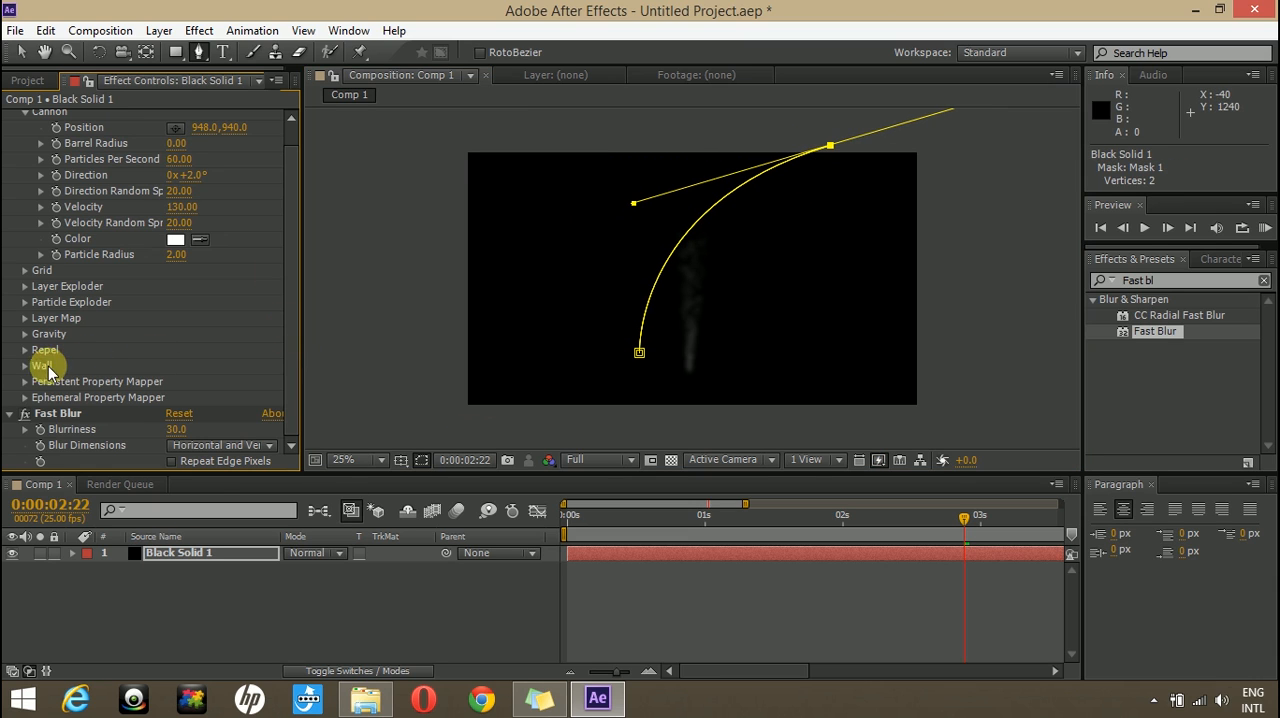
Set the Particle Playground Wall Boundary to Mask 1.
{"action": "left_click", "coordinate": [220, 380]}
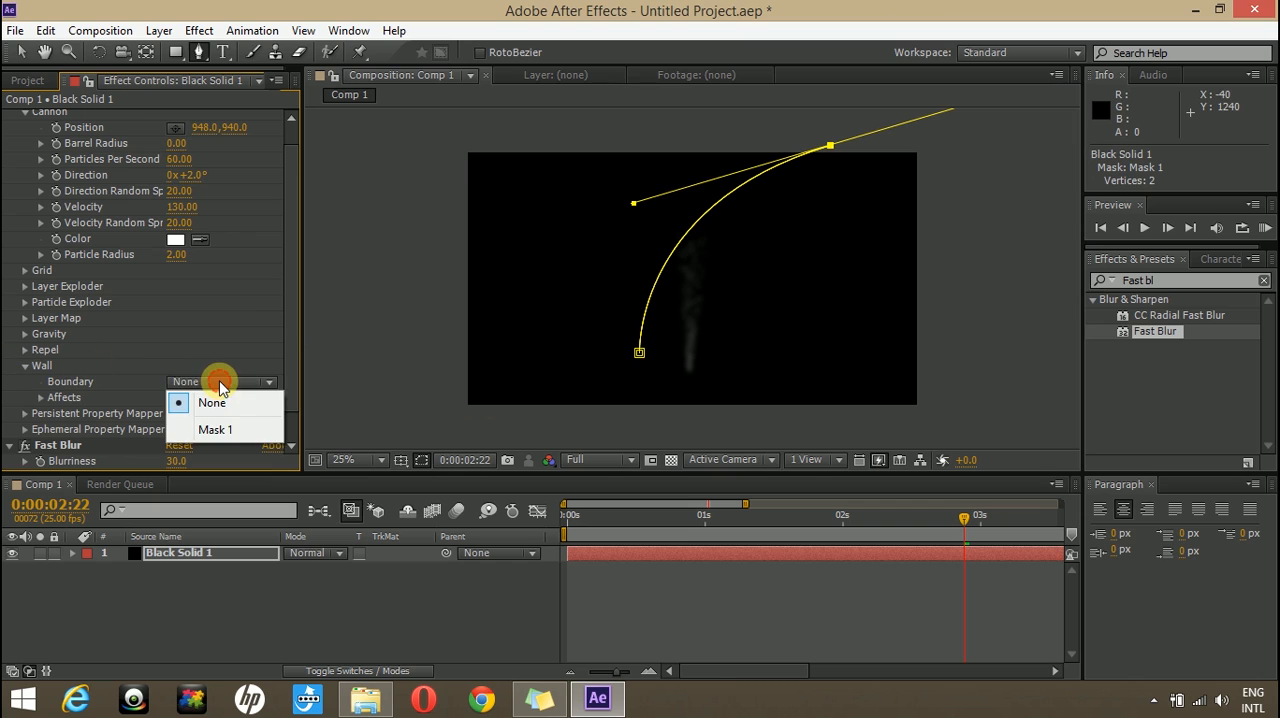
{"action": "left_click", "coordinate": [216, 428]}
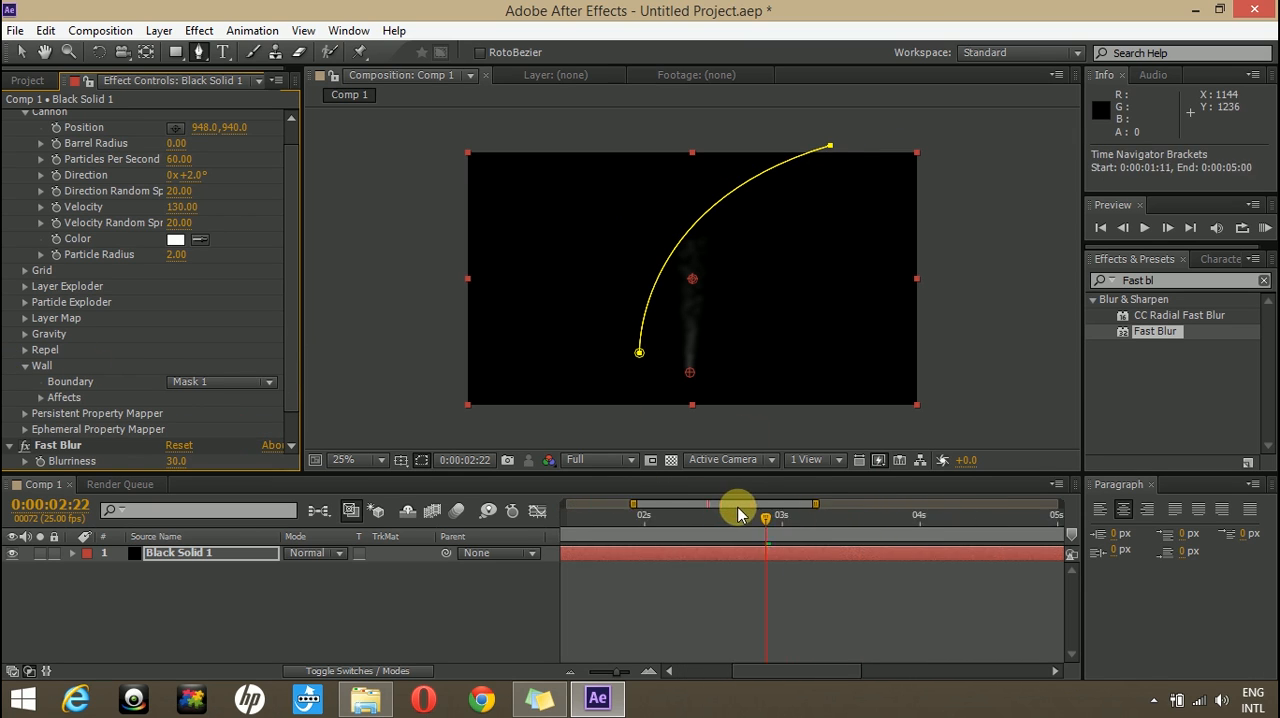
{"action": "left_click_drag", "start_coordinate": [764, 516], "coordinate": [784, 516]}
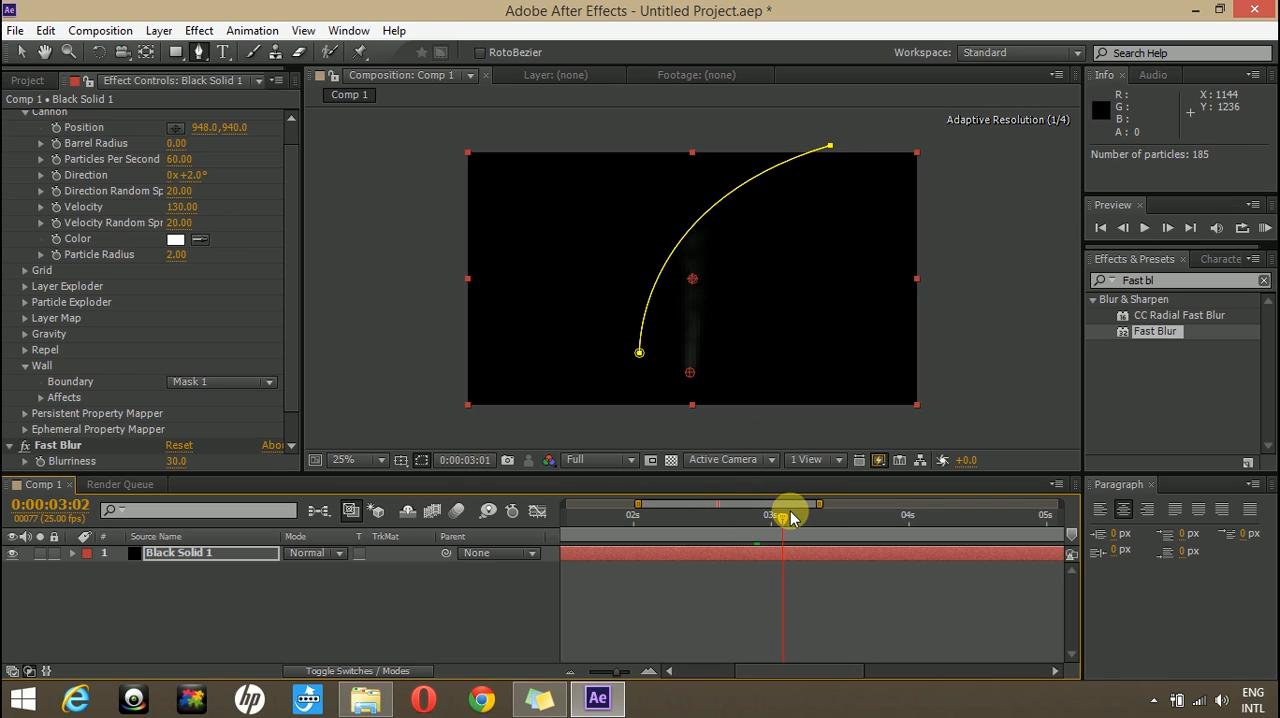
{"action": "left_click_drag", "start_coordinate": [784, 504], "coordinate": [876, 504]}
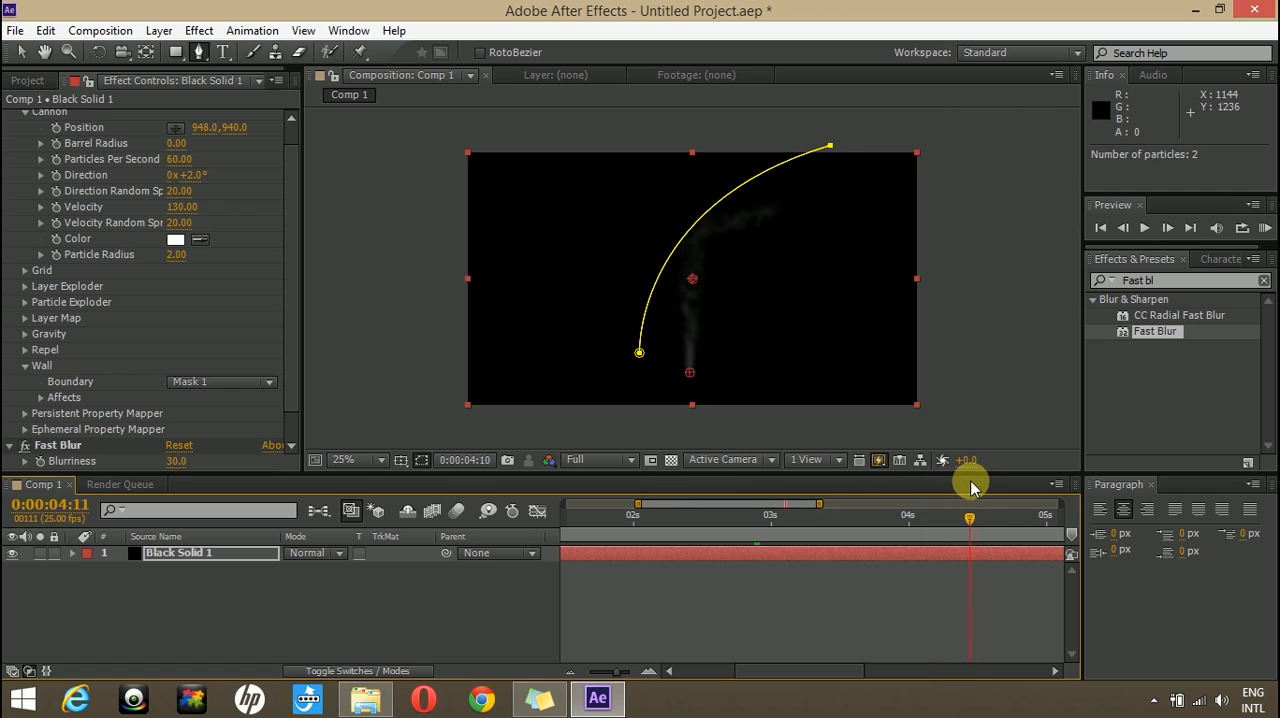
{"action": "left_click_drag", "start_coordinate": [968, 518], "coordinate": [956, 518]}
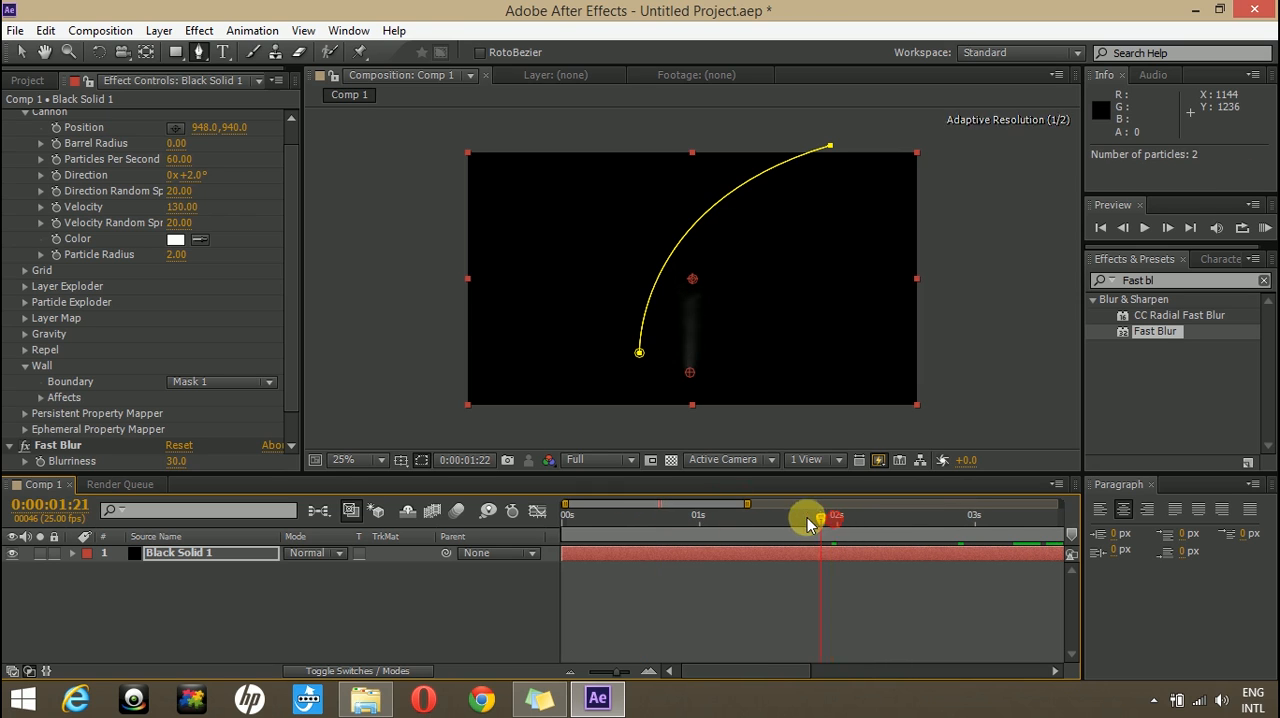
{"action": "left_click_drag", "start_coordinate": [820, 516], "coordinate": [732, 516]}
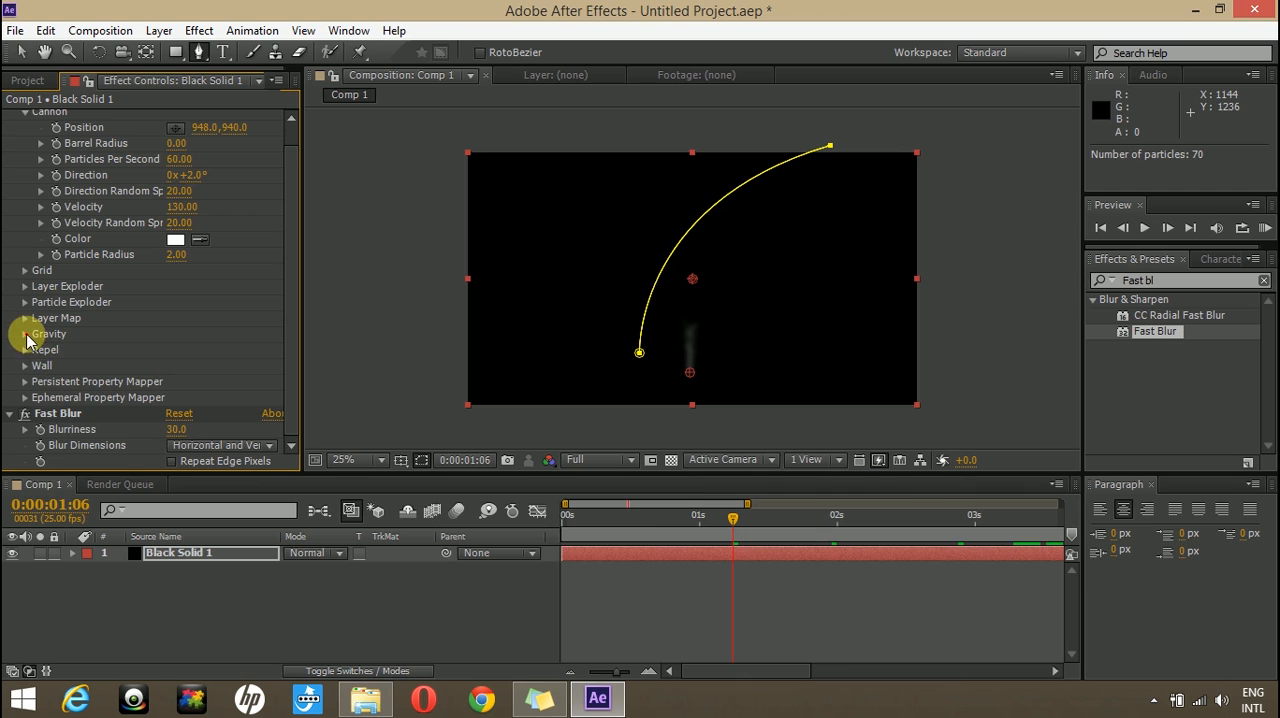
Expand Gravity and preview how the smoke follows the mask wall over time.
{"action": "left_click", "coordinate": [24, 334]}
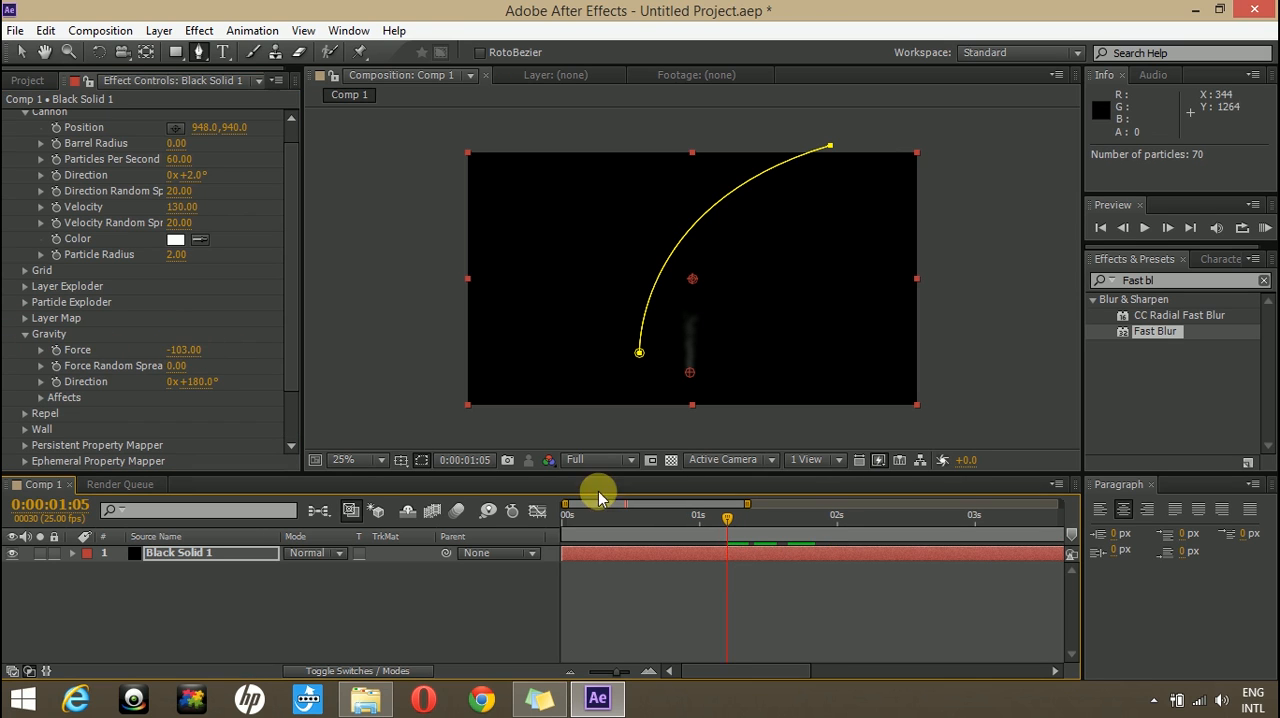
{"action": "mouse_move", "coordinate": [780, 522]}
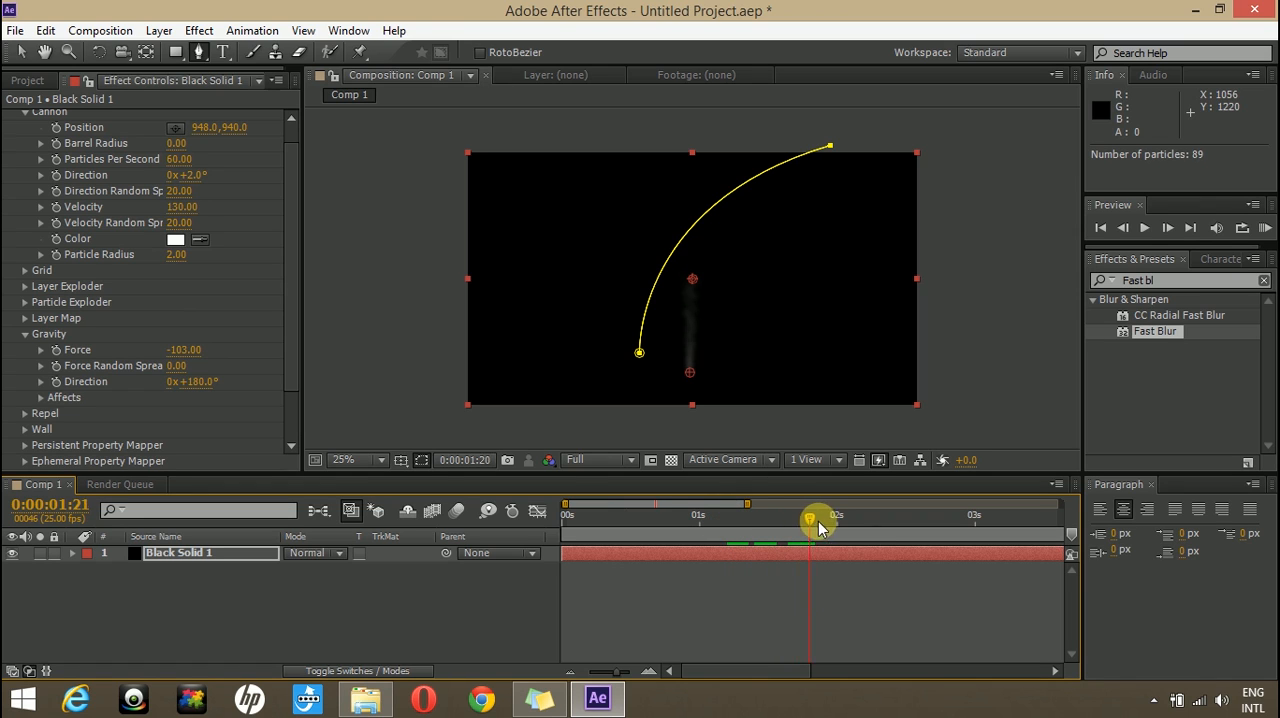
{"action": "left_click_drag", "start_coordinate": [816, 516], "coordinate": [970, 516]}
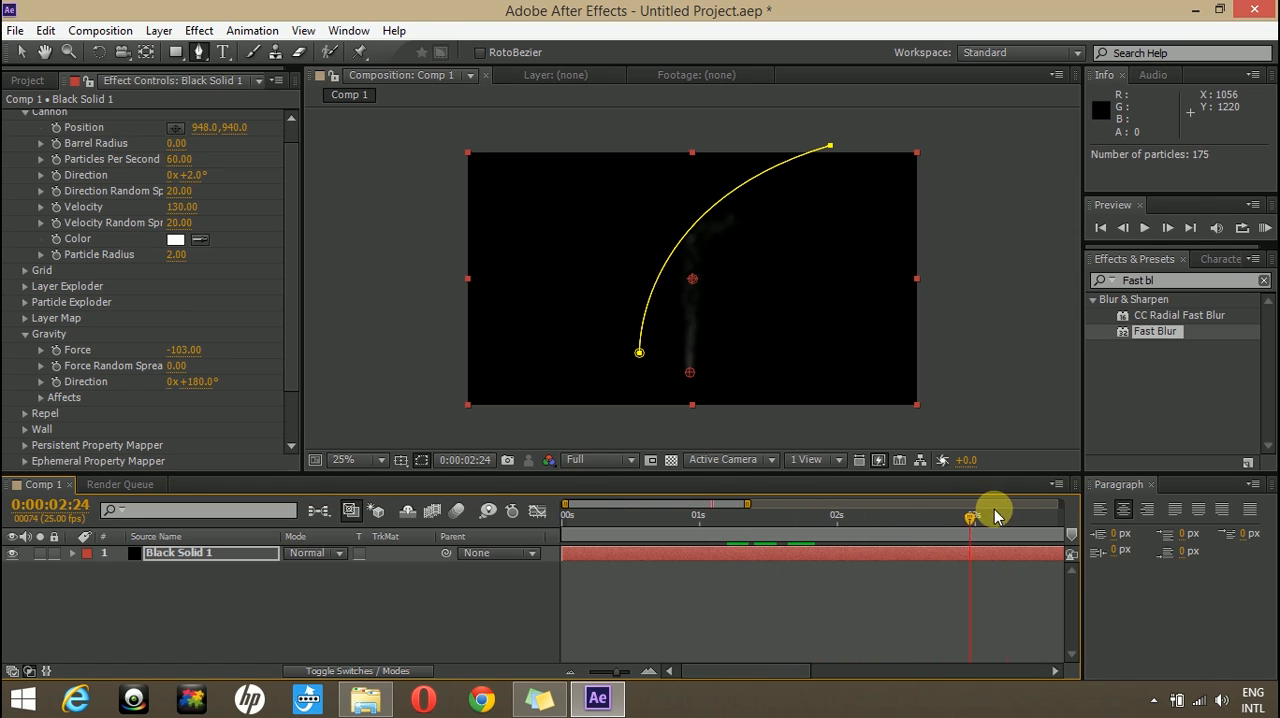
{"action": "left_click_drag", "start_coordinate": [970, 516], "coordinate": [984, 516]}
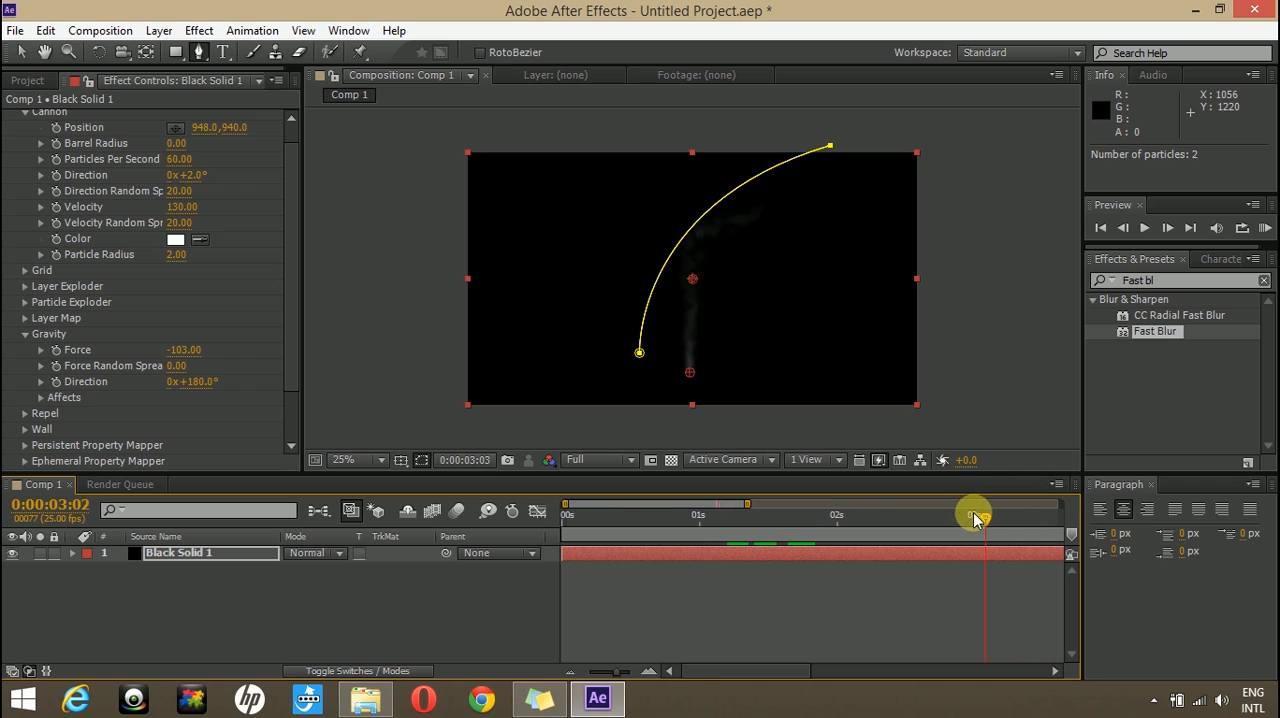
{"action": "left_click_drag", "start_coordinate": [984, 522], "coordinate": [880, 522]}
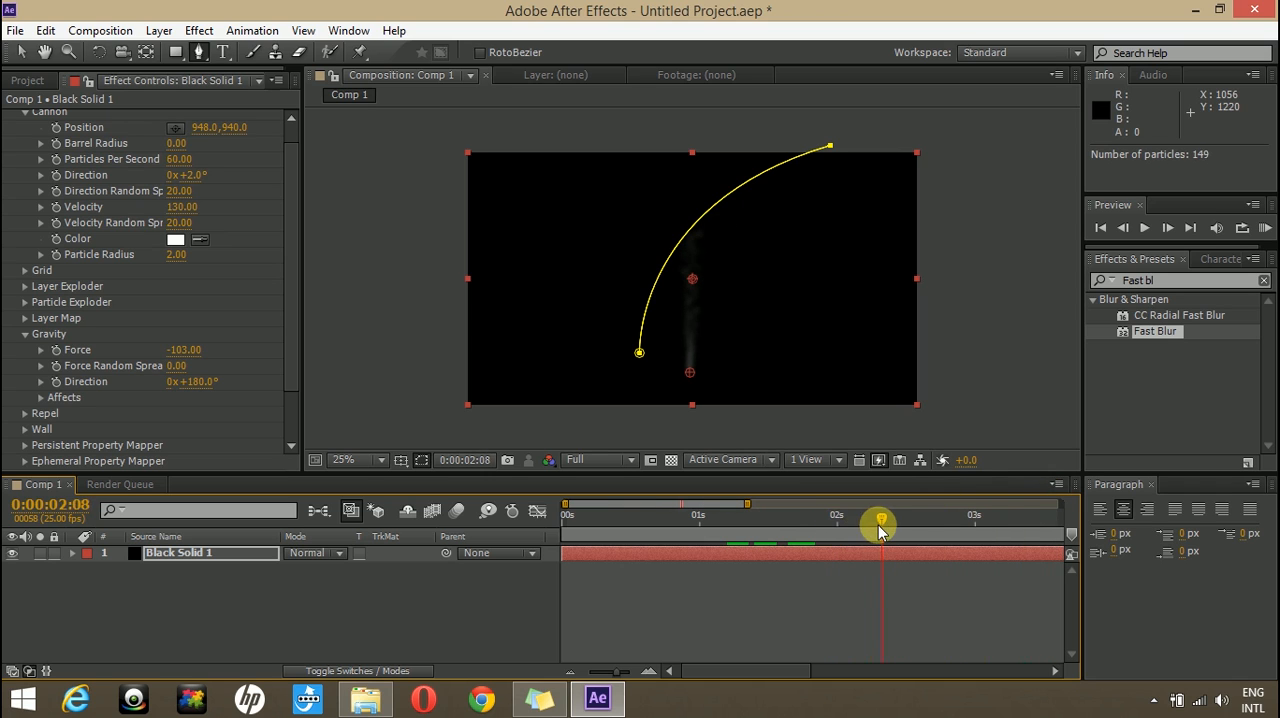
{"action": "left_click_drag", "start_coordinate": [880, 524], "coordinate": [716, 524]}
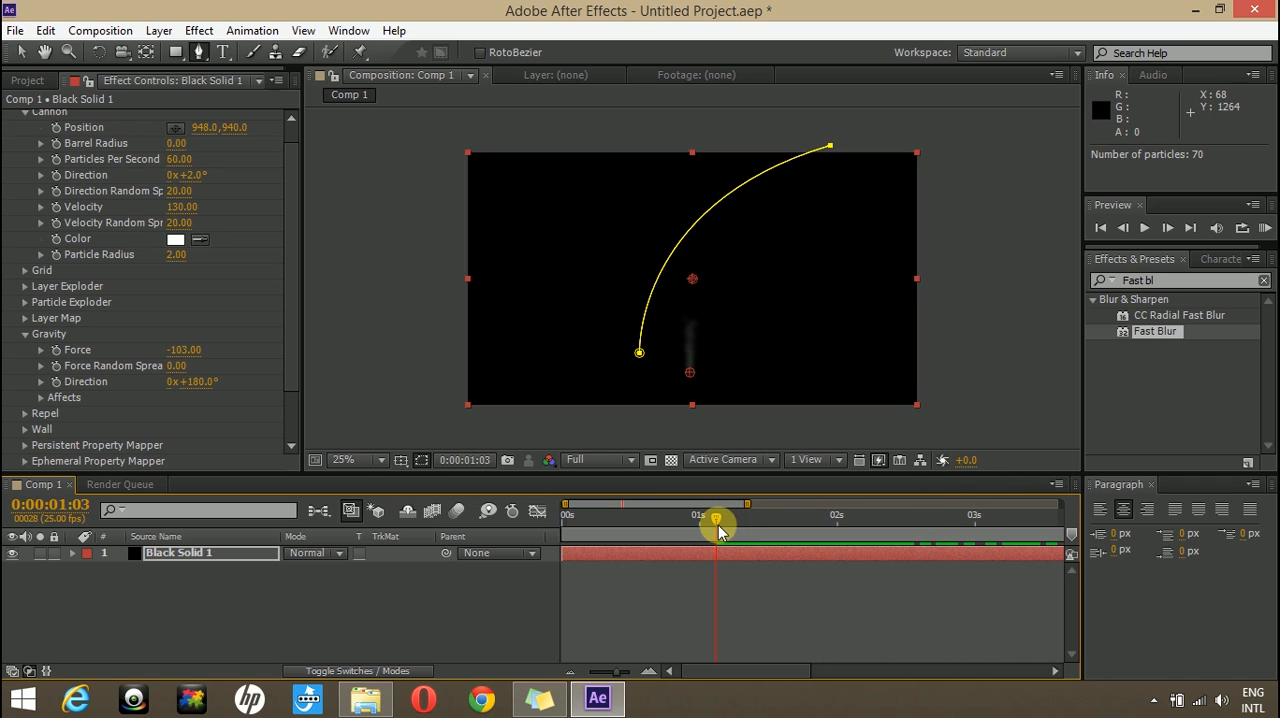
{"action": "left_click_drag", "start_coordinate": [716, 520], "coordinate": [796, 520]}
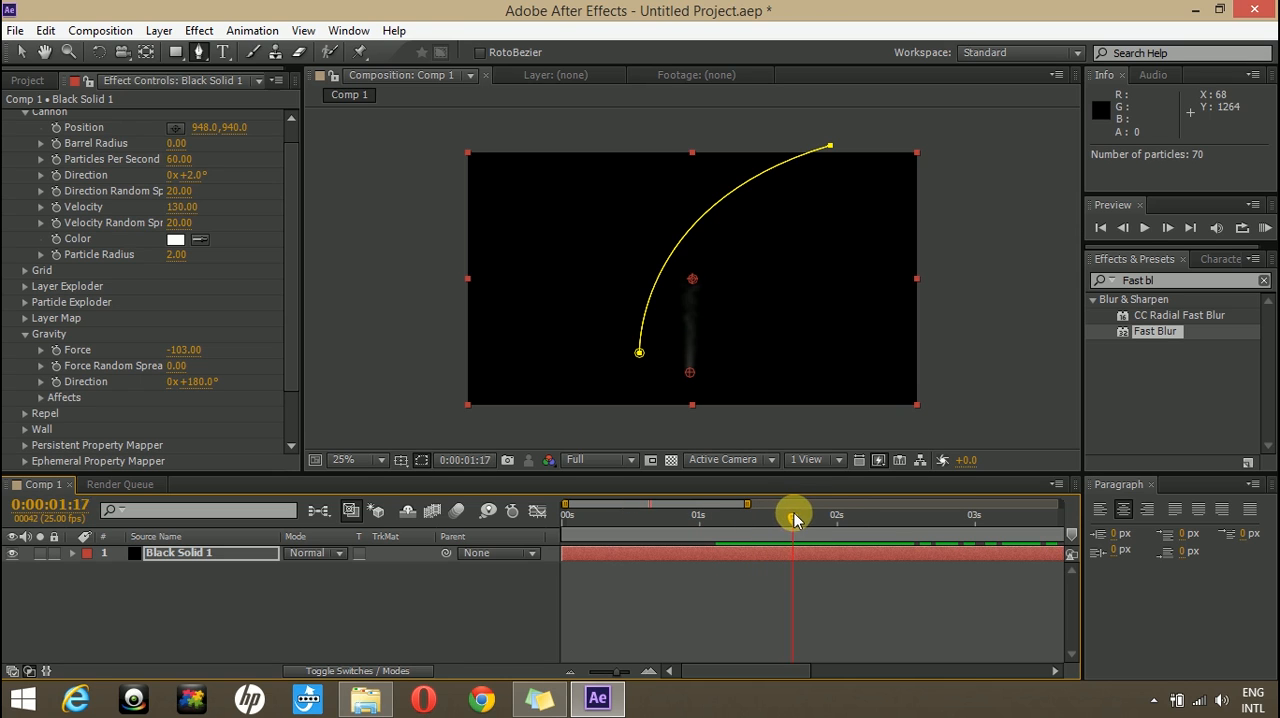
{"action": "left_click_drag", "start_coordinate": [796, 516], "coordinate": [948, 520]}
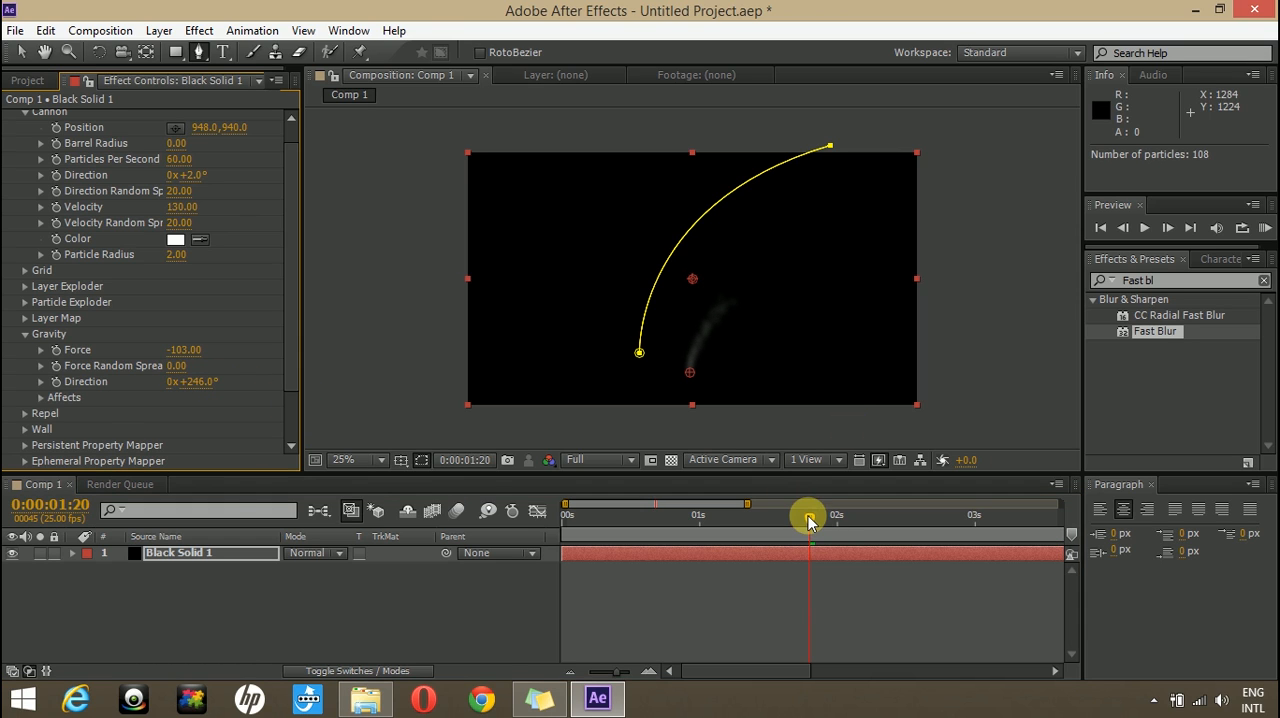
Edit the Gravity Direction value and raise Cannon Velocity to about 207.
{"action": "left_click_drag", "start_coordinate": [810, 518], "coordinate": [696, 518]}
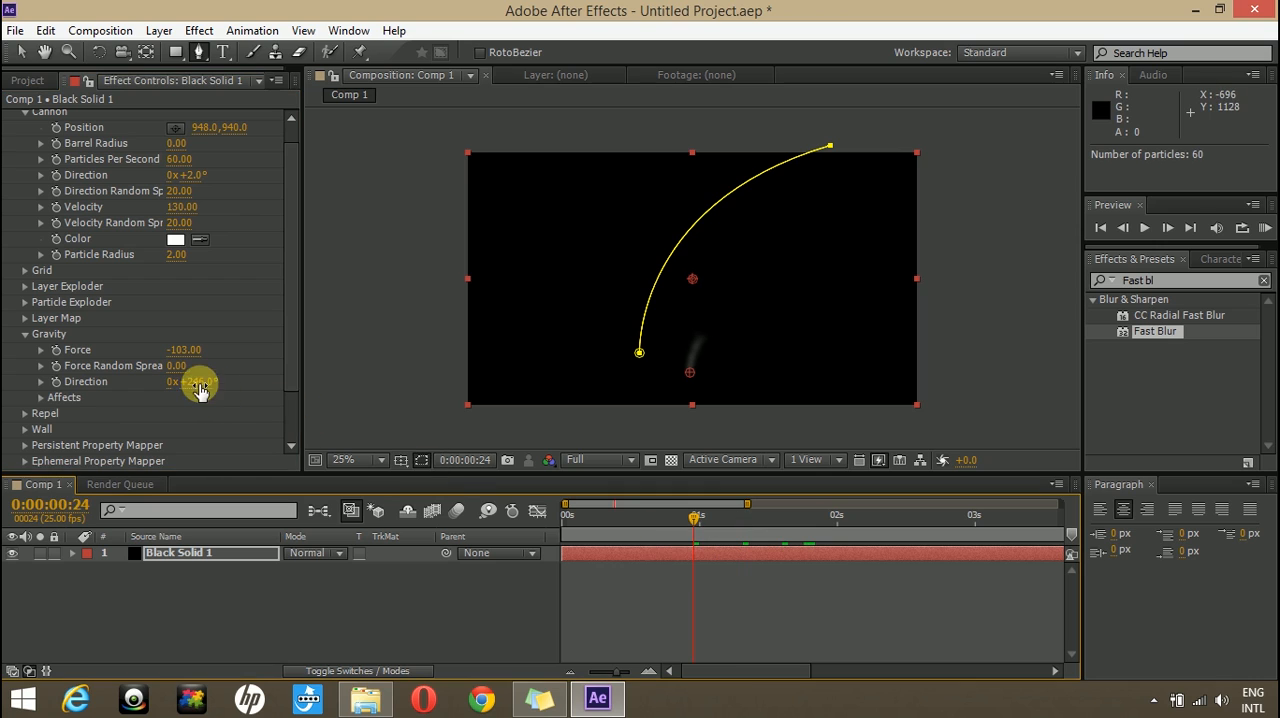
{"action": "double_click", "coordinate": [184, 384]}
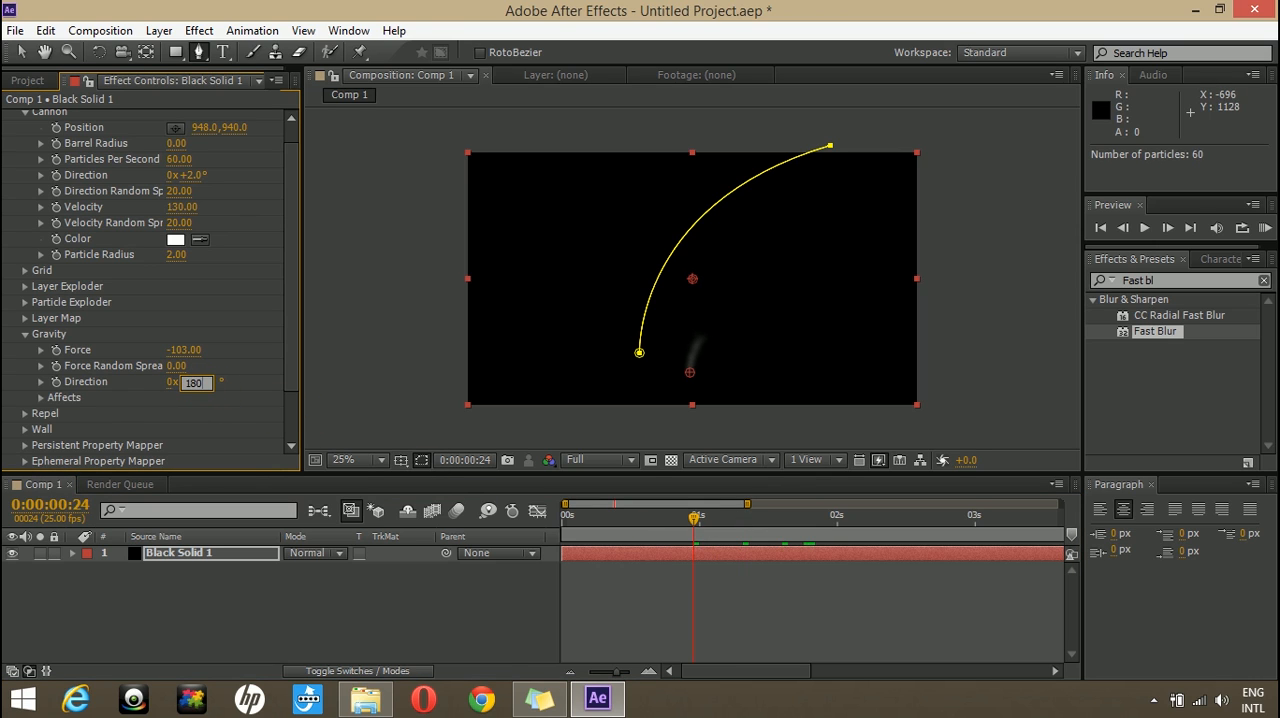
{"action": "left_click", "coordinate": [24, 334]}
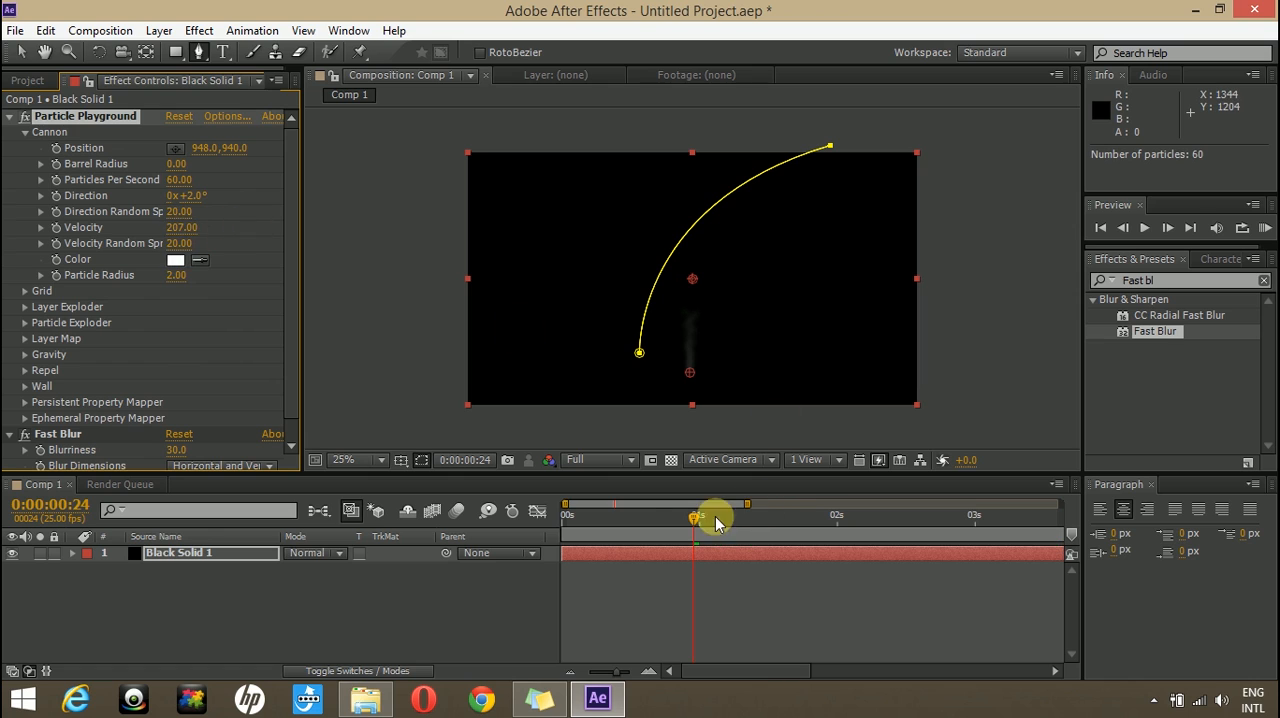
Preview the faster smoke streaming along the wall up to about three seconds.
{"action": "left_click_drag", "start_coordinate": [692, 514], "coordinate": [810, 514]}
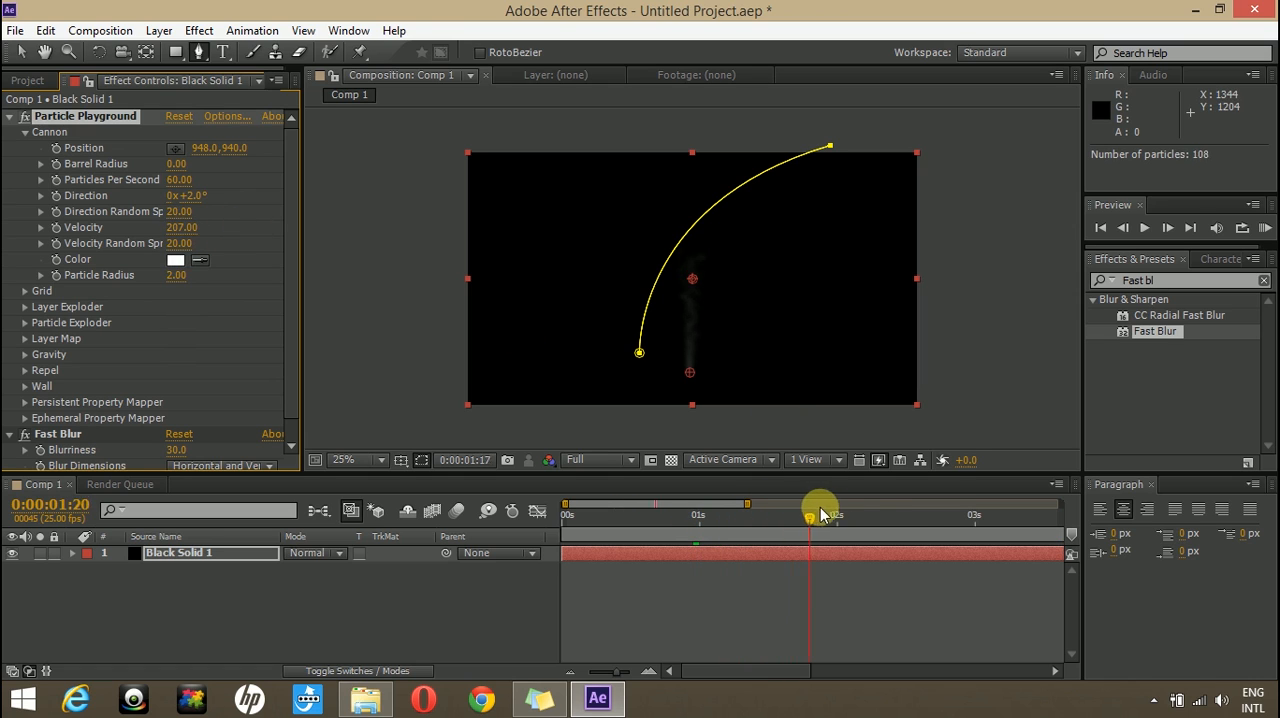
{"action": "left_click_drag", "start_coordinate": [810, 514], "coordinate": [1020, 514]}
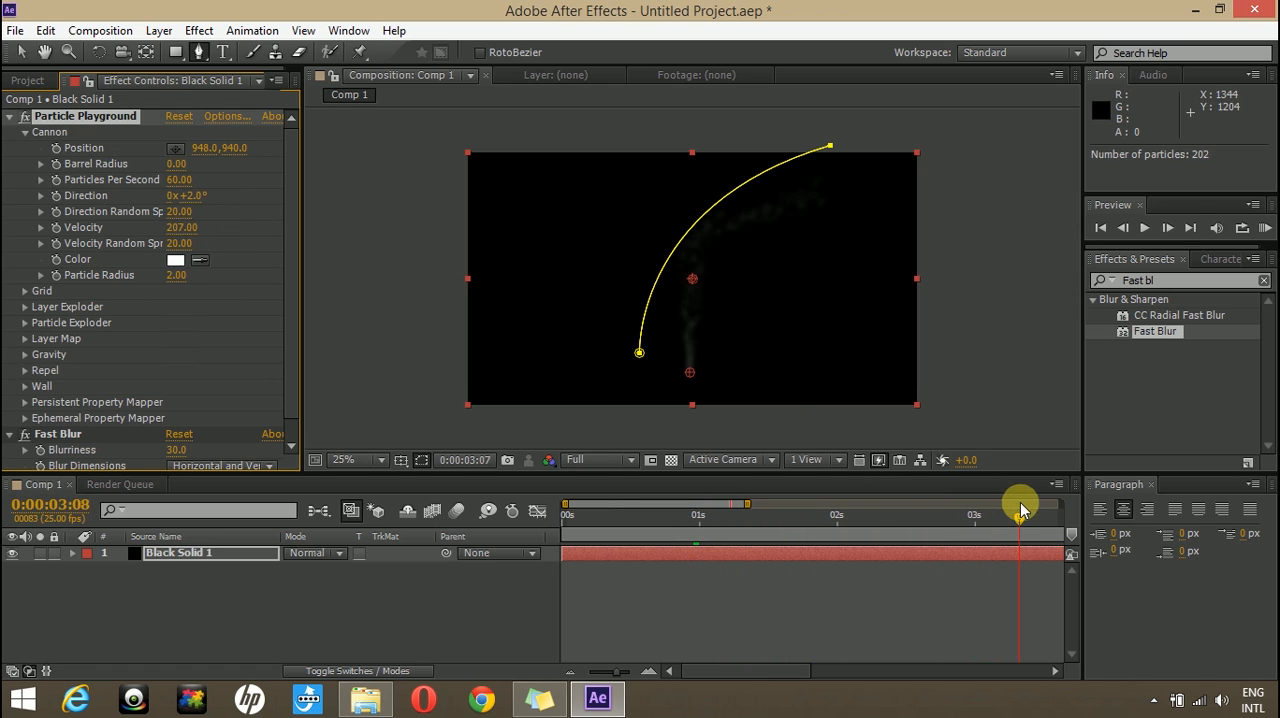
{"action": "left_click_drag", "start_coordinate": [1020, 514], "coordinate": [830, 514]}
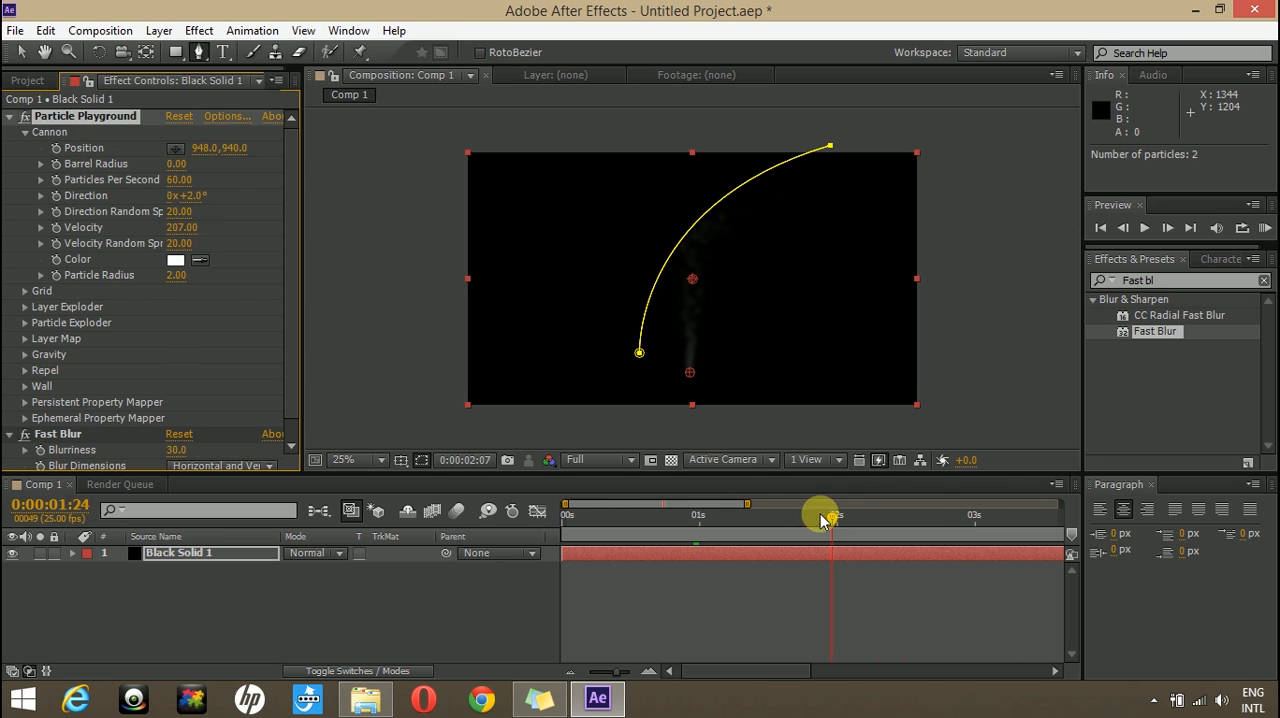
{"action": "left_click_drag", "start_coordinate": [830, 524], "coordinate": [668, 524]}
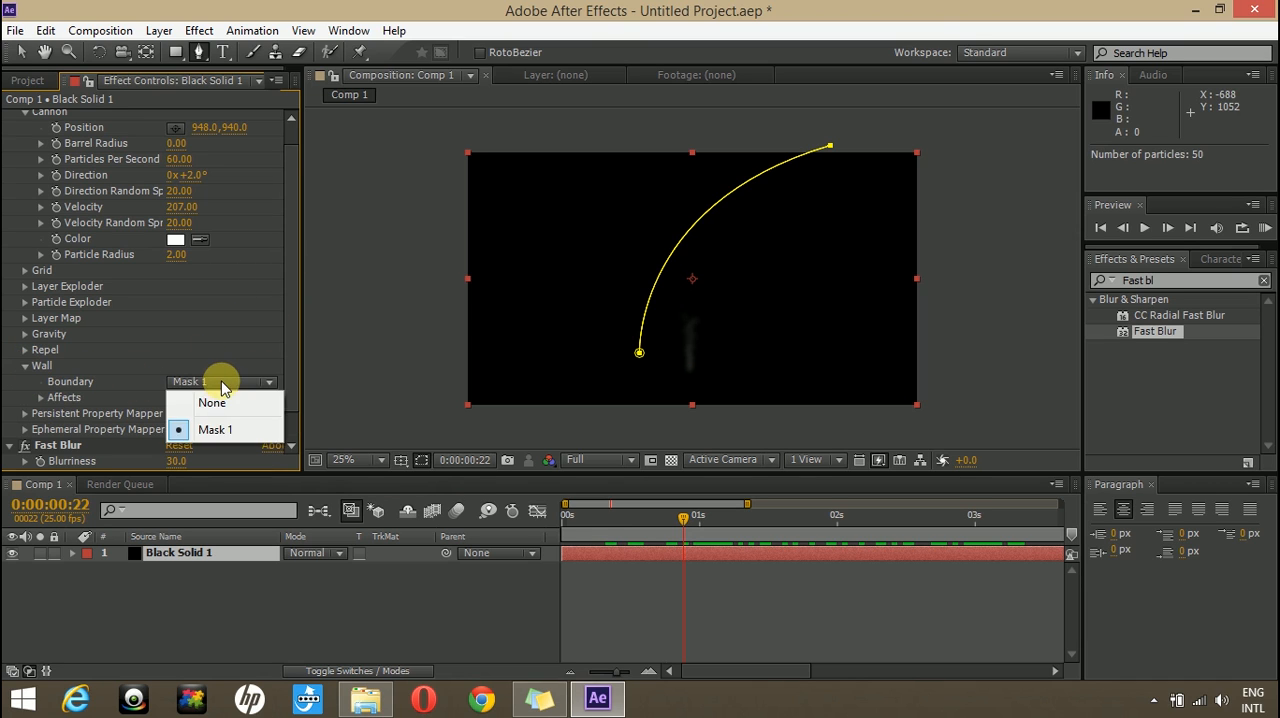
Set Wall Boundary to None and preview the smoke rising freely without the wall.
{"action": "left_click", "coordinate": [212, 402]}
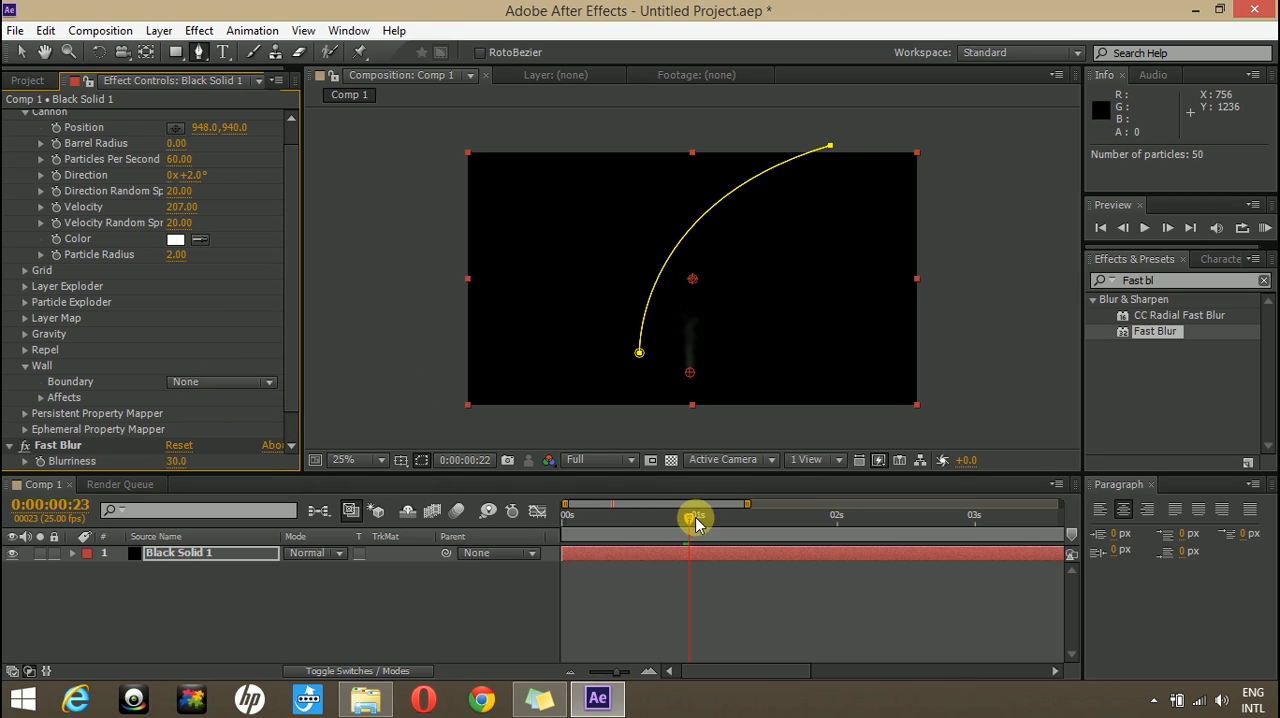
{"action": "left_click_drag", "start_coordinate": [690, 518], "coordinate": [890, 518]}
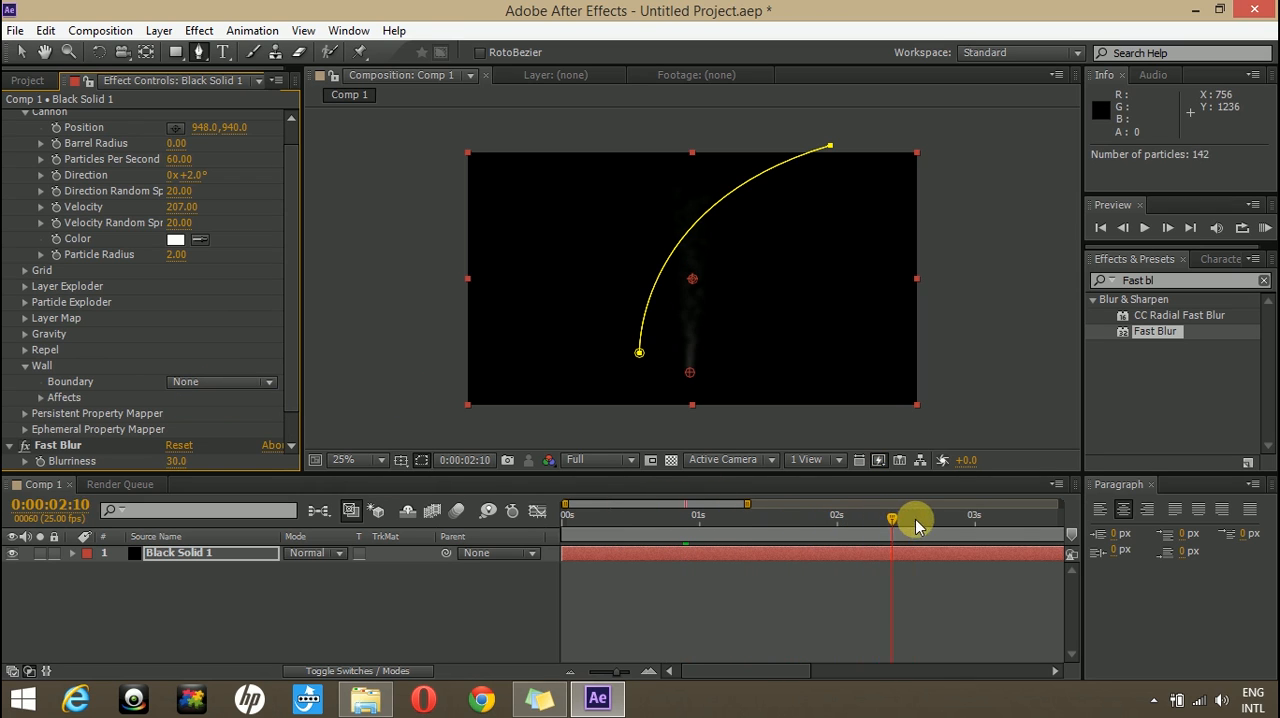
{"action": "left_click_drag", "start_coordinate": [892, 520], "coordinate": [1018, 520]}
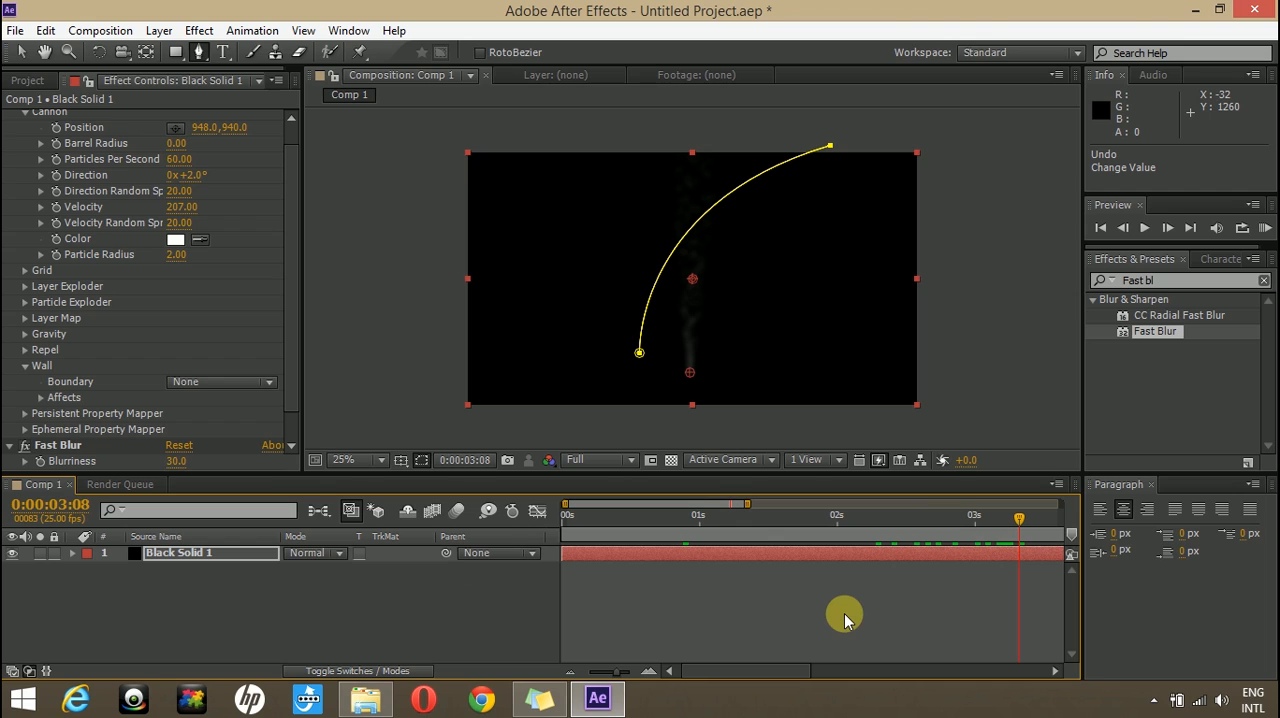